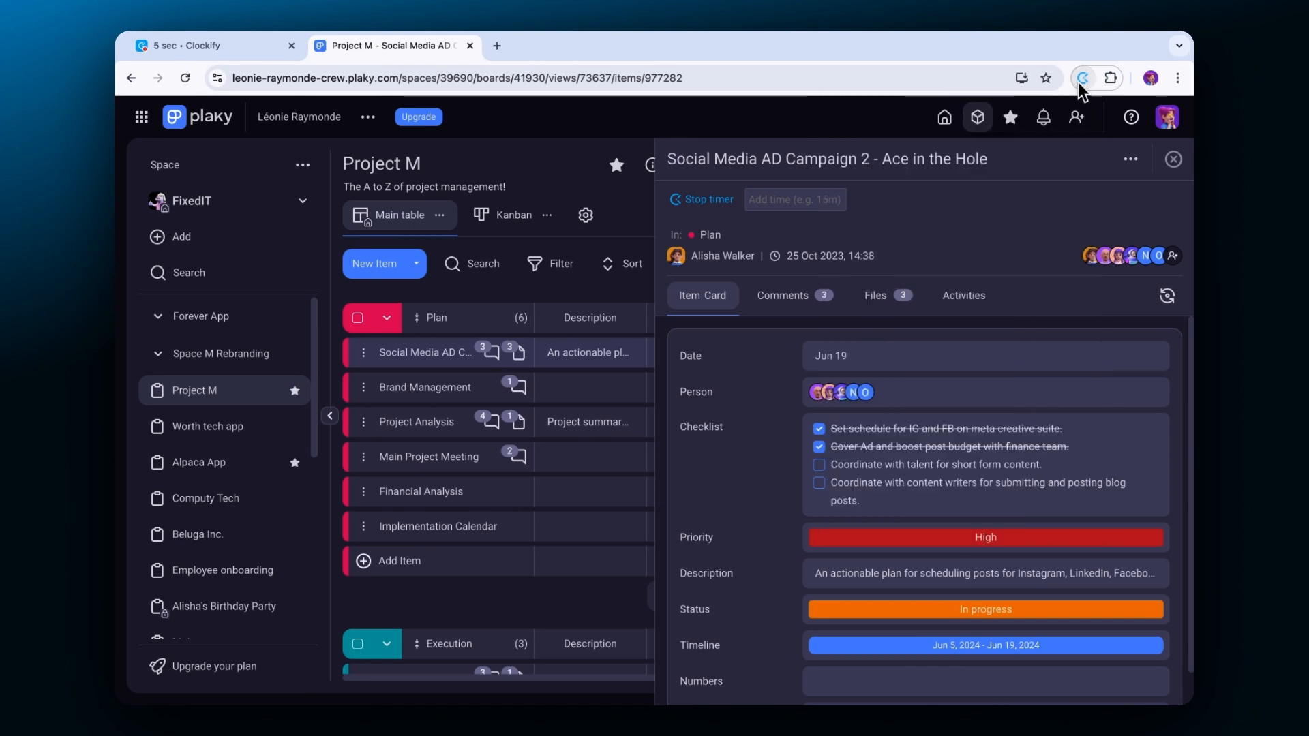
# - Open Clockify's Chrome extension download page via Download > Web > Chrome
pyautogui.click(212, 45)
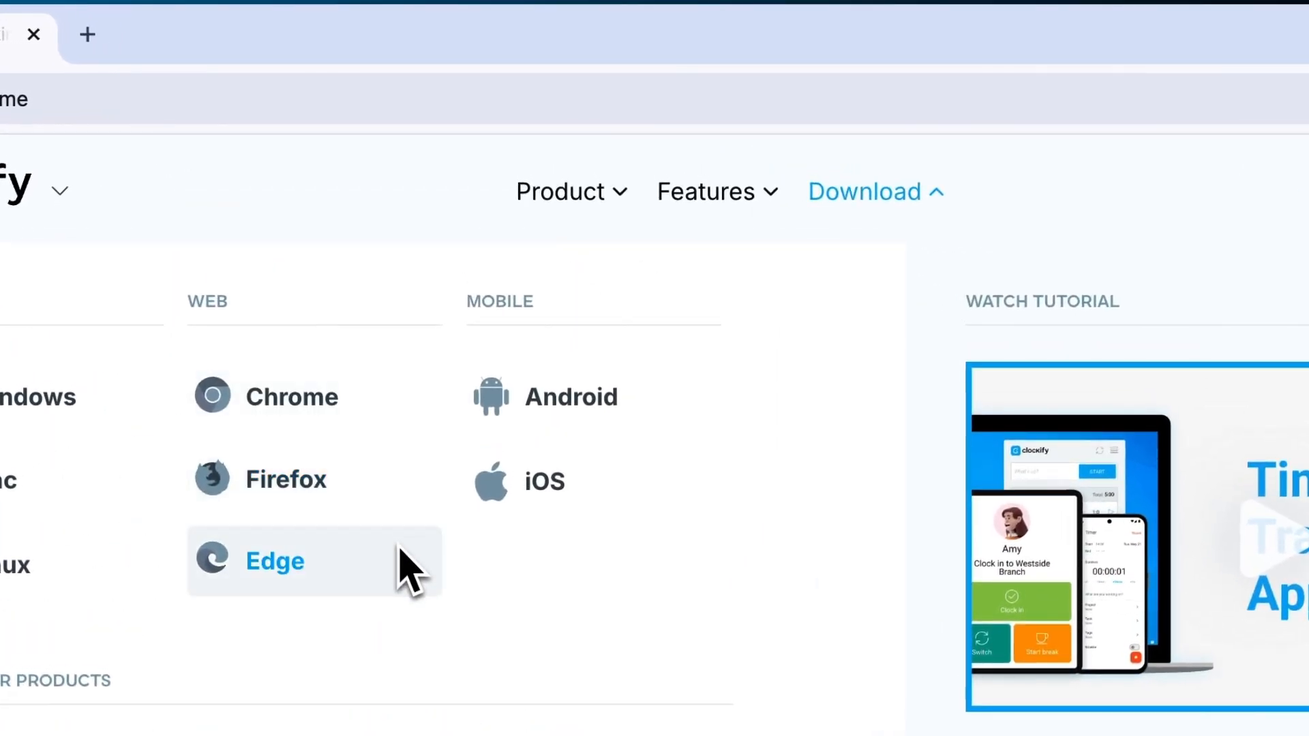
pyautogui.click(291, 397)
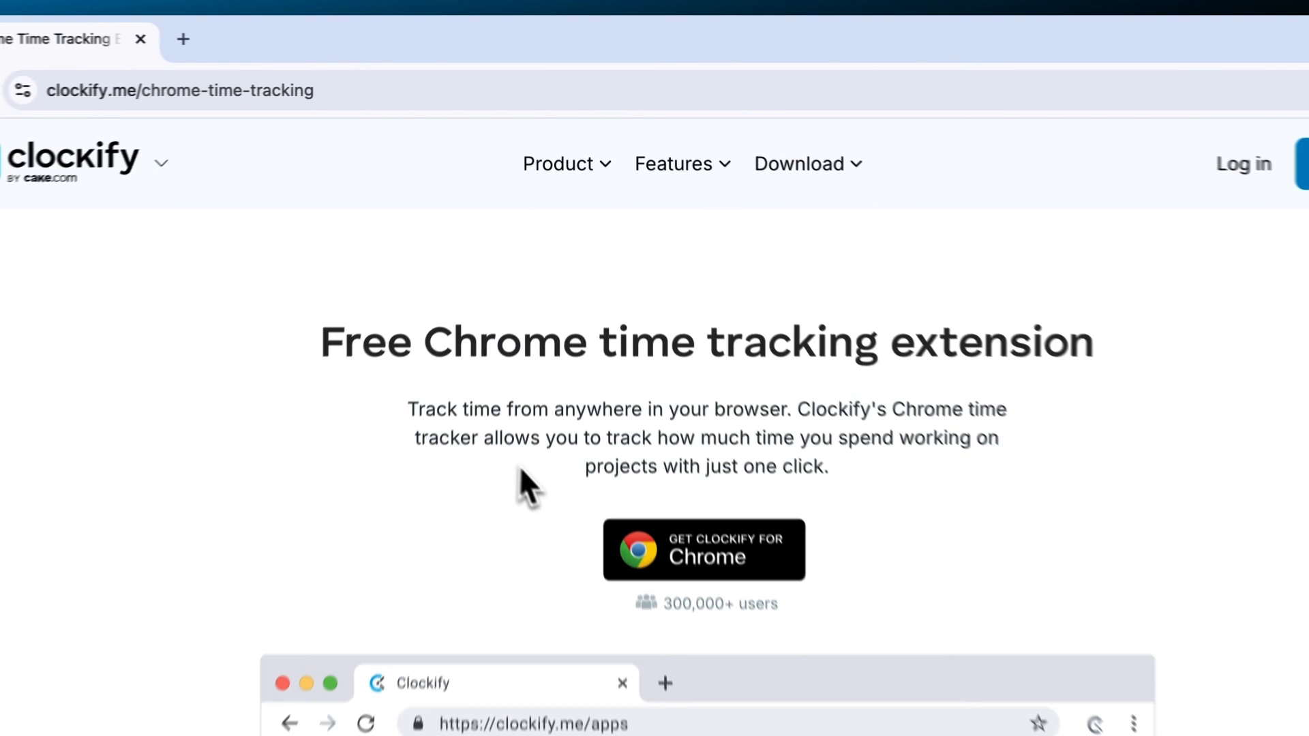
# - Add Clockify Time Tracker to Chrome from the Web Store and confirm the installation
pyautogui.click(702, 549)
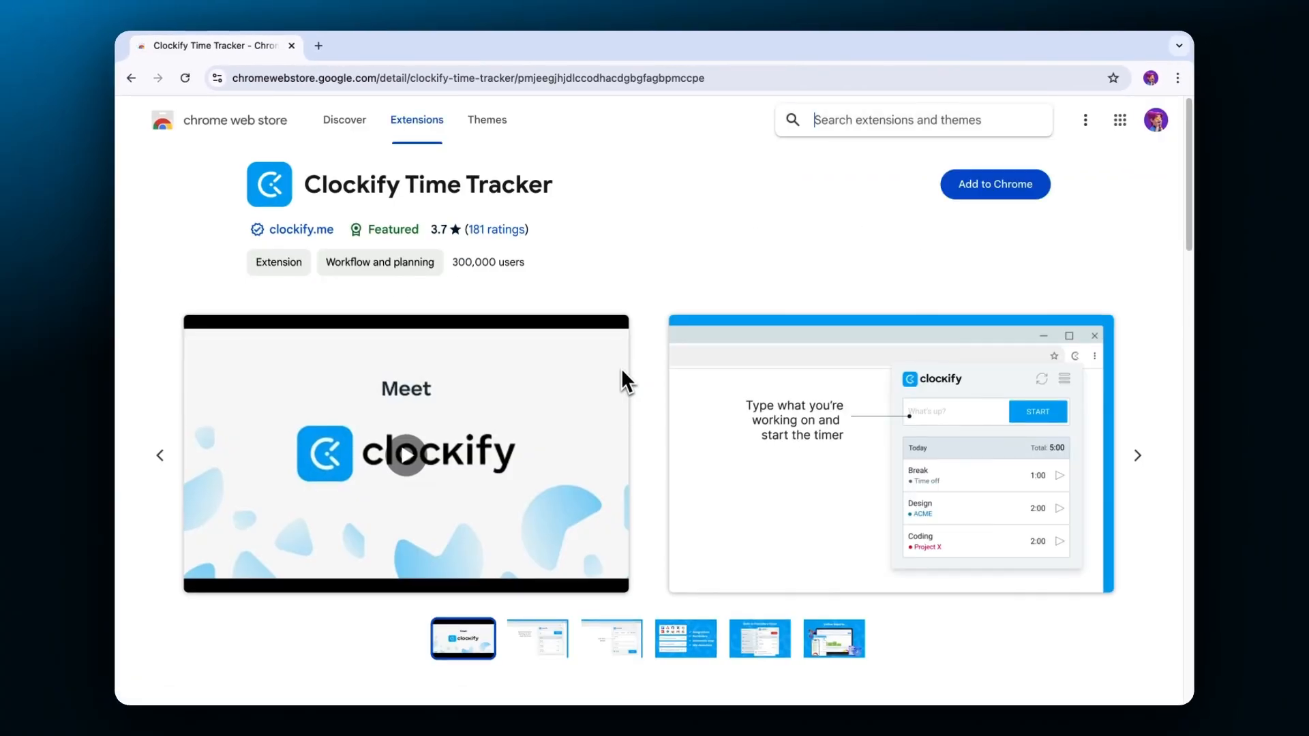
pyautogui.click(994, 183)
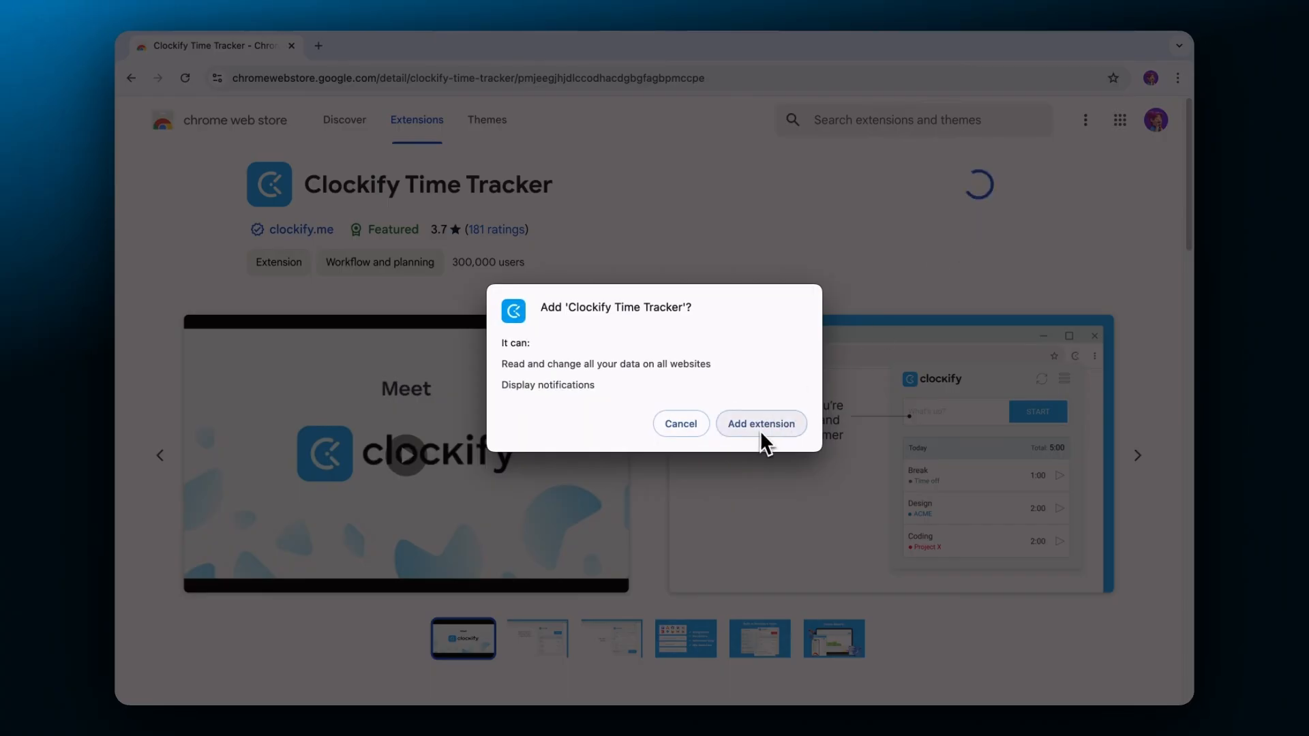
pyautogui.click(759, 424)
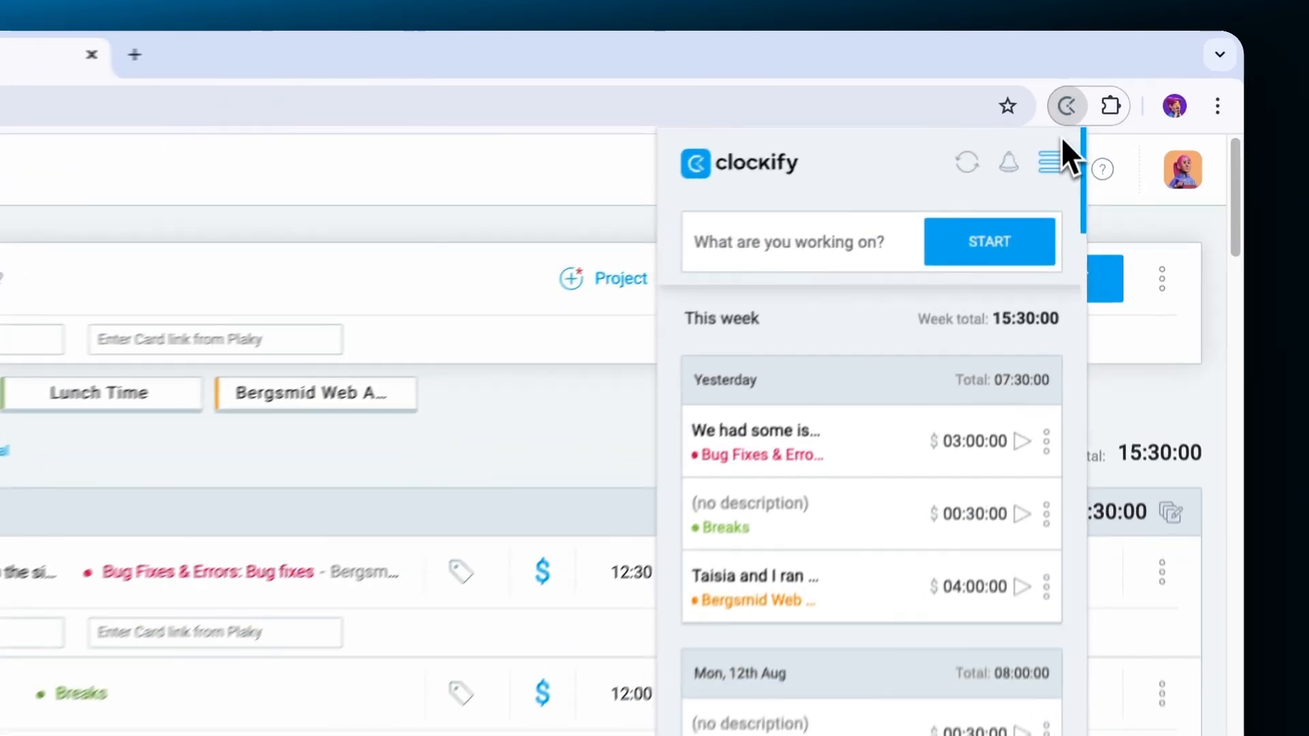
# - Time a 'Worked with Keith' entry on Development: Front End, then stop the timer
pyautogui.click(989, 242)
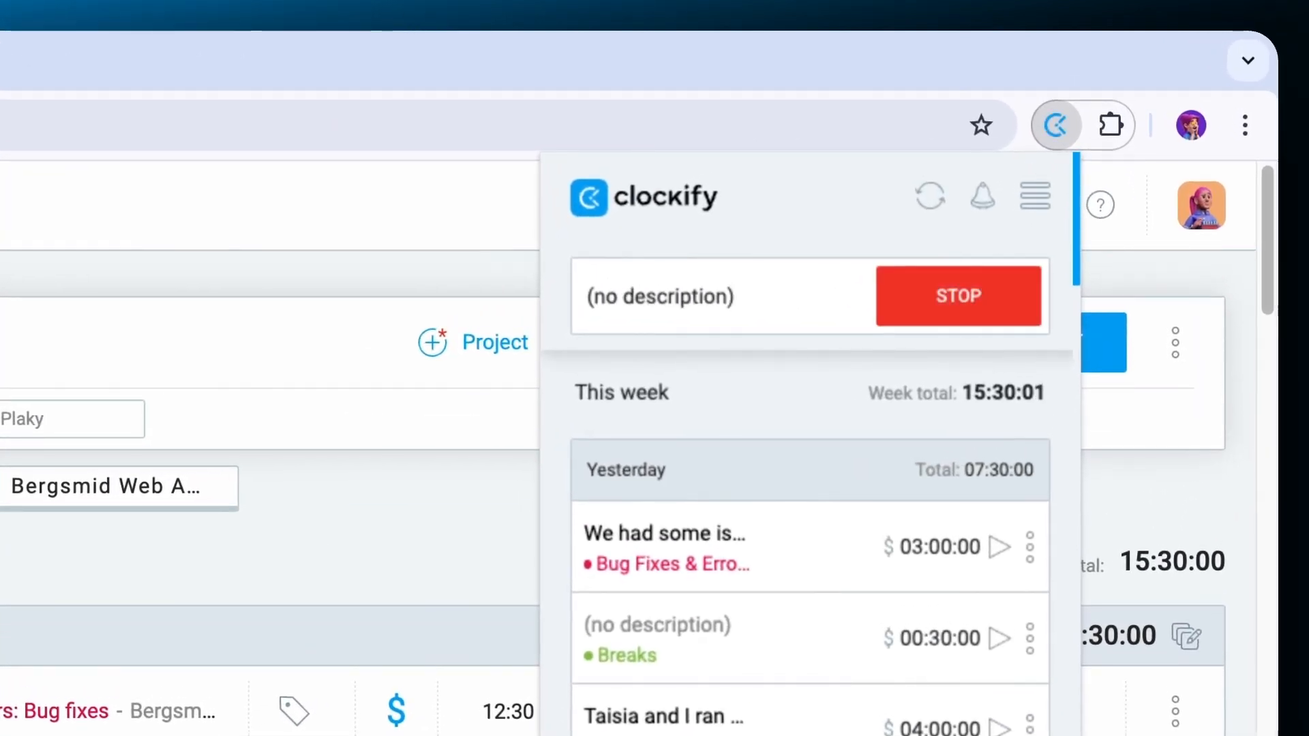
pyautogui.click(958, 295)
pyautogui.write('Work')
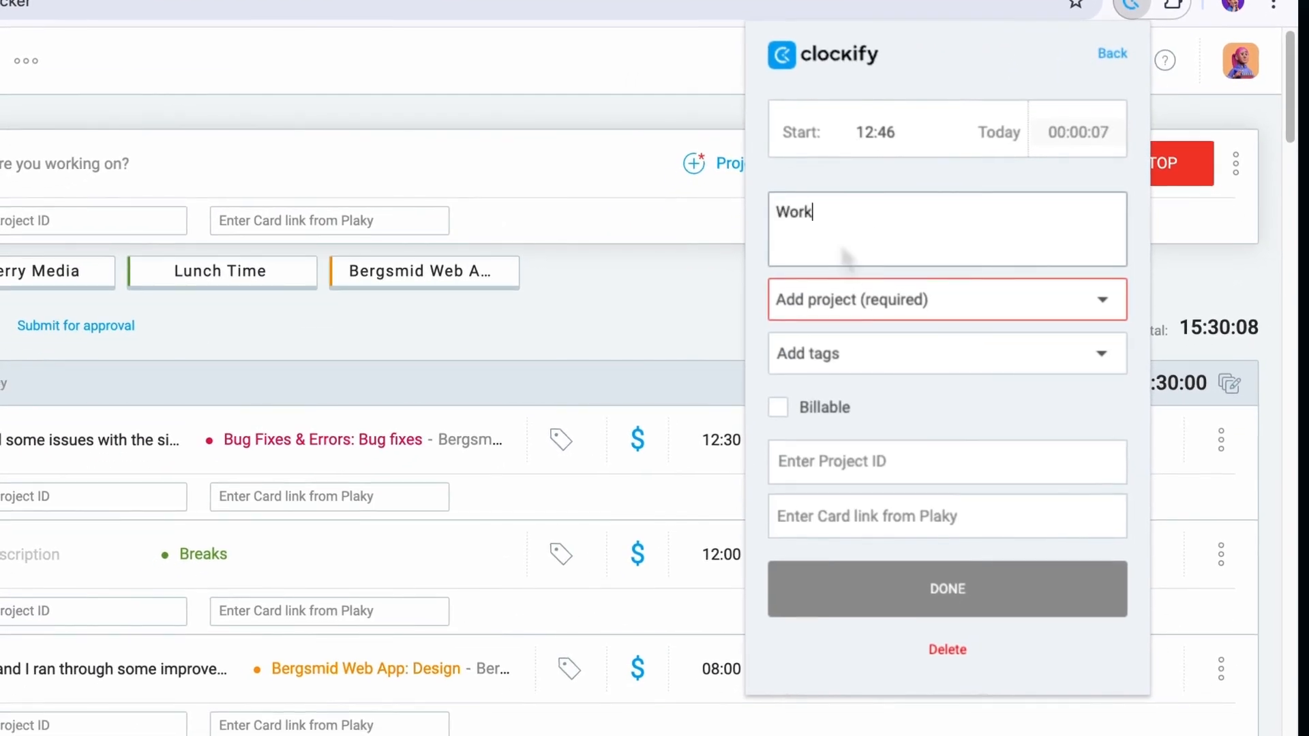
pyautogui.write('ed with Kei')
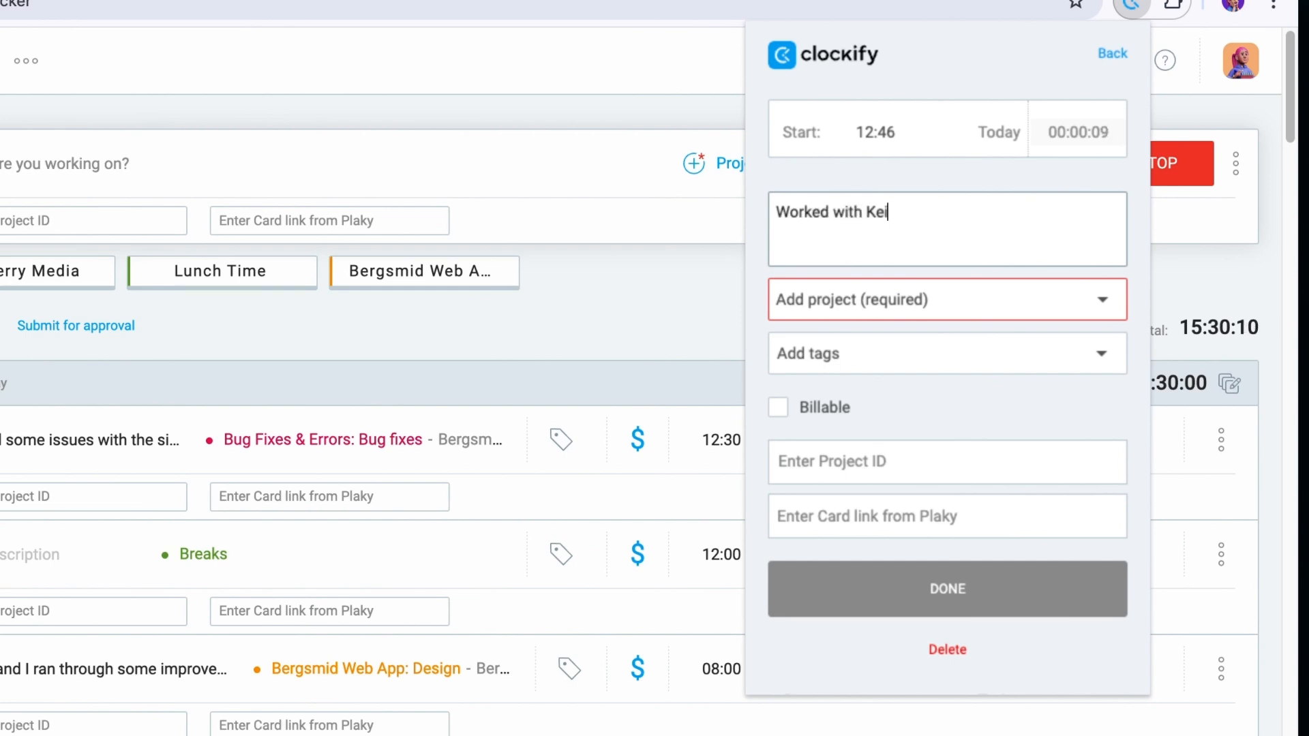
pyautogui.click(945, 299)
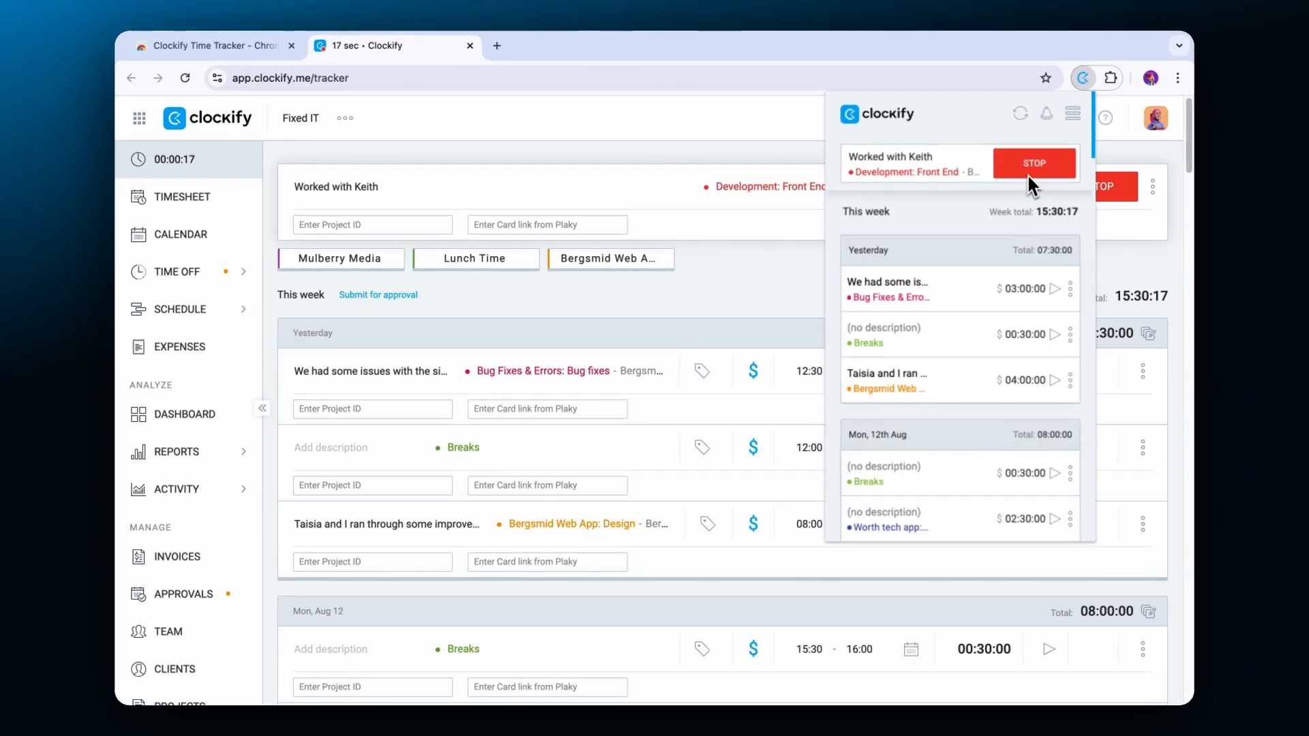
pyautogui.click(1034, 163)
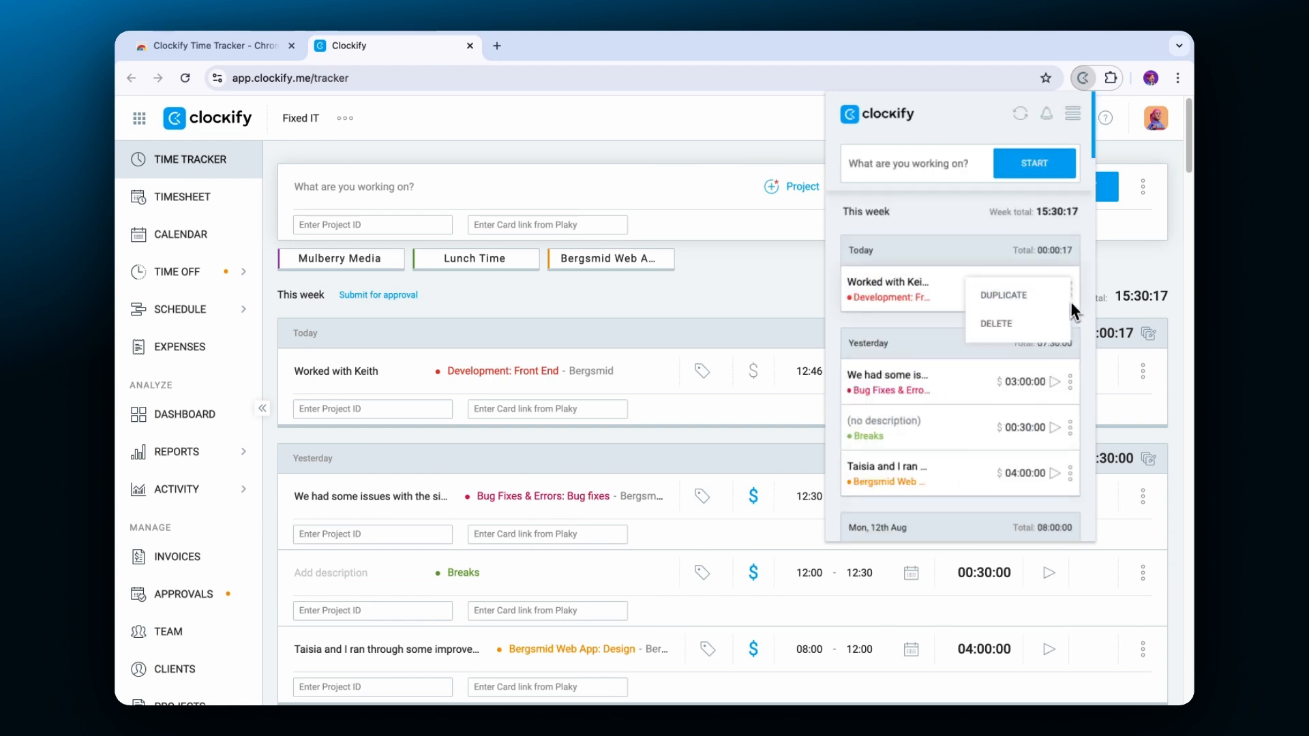
pyautogui.click(1003, 295)
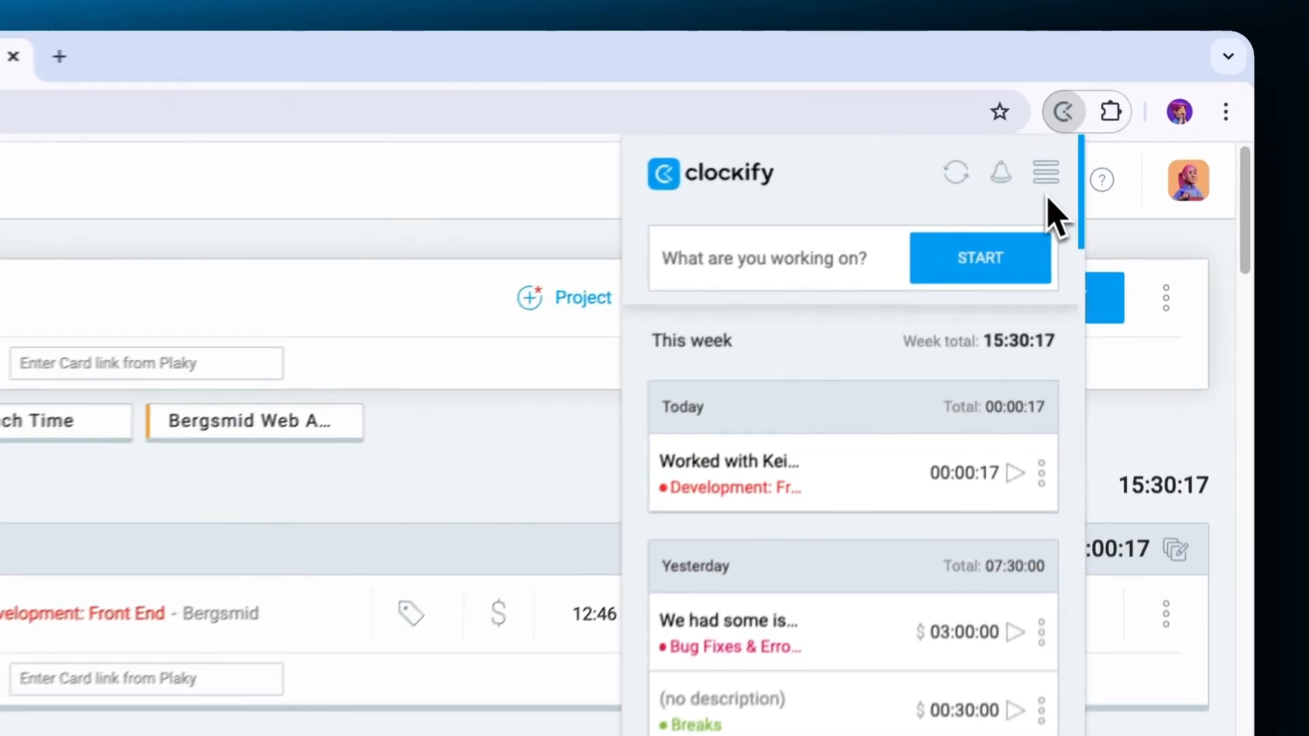
# - Add a manual 10:00–11:30 'Worked with Taisia' entry on Computy Tech: Financial Analysis
pyautogui.click(1044, 172)
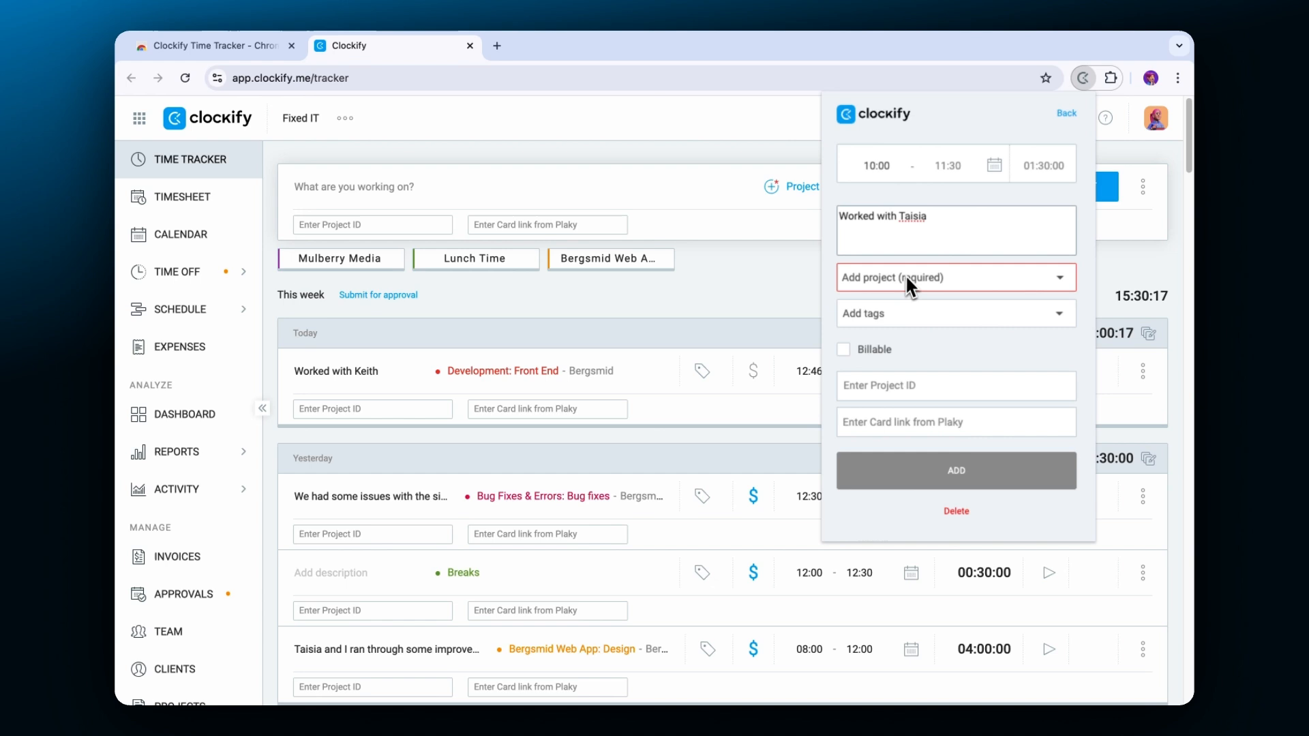
pyautogui.click(955, 278)
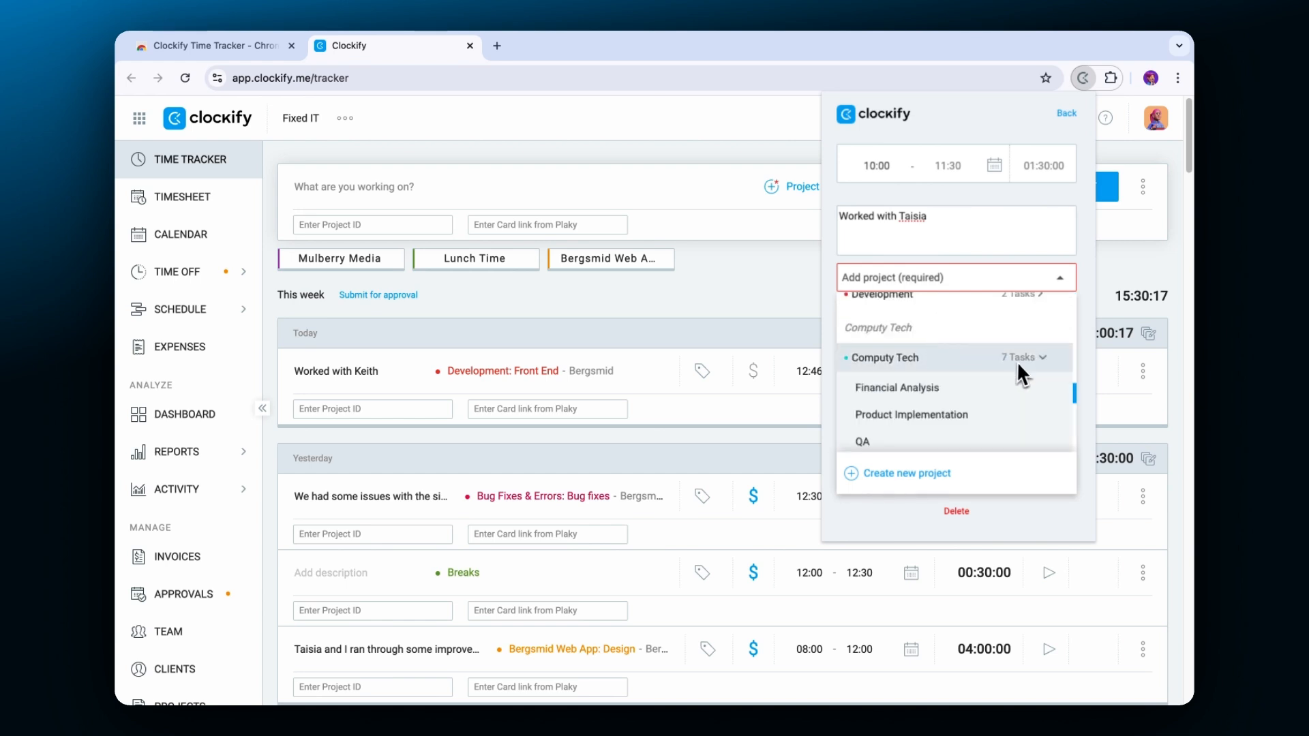
pyautogui.click(897, 387)
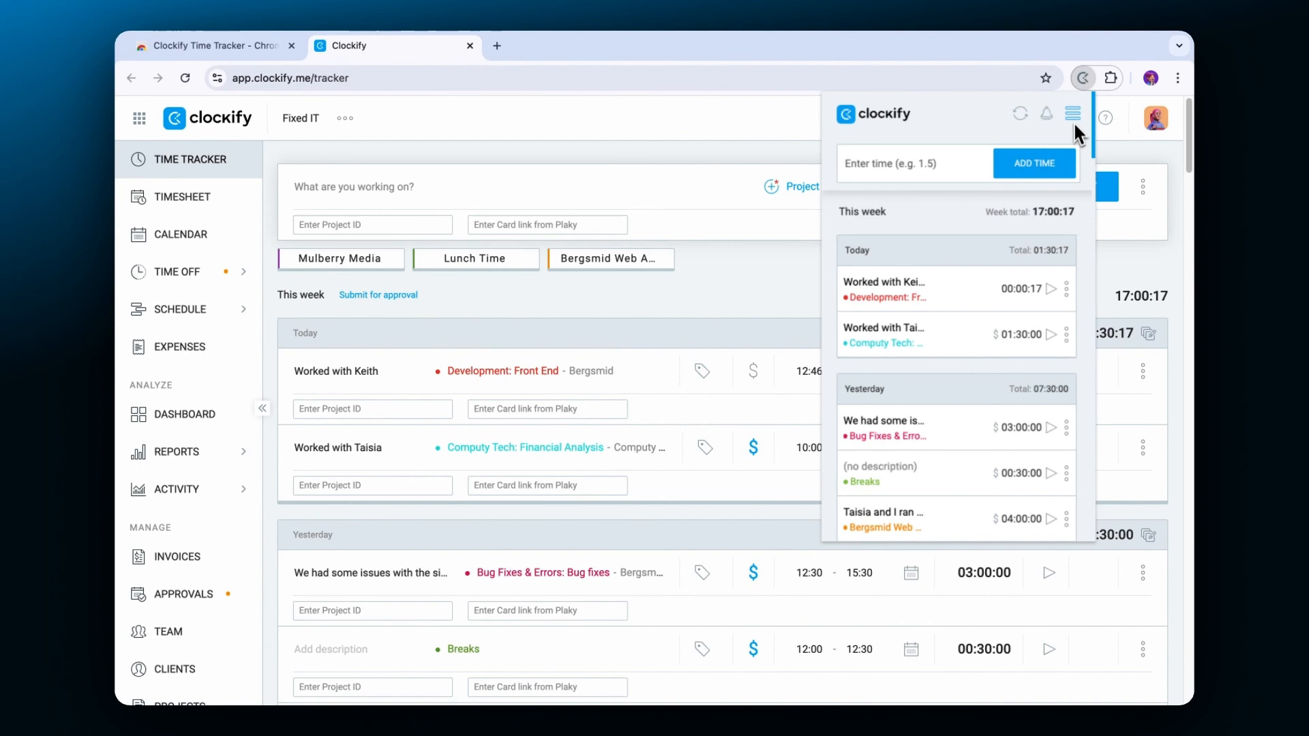
# - Switch the extension to TechApp, back to Fixed IT, and open the web dashboard
pyautogui.click(1072, 115)
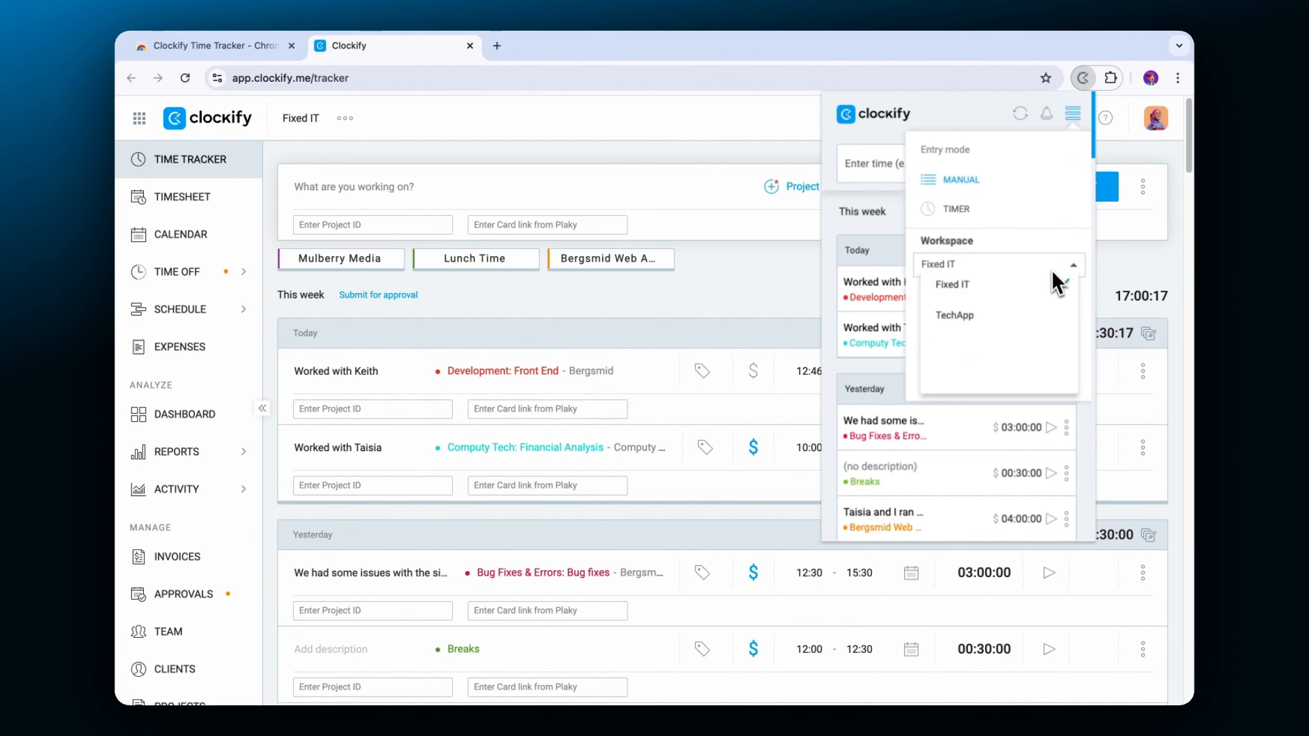
pyautogui.click(955, 315)
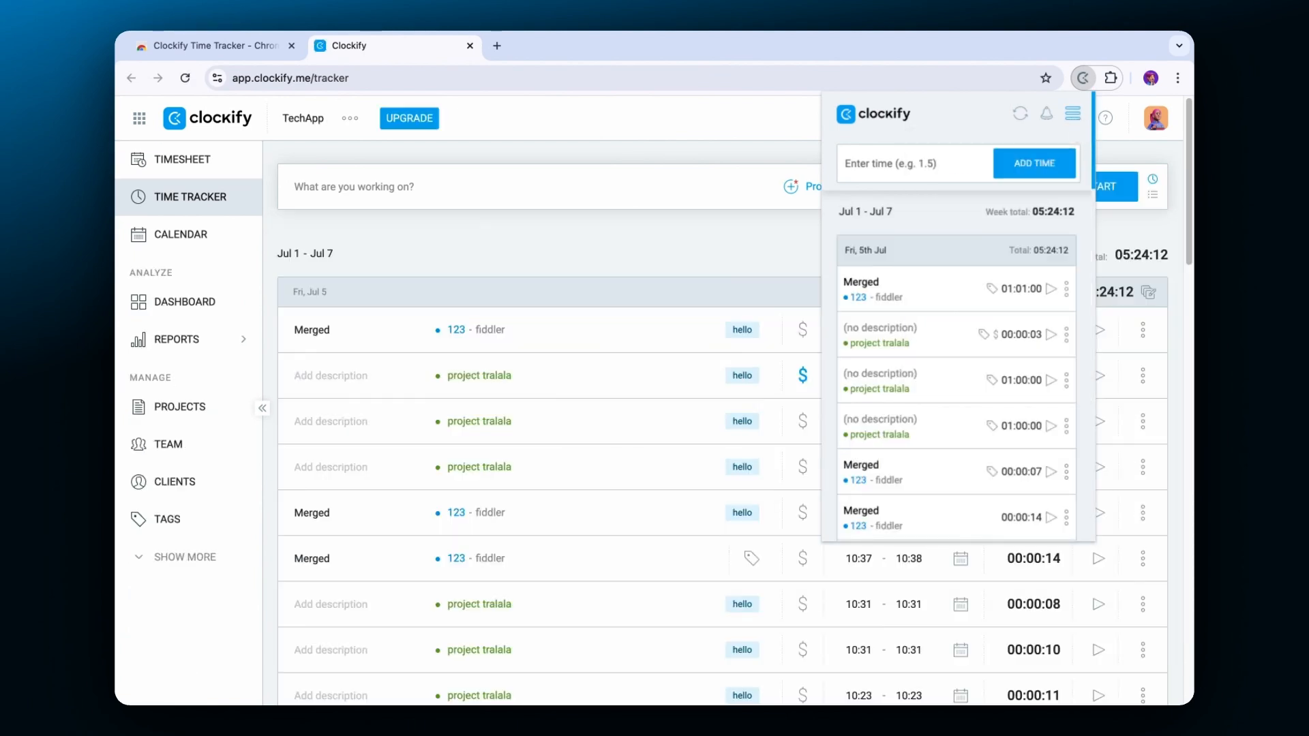
pyautogui.click(1072, 114)
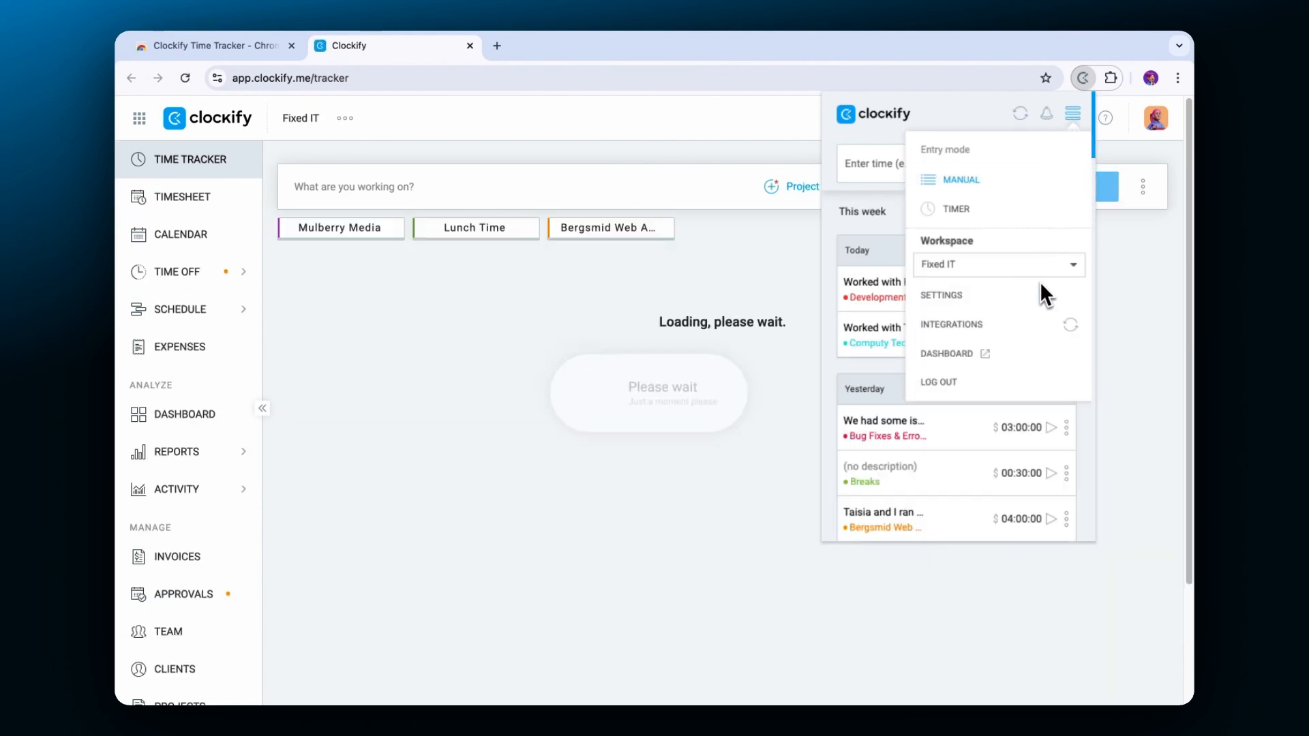
pyautogui.click(947, 354)
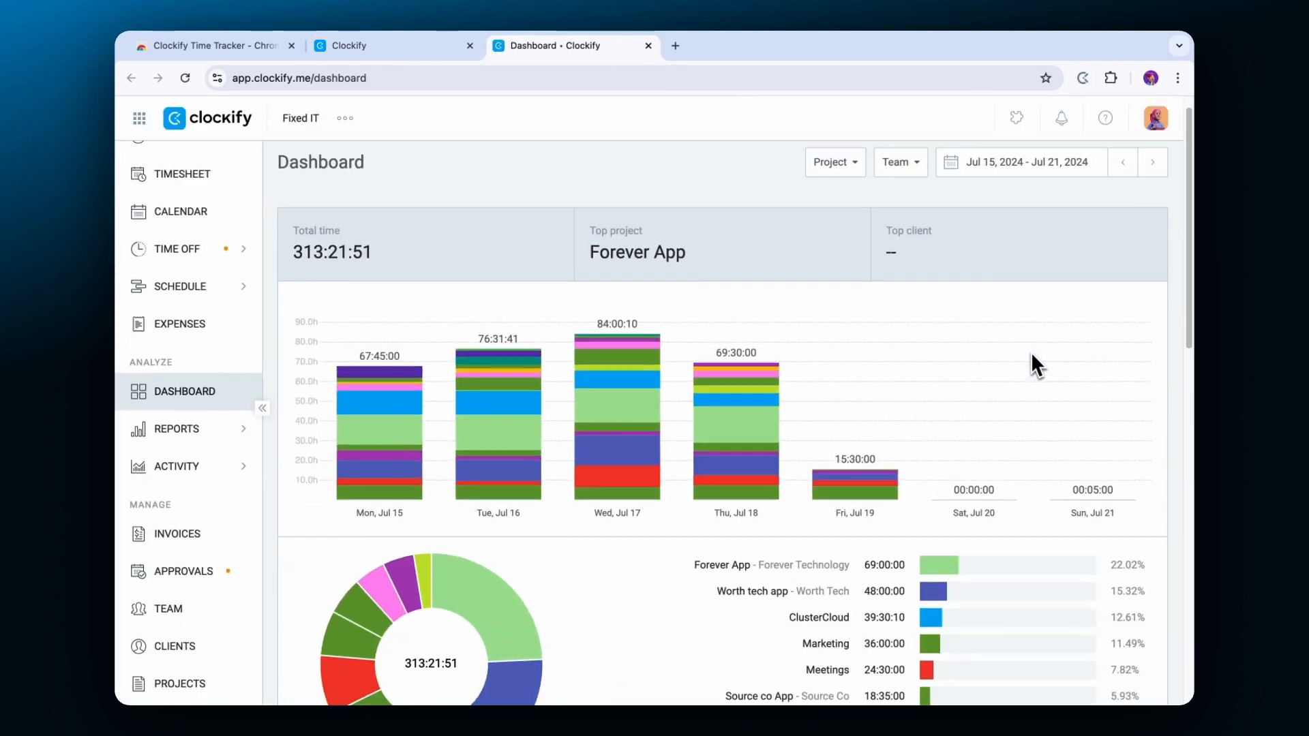
# - Filter the dashboard Team to Only me, then reopen the extension popup
pyautogui.scroll(3)
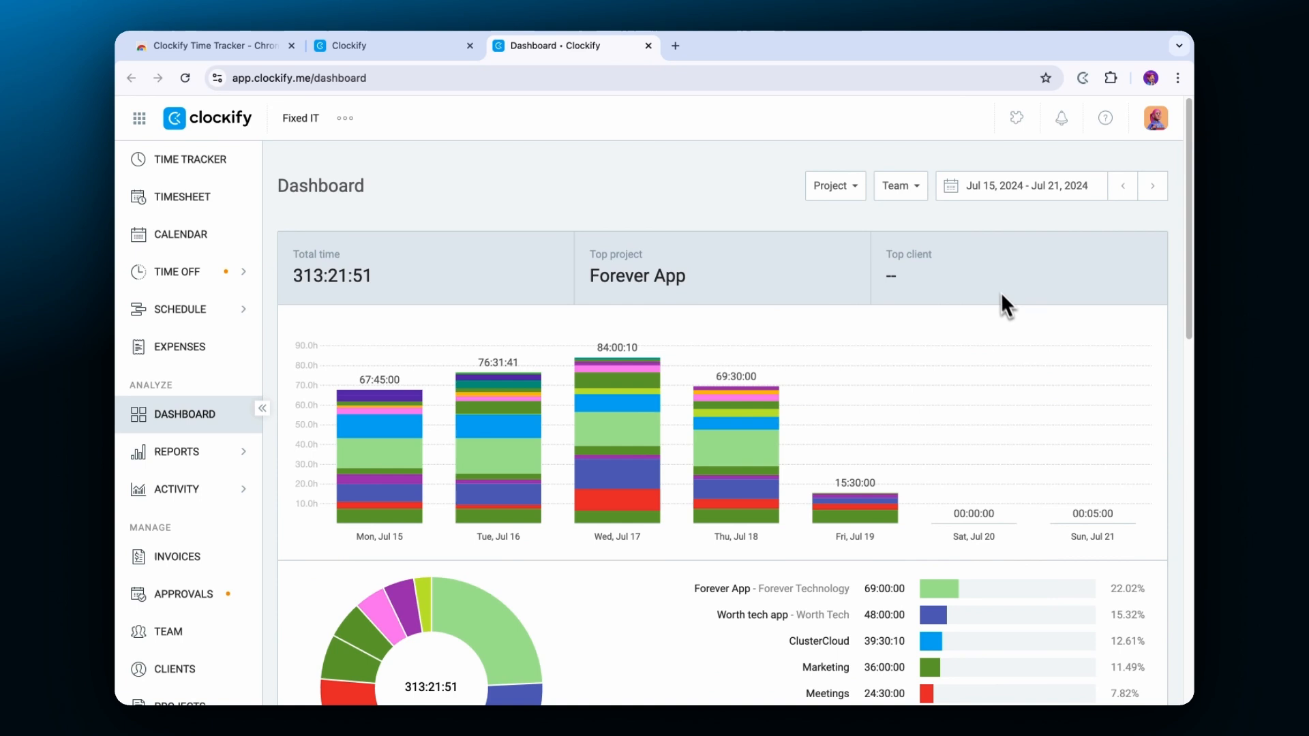
pyautogui.click(896, 186)
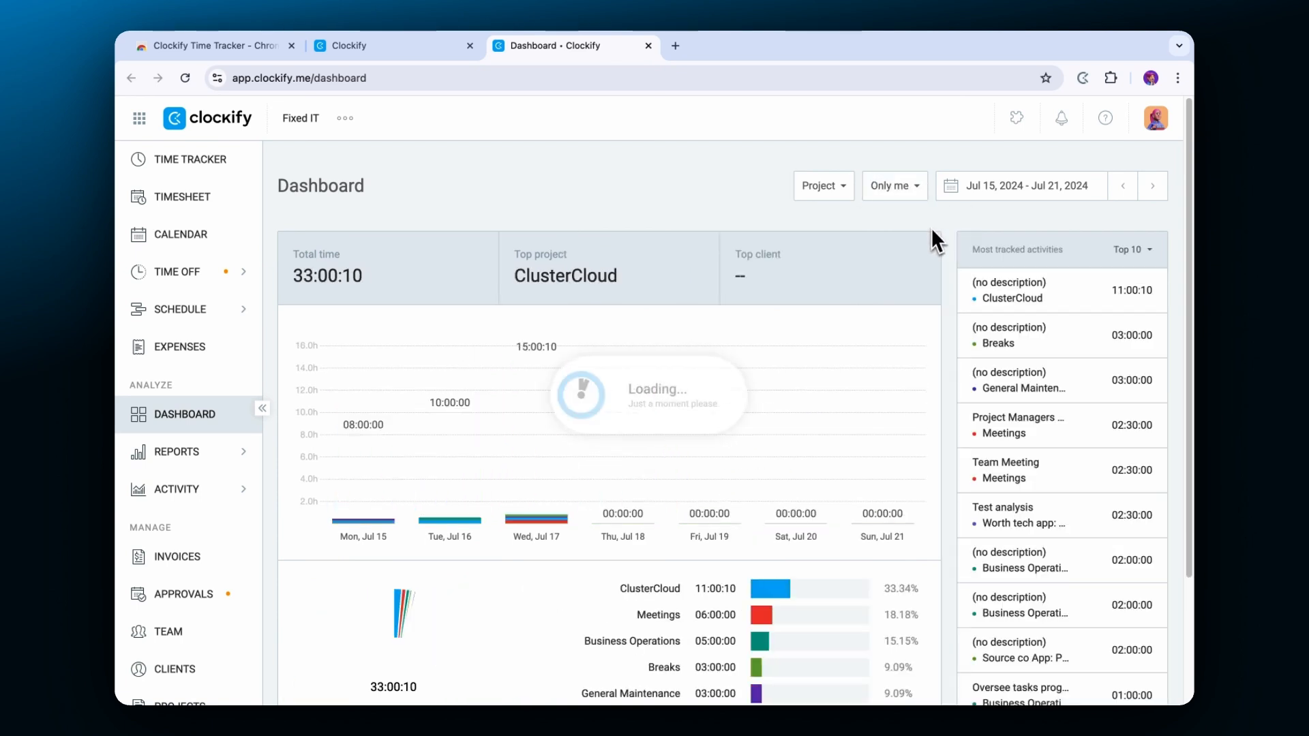
pyautogui.scroll(-3)
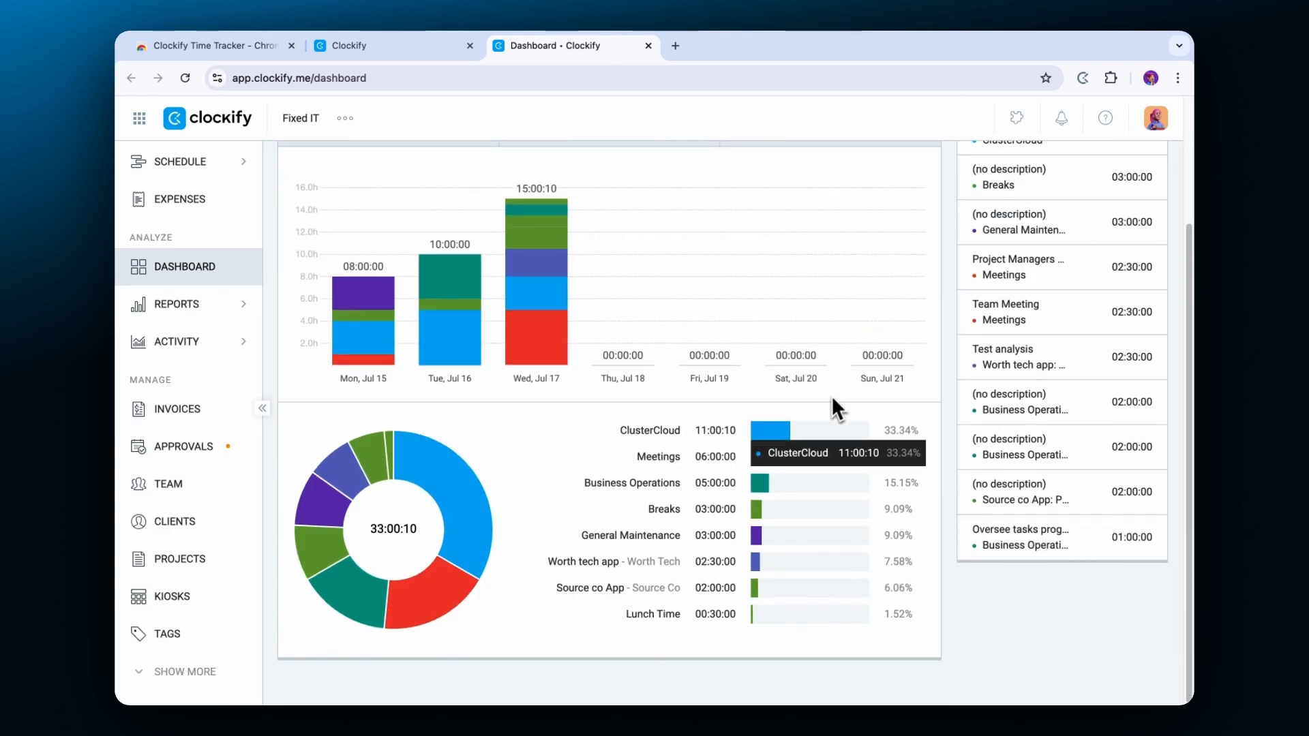
pyautogui.click(1082, 77)
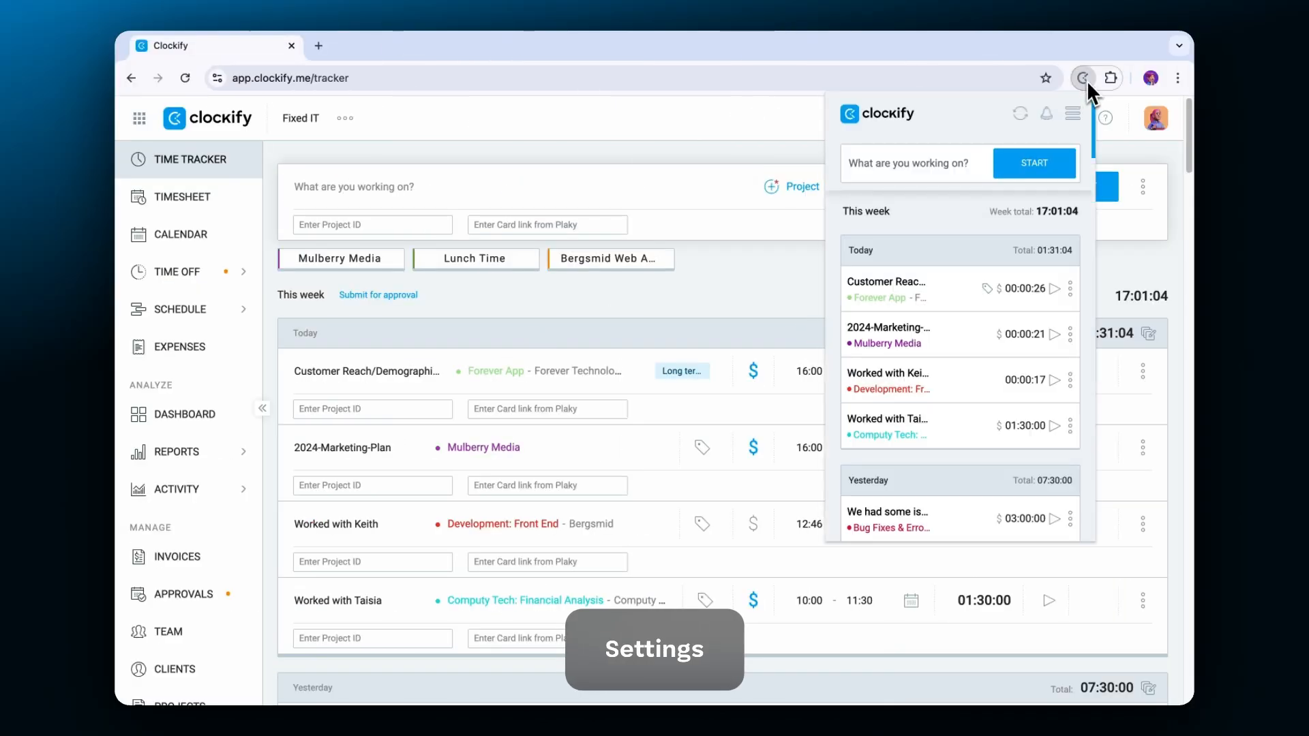
# - In extension Settings, tick Default project and choose 'Last used project and task'
pyautogui.click(1071, 115)
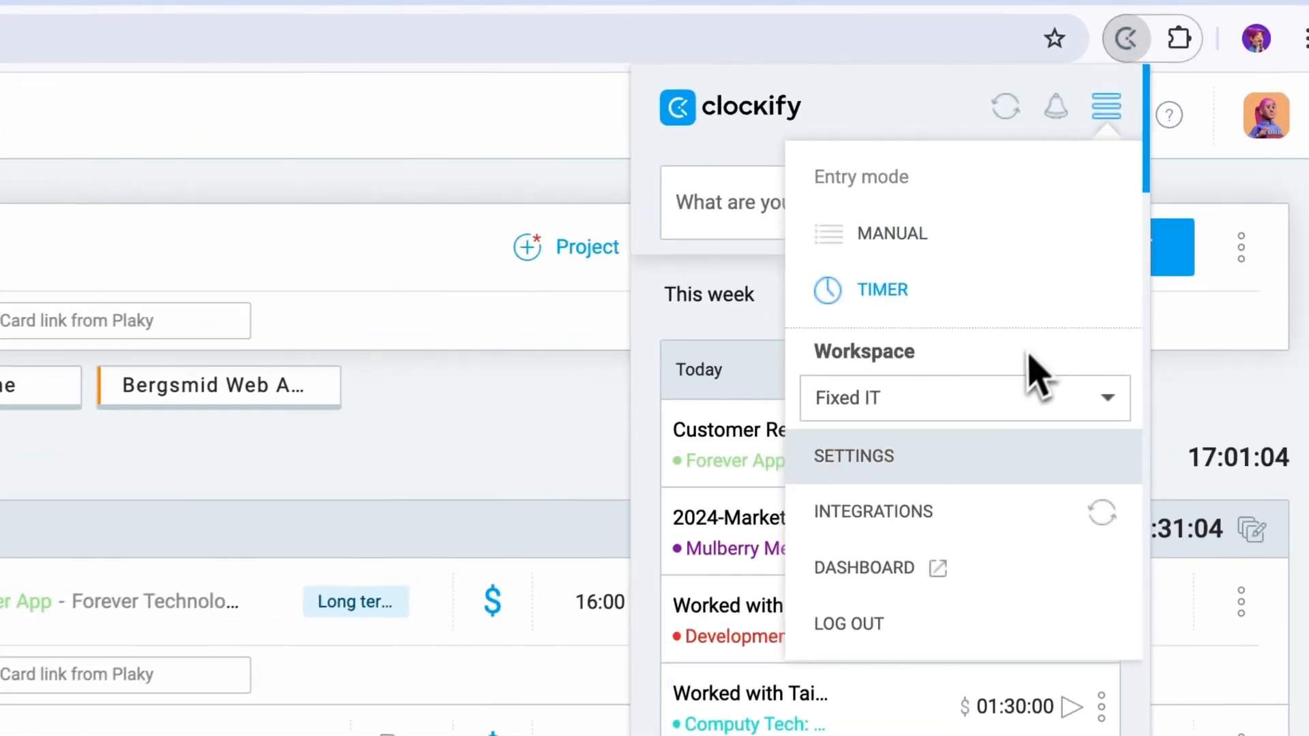
pyautogui.click(852, 456)
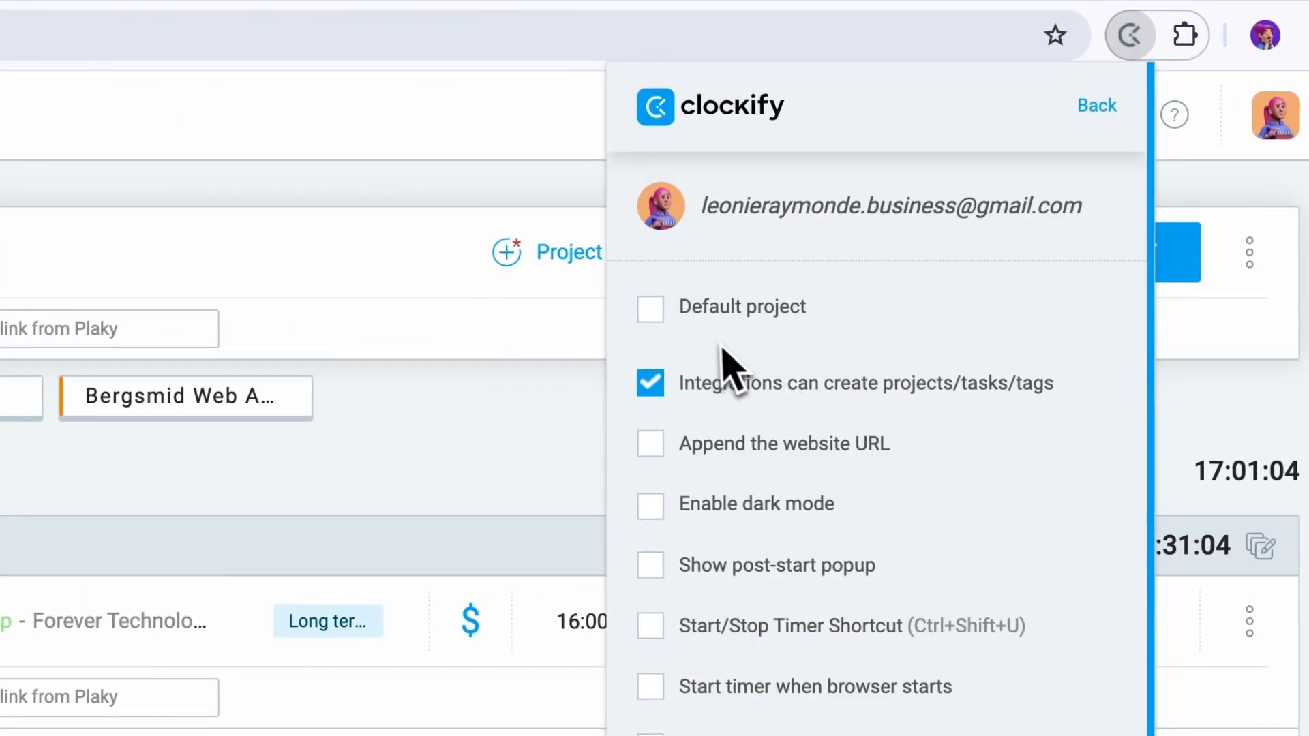
pyautogui.click(651, 309)
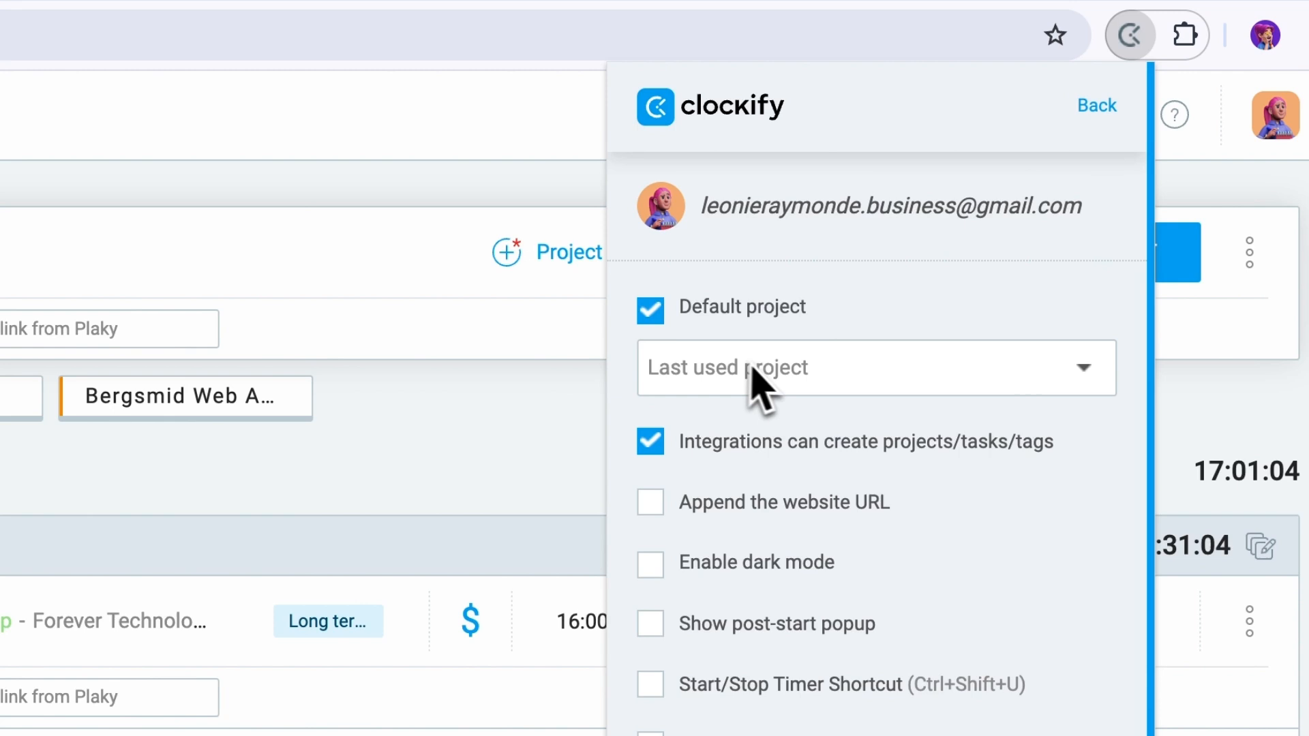
pyautogui.click(875, 368)
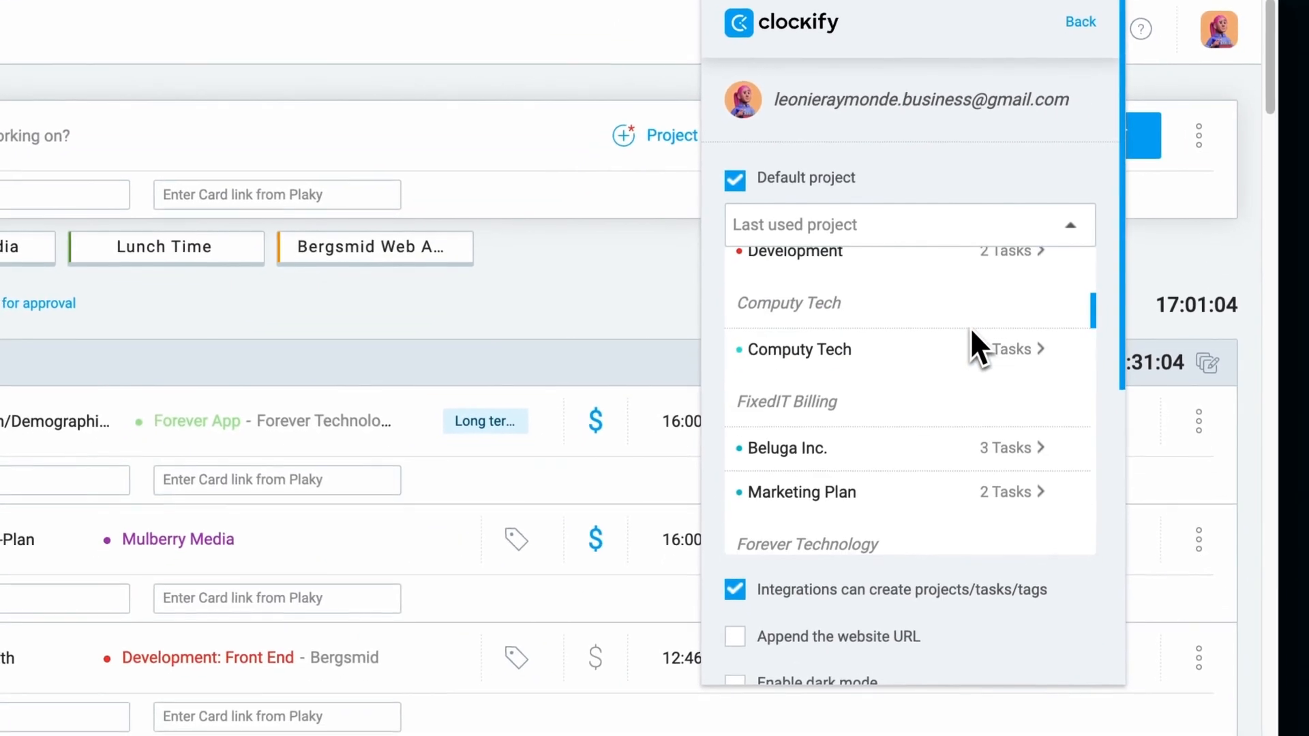
pyautogui.click(1001, 349)
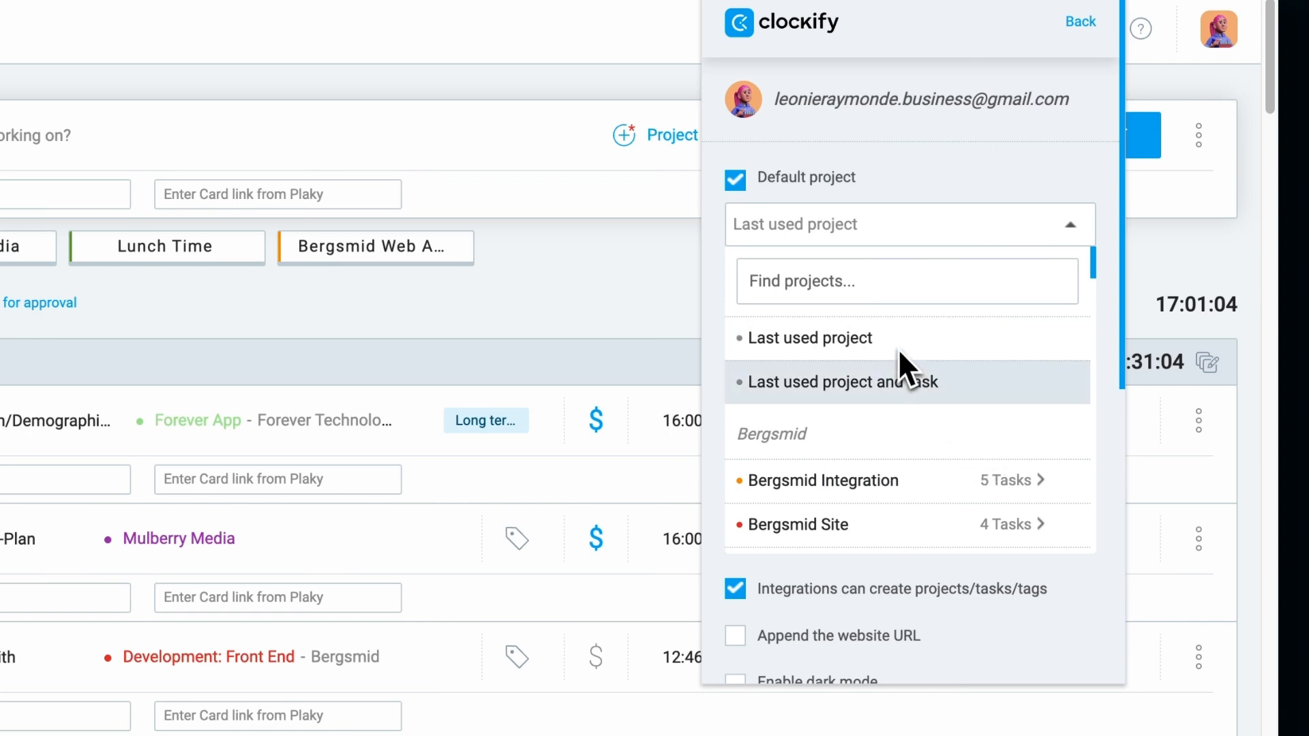
pyautogui.click(839, 382)
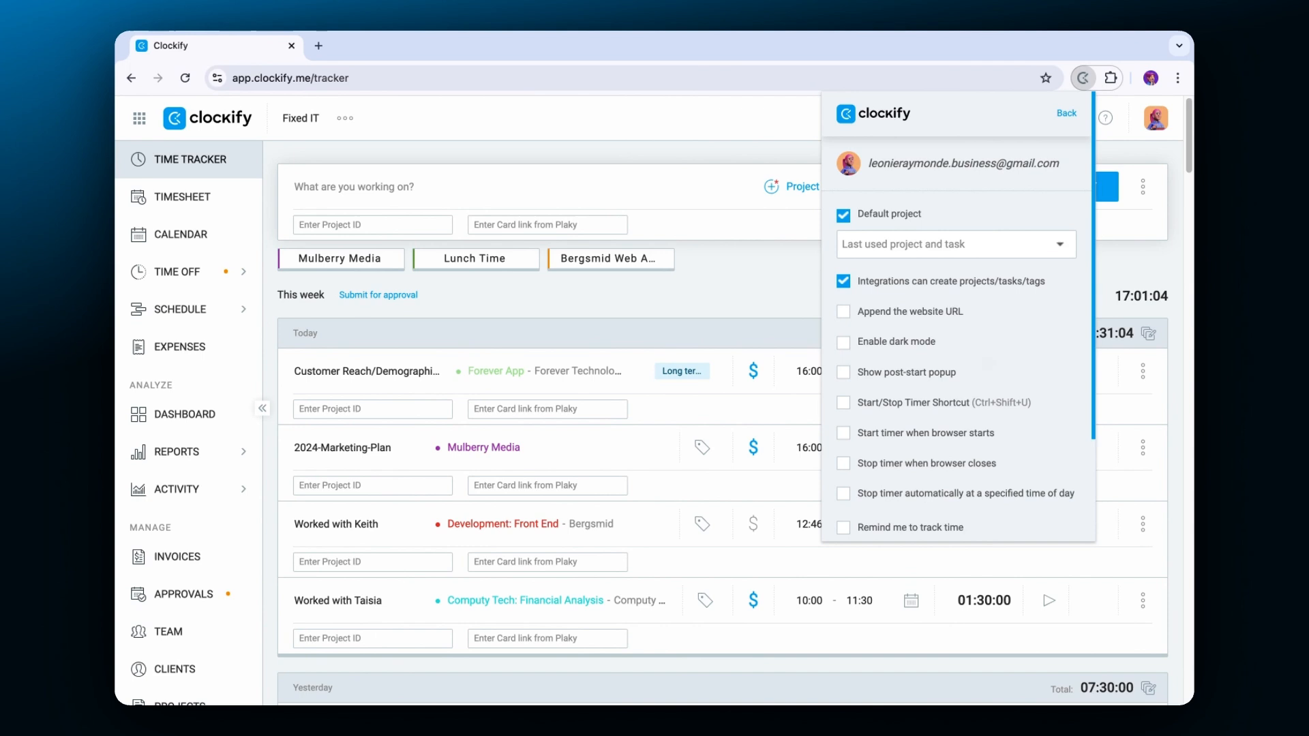
pyautogui.moveTo(868, 416)
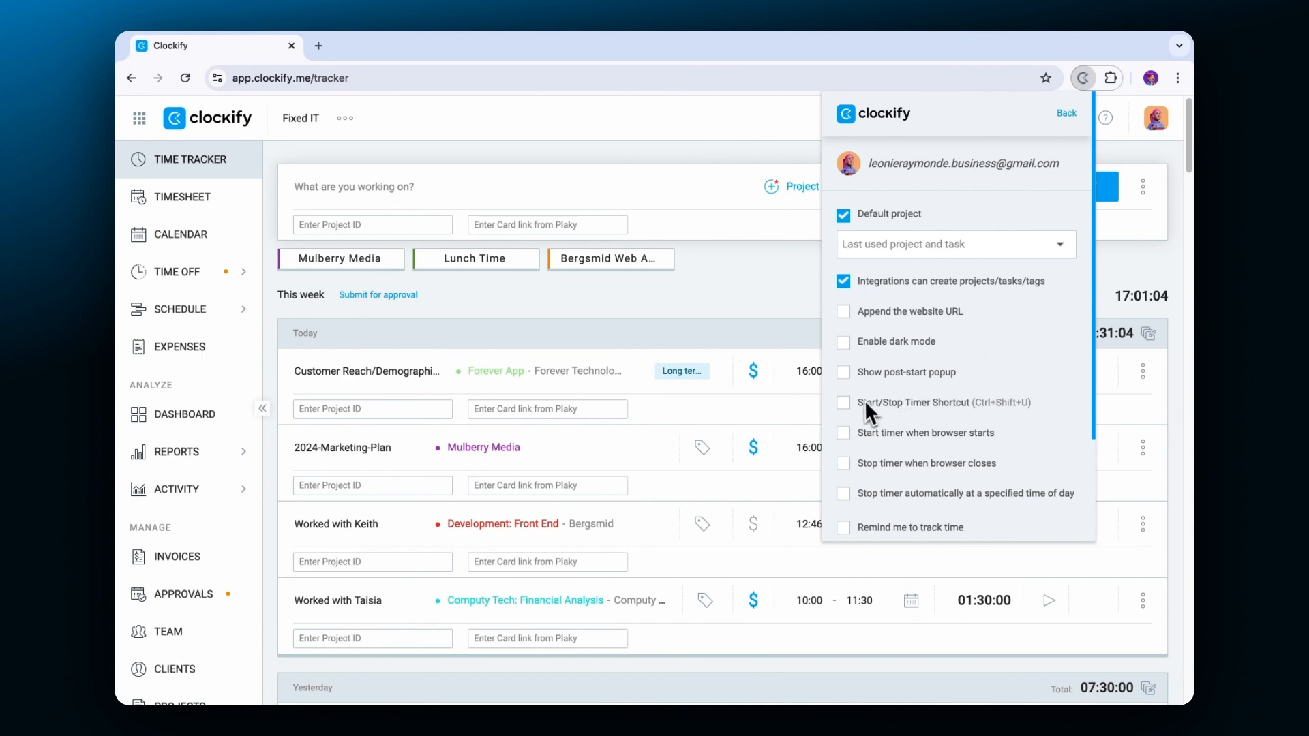
# - Enable the Start/Stop Timer keyboard shortcut in extension Settings
pyautogui.click(844, 403)
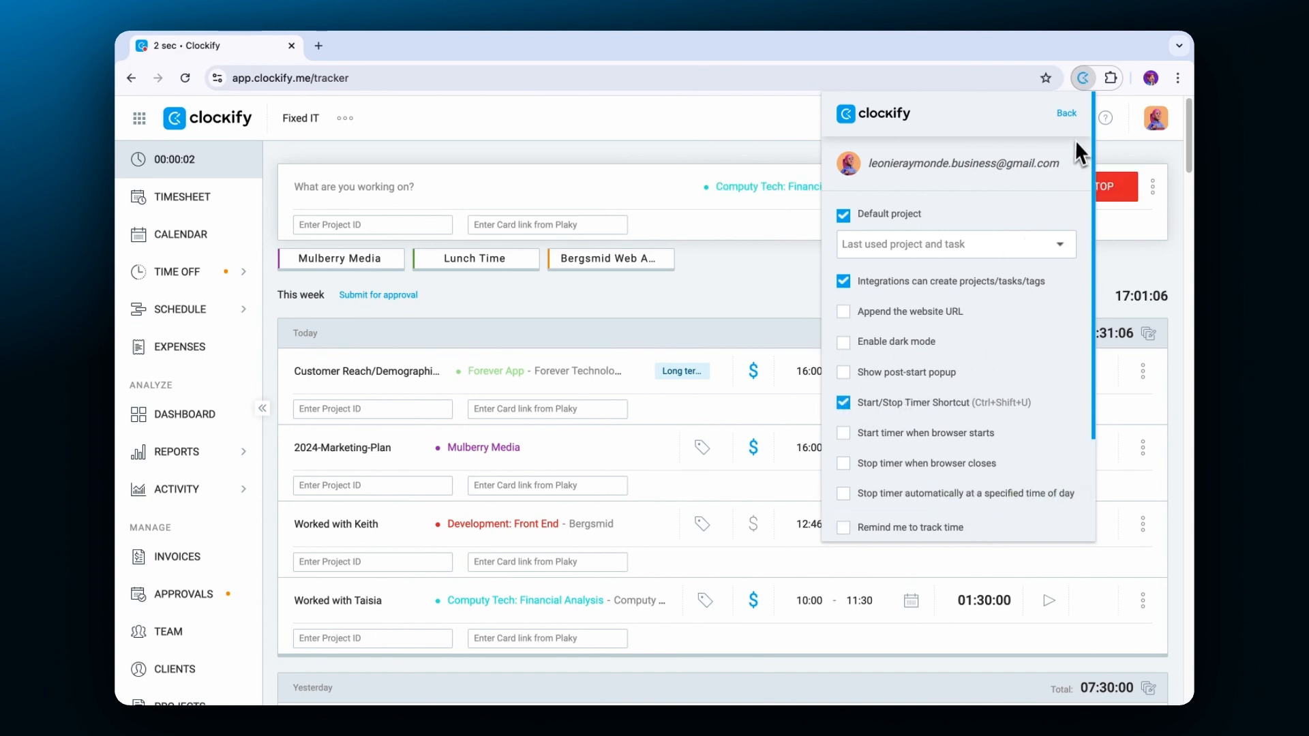
pyautogui.click(1073, 114)
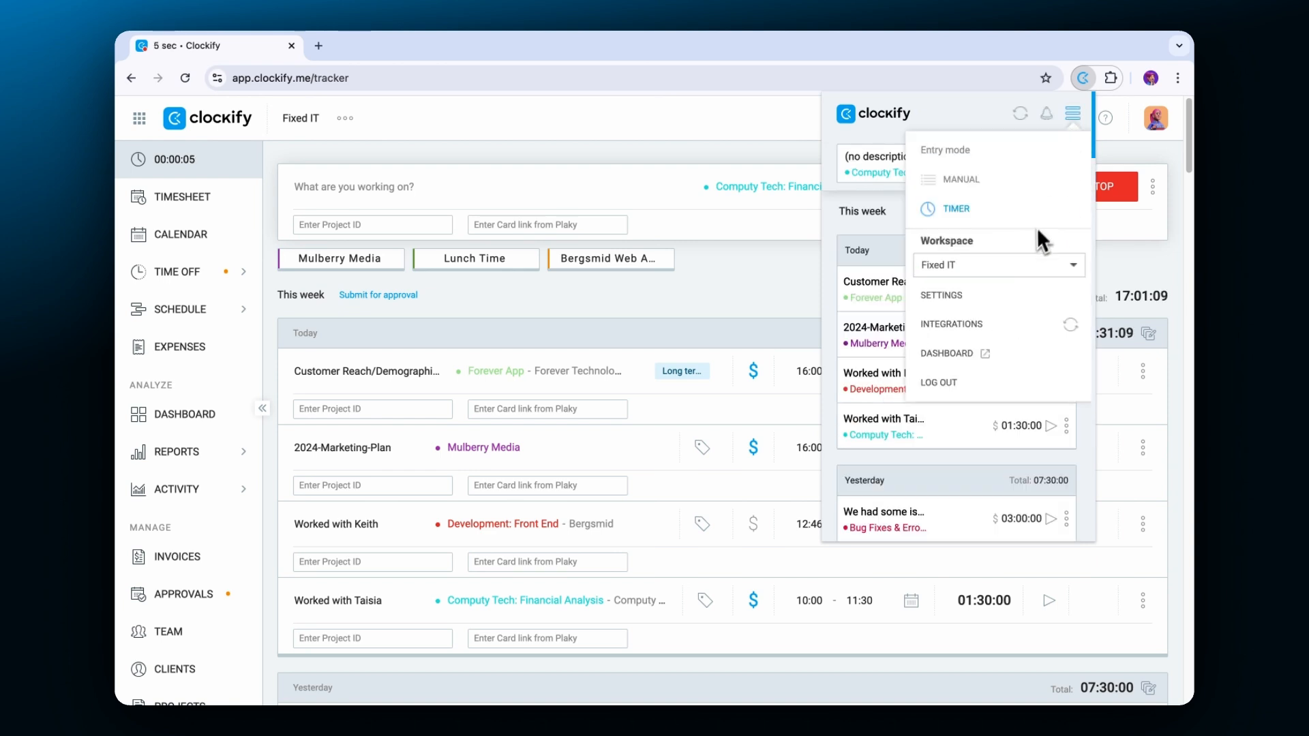
pyautogui.click(942, 294)
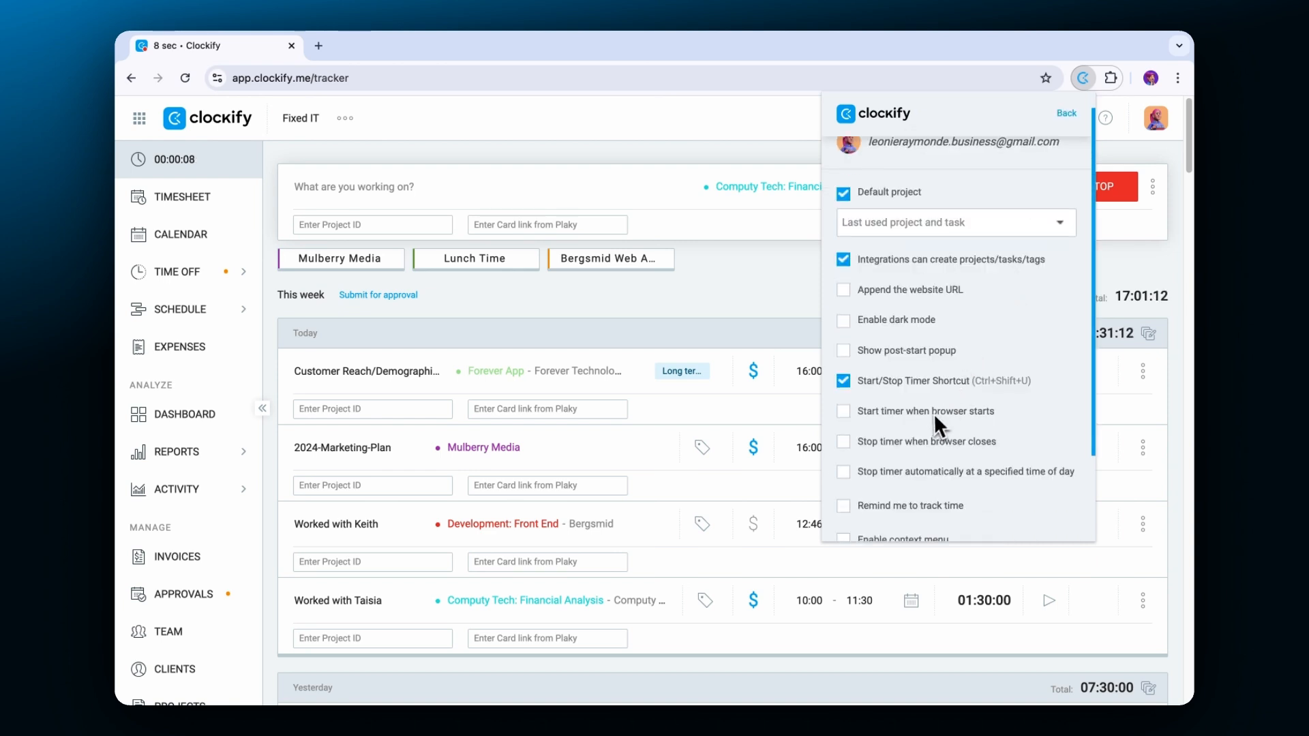
# - Enable start on browser launch, stop on browser close, auto-stop at 17:15, and reminders
pyautogui.click(844, 410)
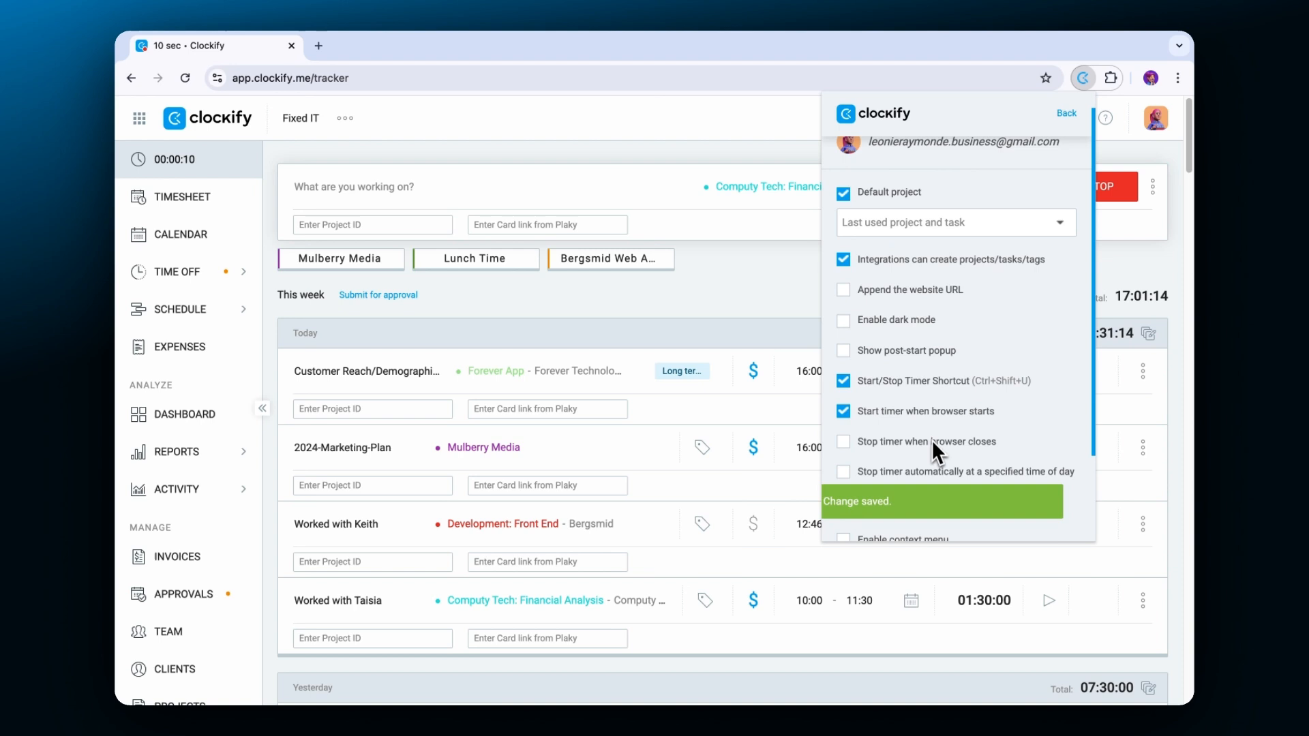
pyautogui.click(843, 441)
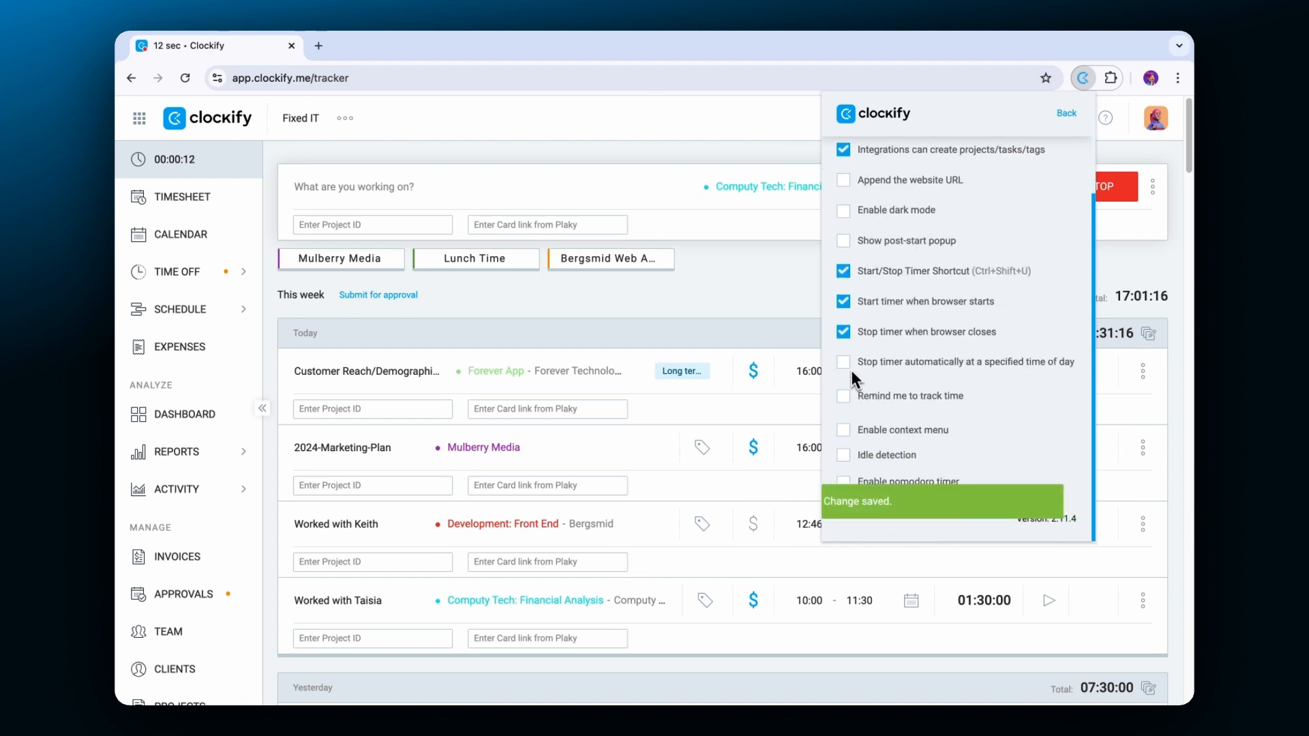
pyautogui.click(843, 362)
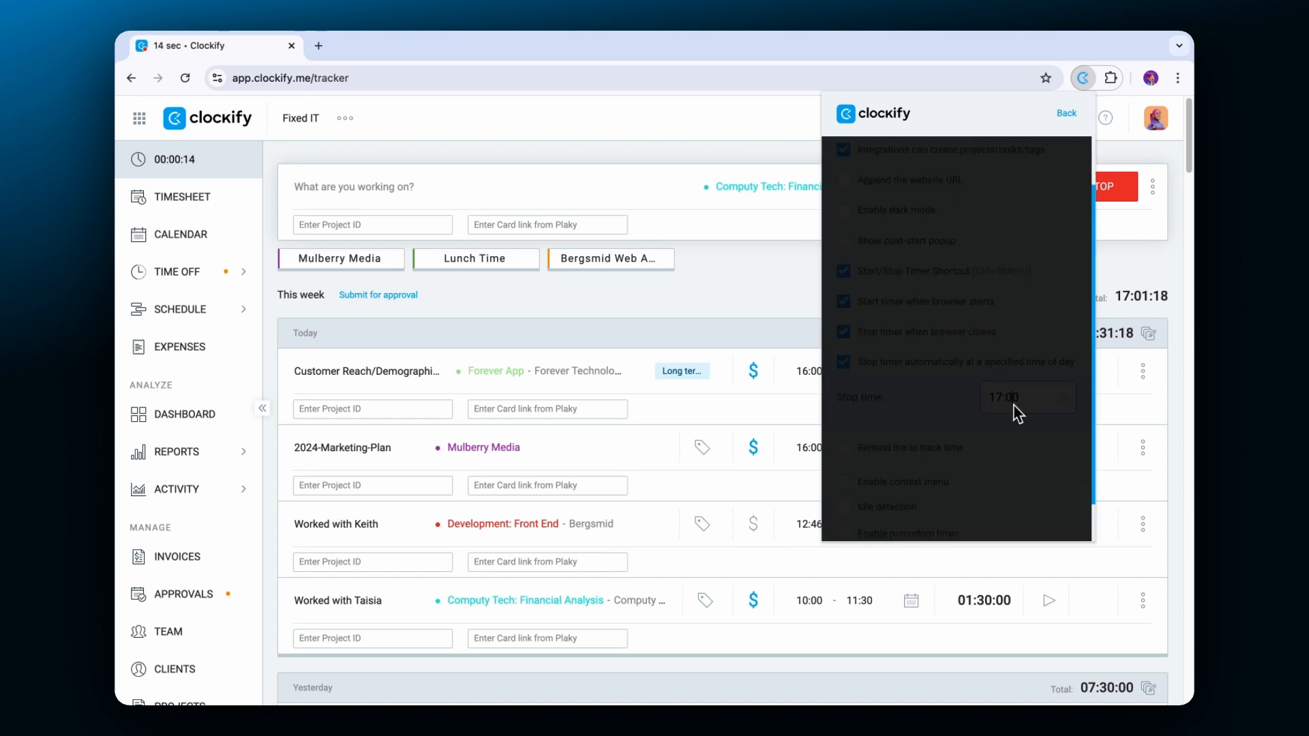
pyautogui.click(1026, 397)
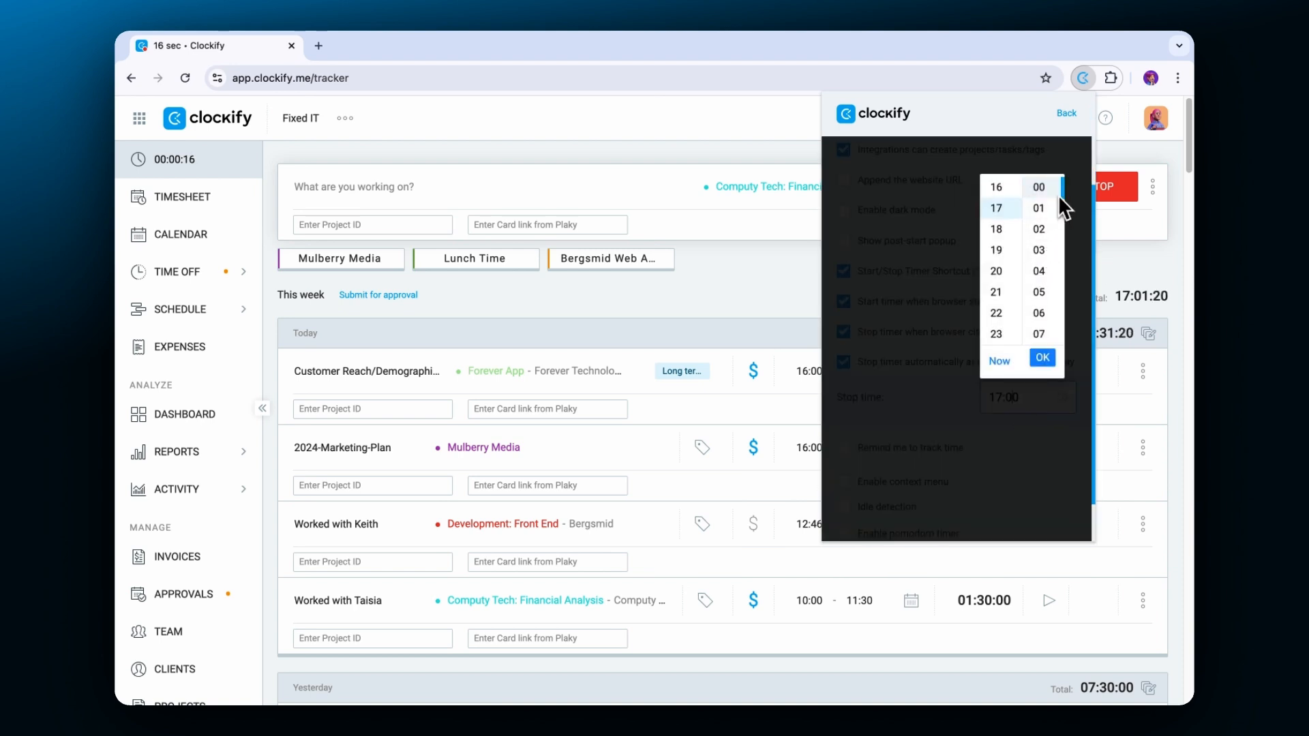
pyautogui.scroll(-3)
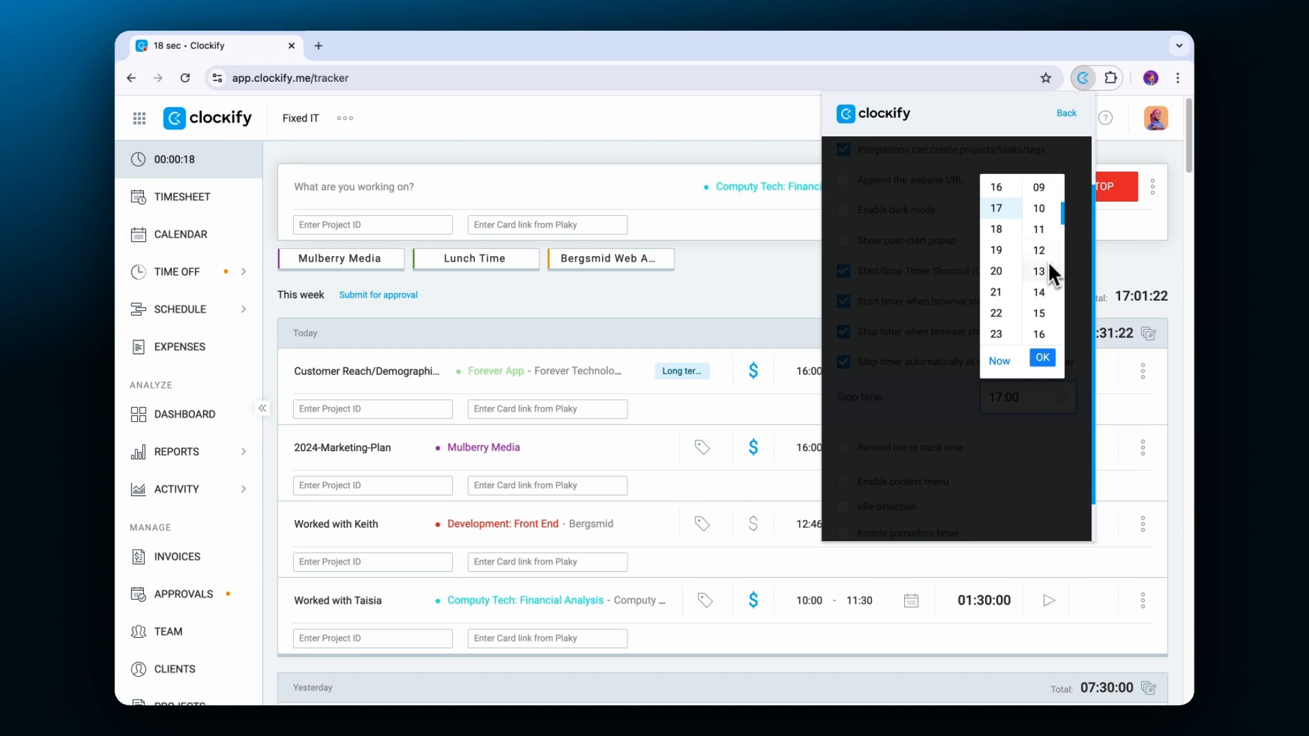
pyautogui.click(1041, 357)
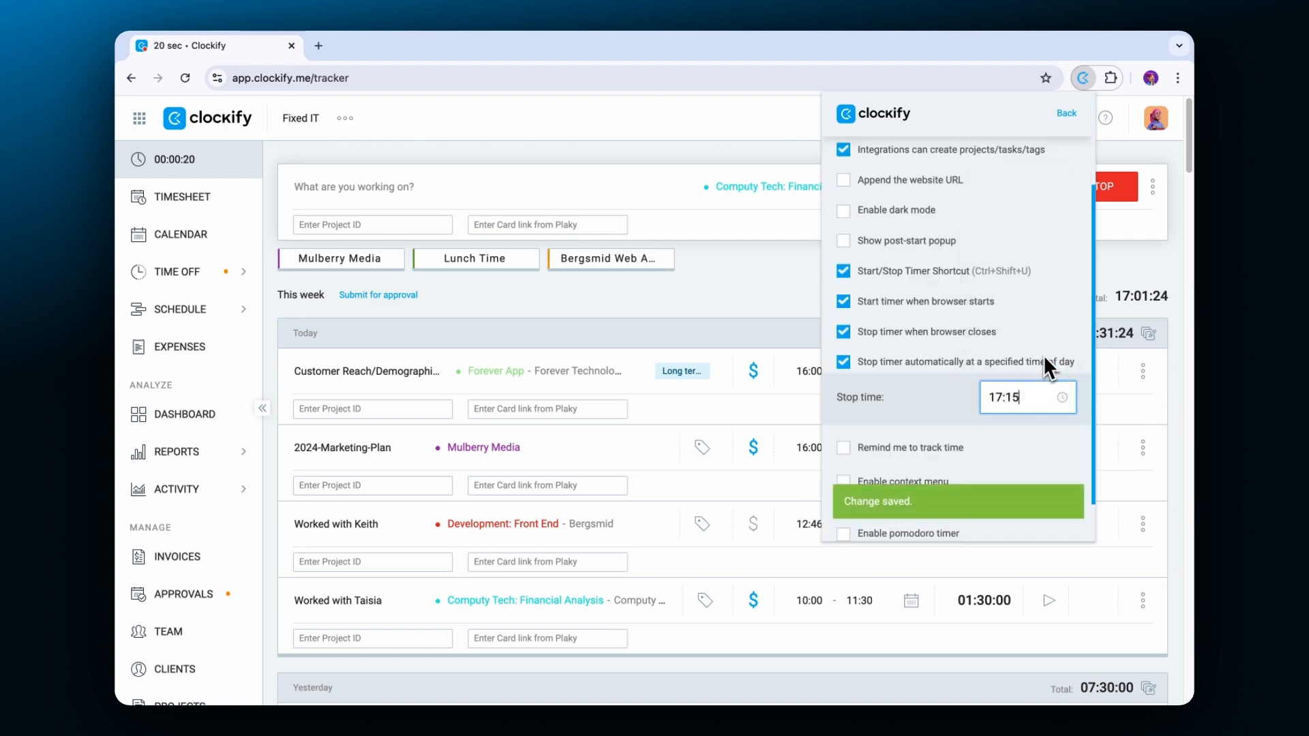
pyautogui.click(843, 446)
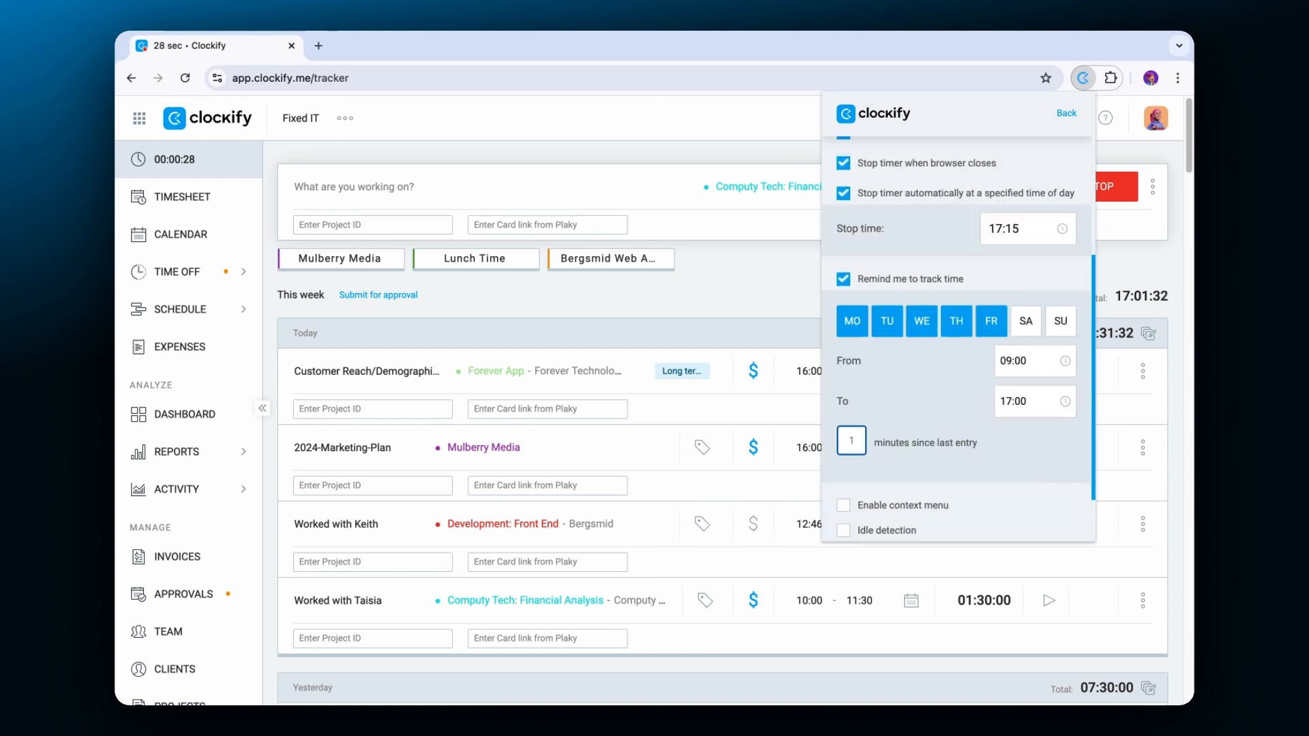
# - Set reminders for Monday–Friday, 09:00–20:00, one minute after the last entry
pyautogui.click(990, 321)
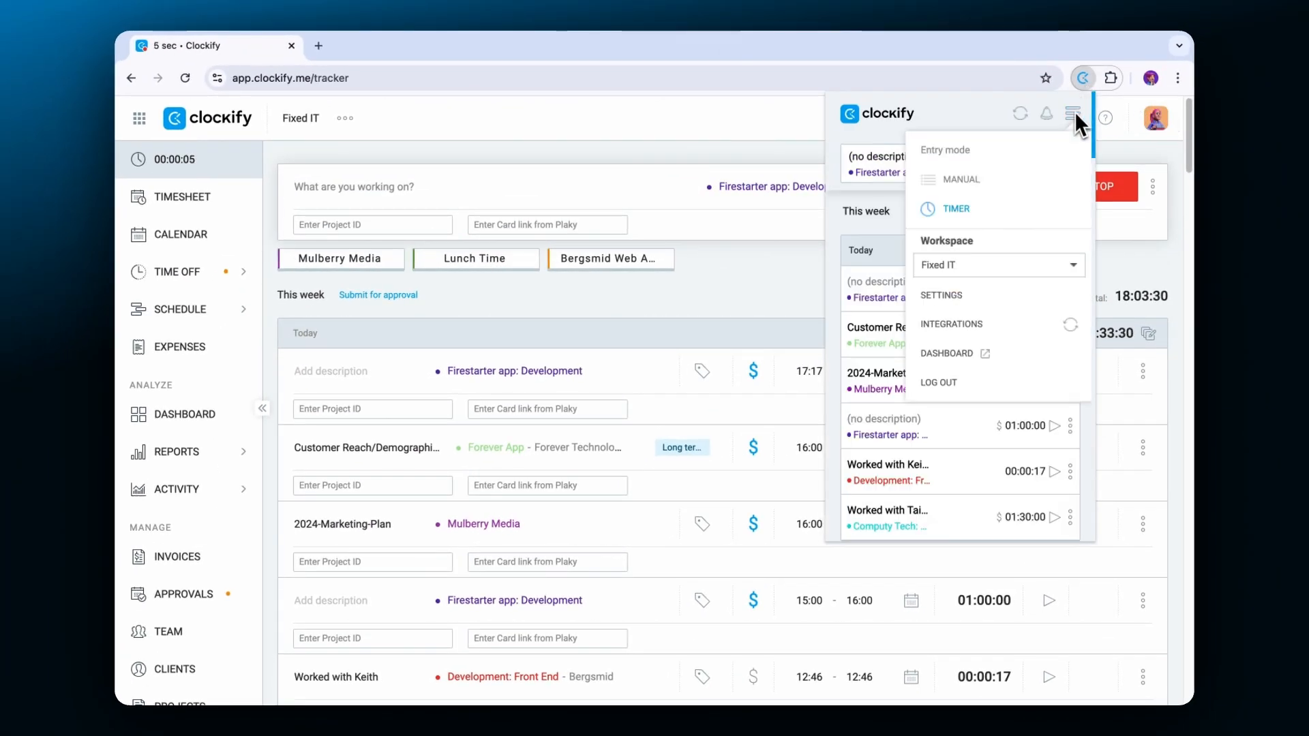
pyautogui.click(941, 295)
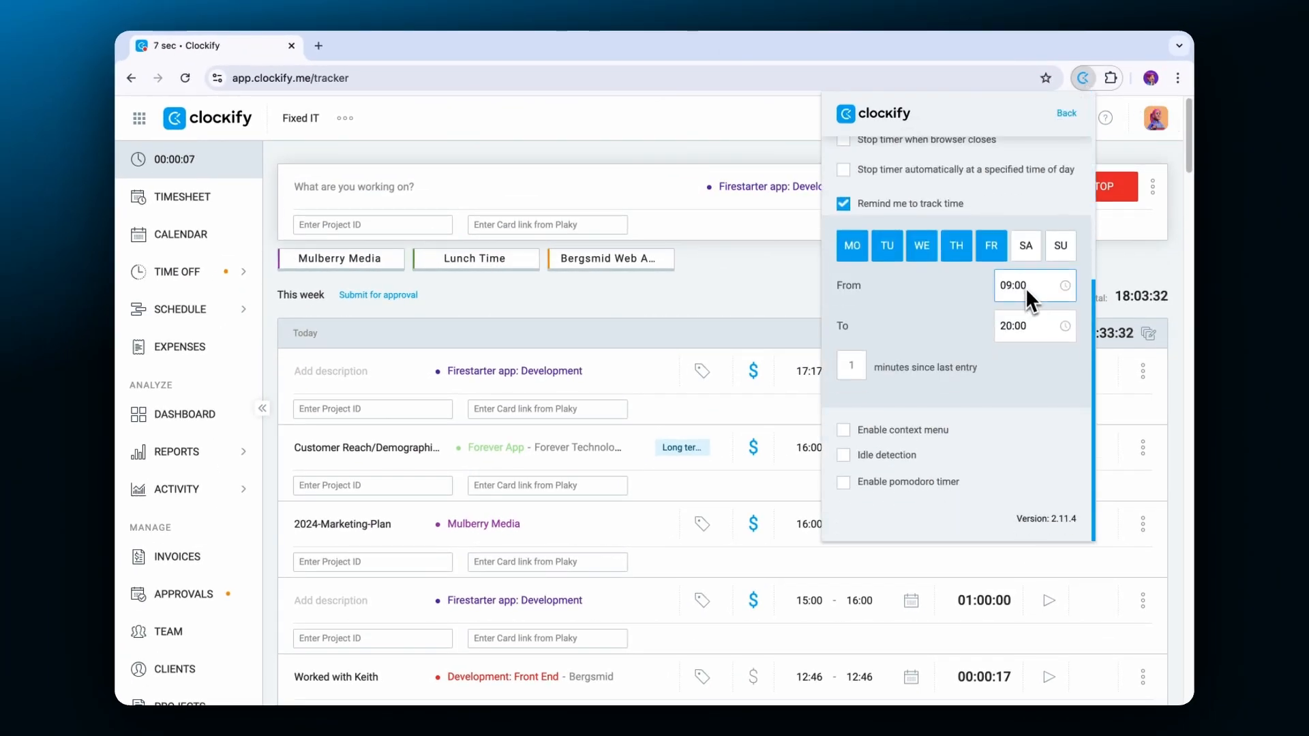
pyautogui.click(843, 454)
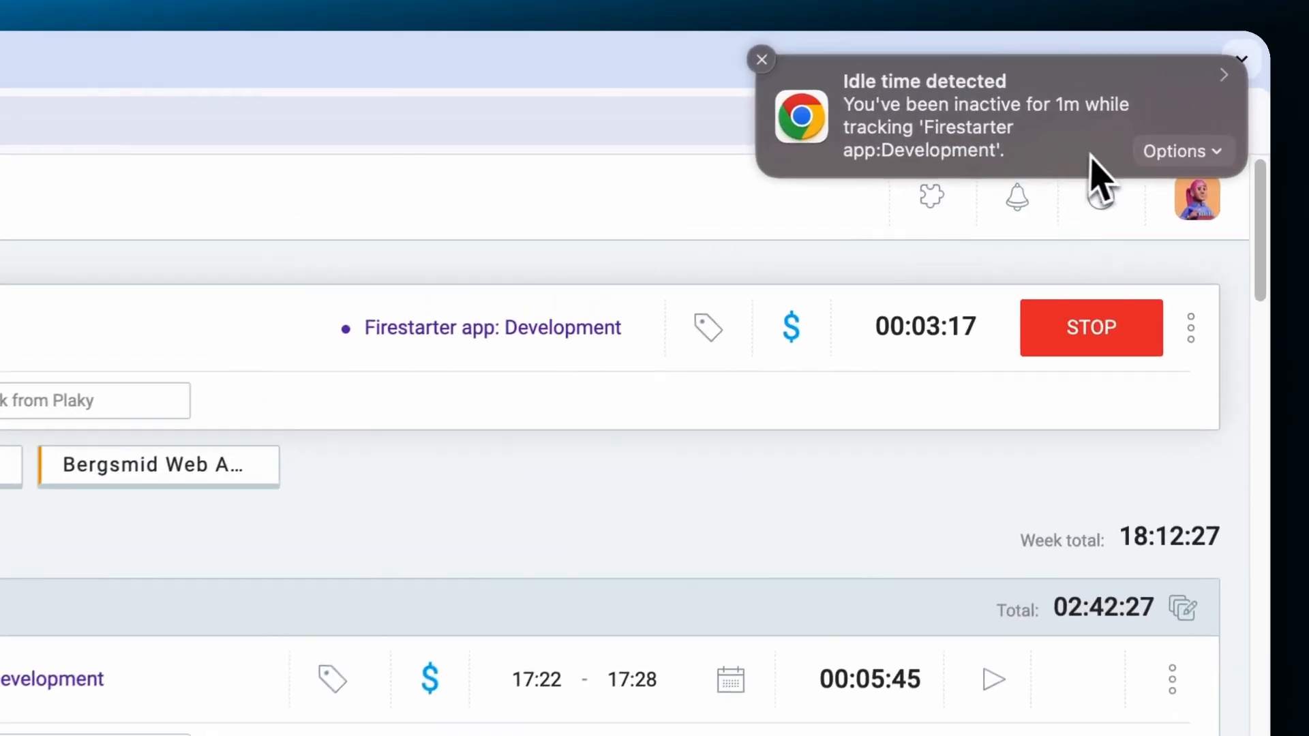
# - Respond to the idle-time notification's Options and restart the Firestarter app: Development timer
pyautogui.click(1182, 151)
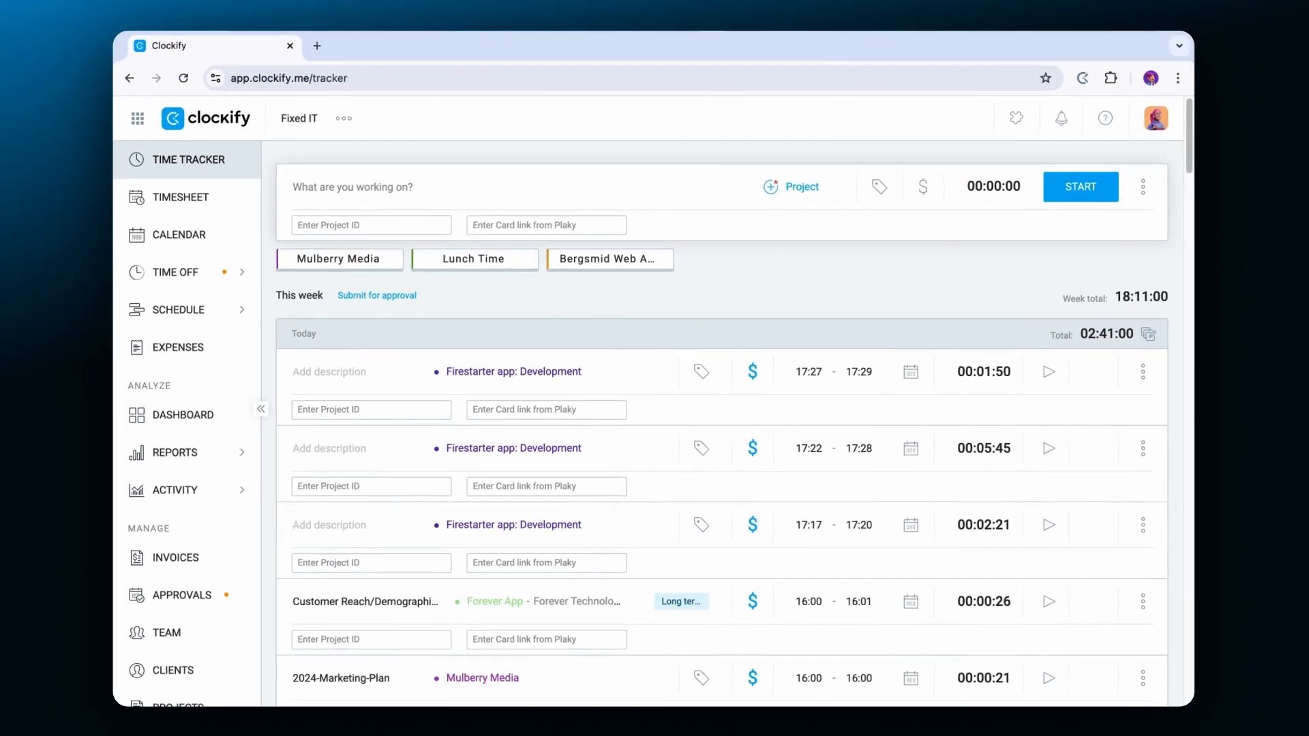
pyautogui.click(1080, 186)
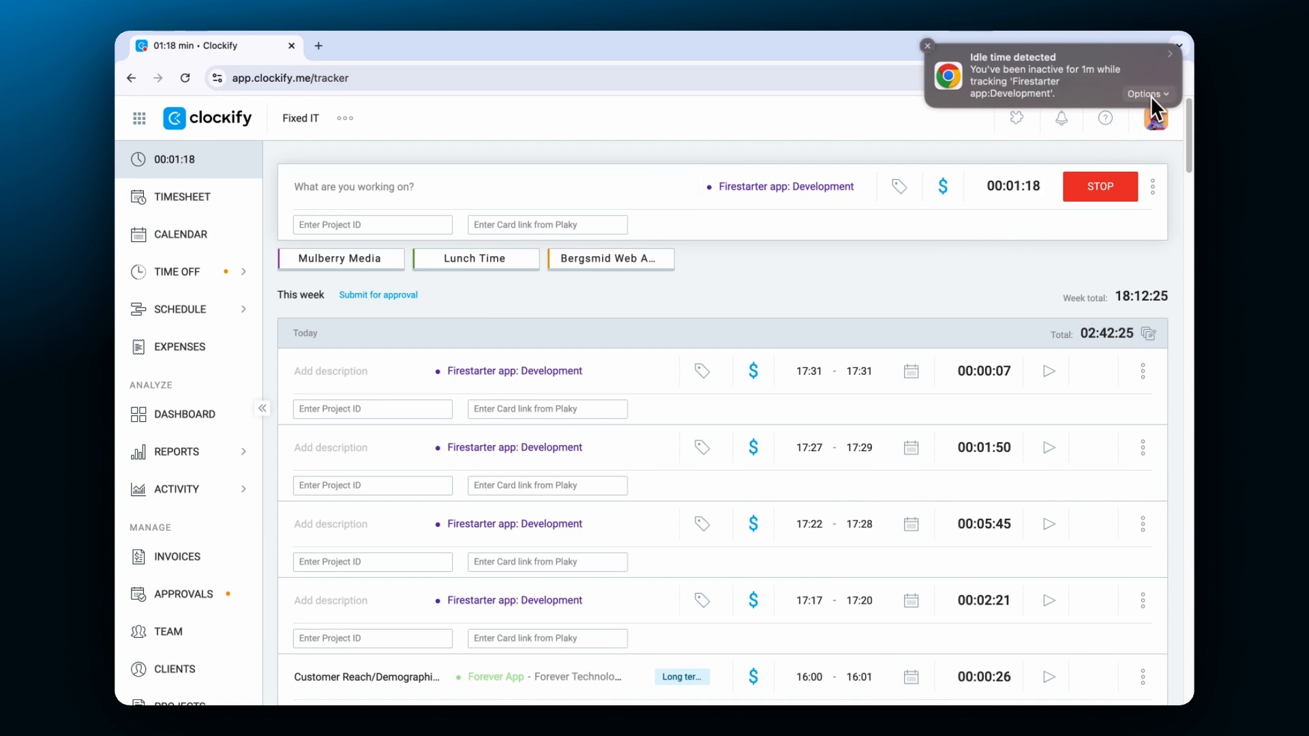
pyautogui.click(927, 46)
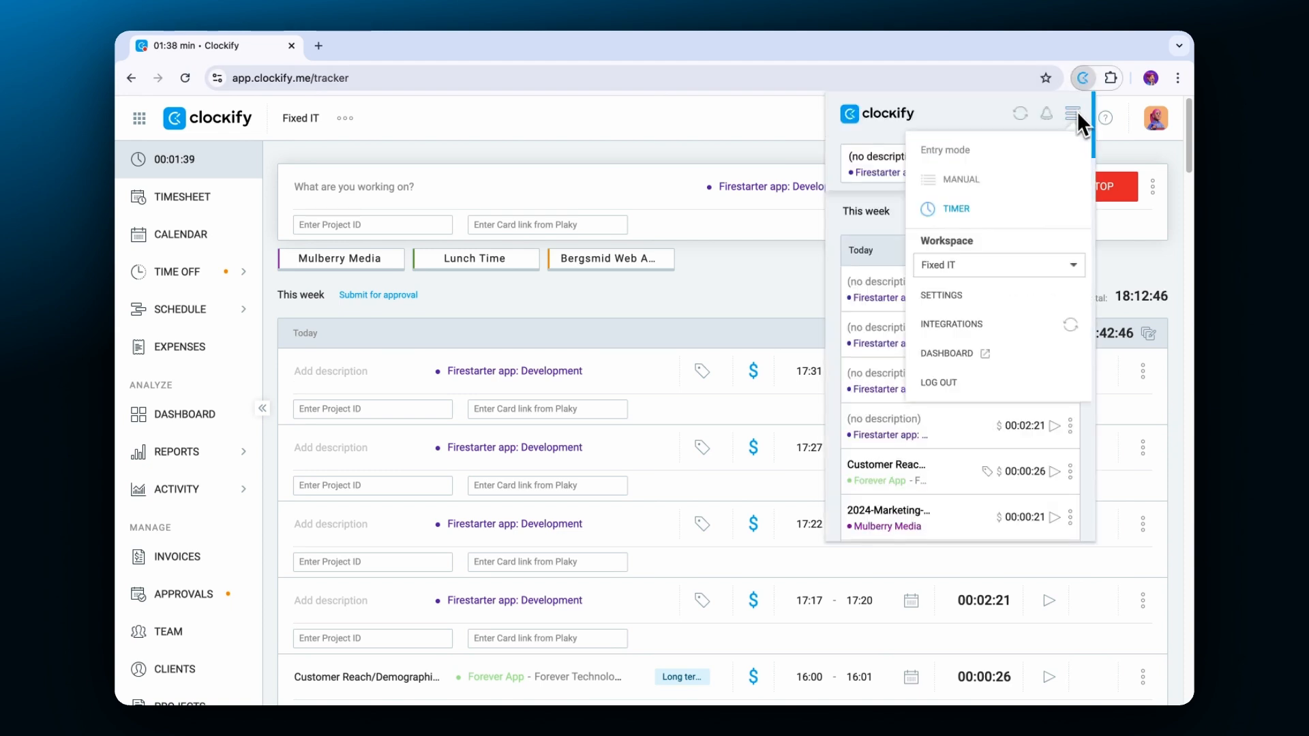
# - Enable idle detection and the Pomodoro timer, and describe the entry as 'Working with Niv!'
pyautogui.click(941, 295)
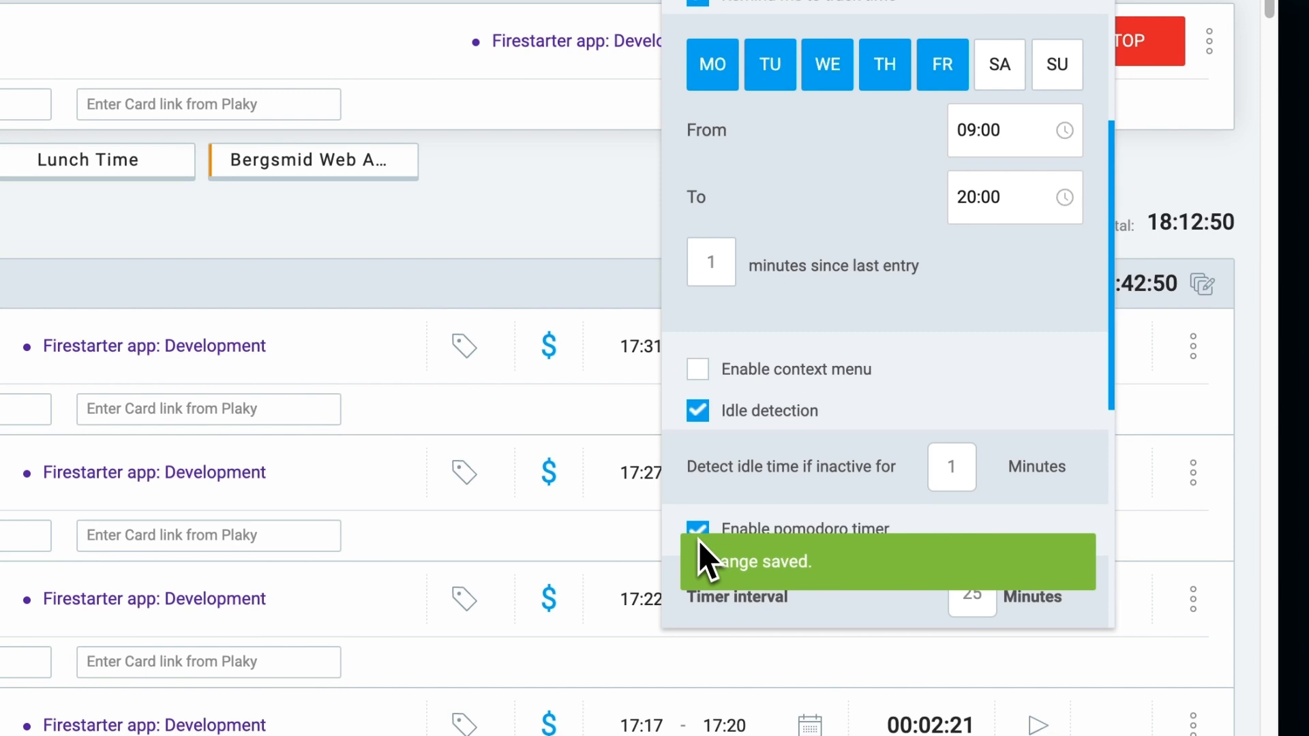
pyautogui.scroll(-3)
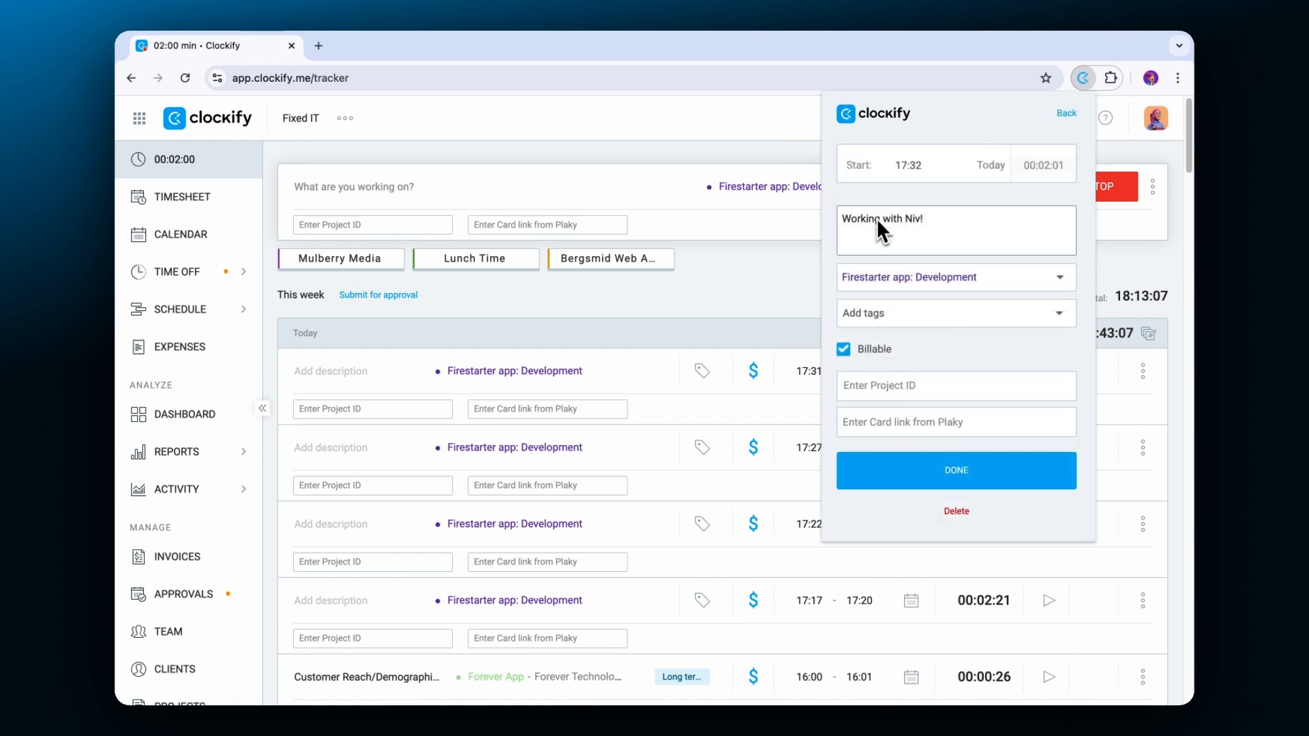
pyautogui.click(955, 470)
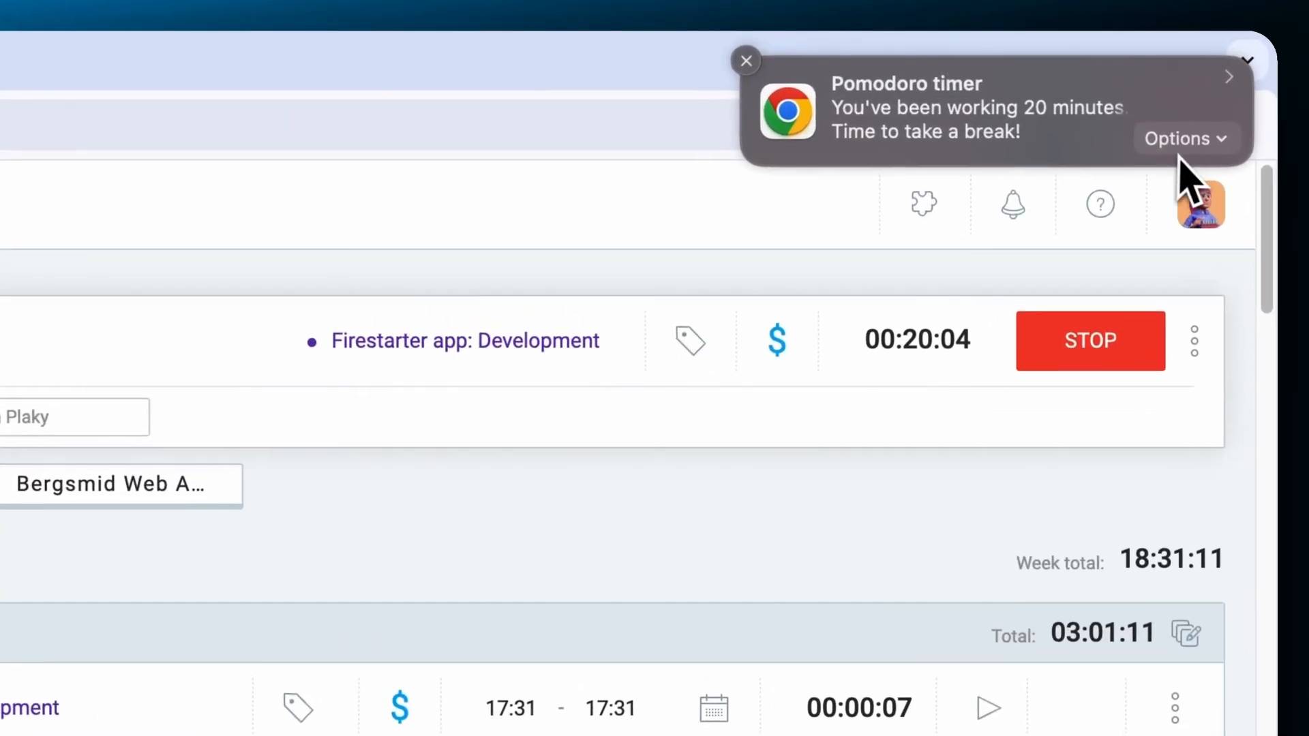
# - Start a Pomodoro break from the break reminder's options
pyautogui.click(1185, 138)
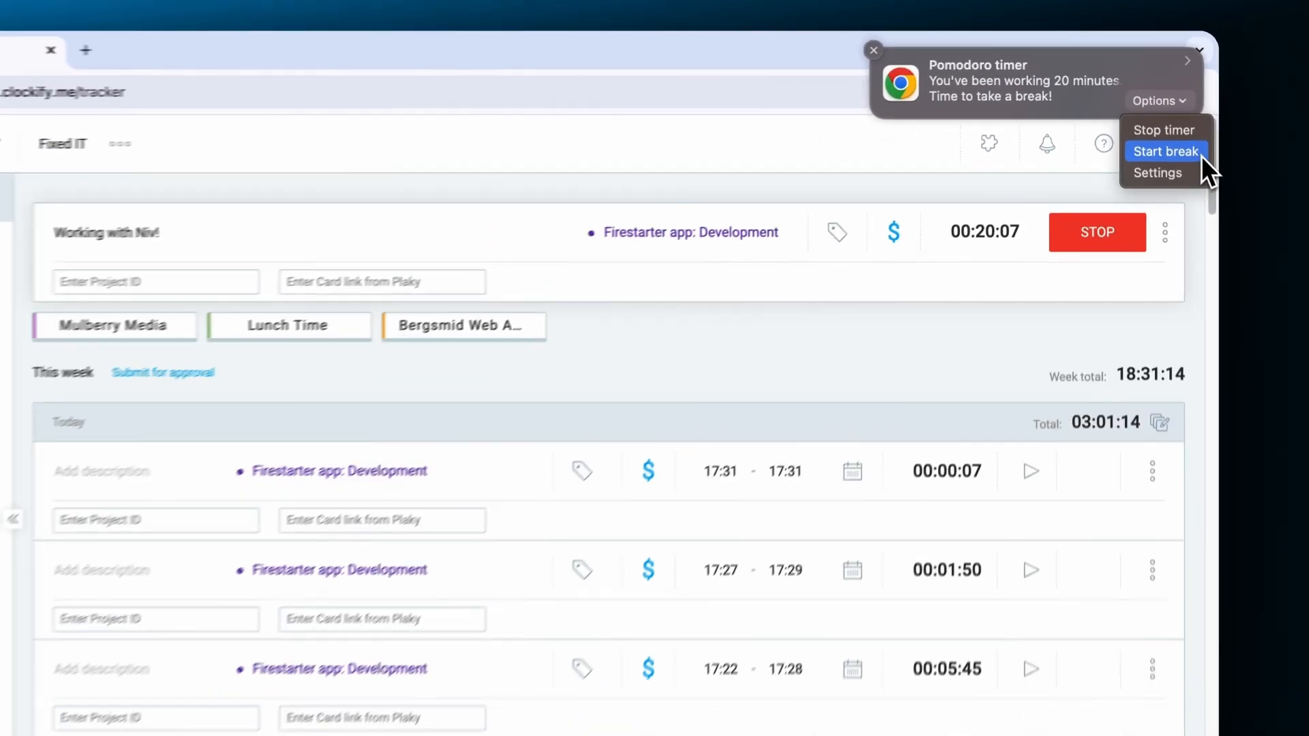
pyautogui.click(1166, 151)
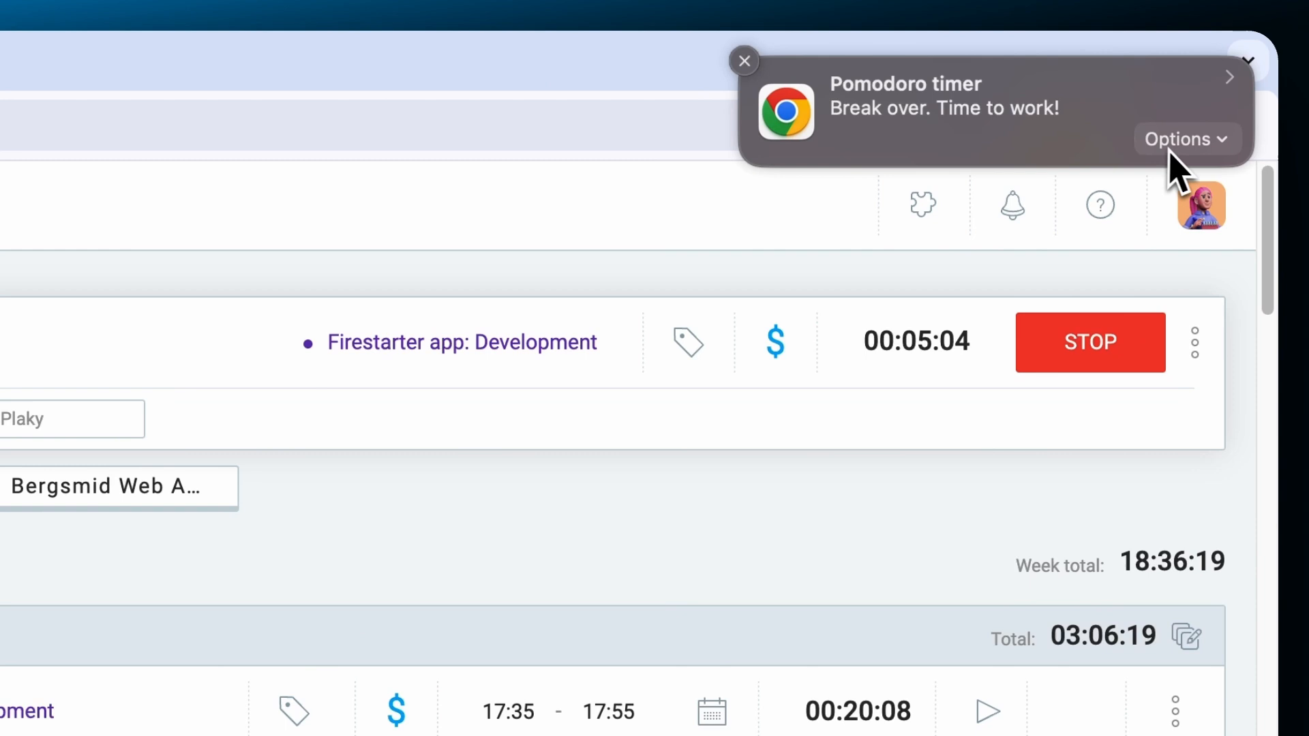
pyautogui.click(1186, 138)
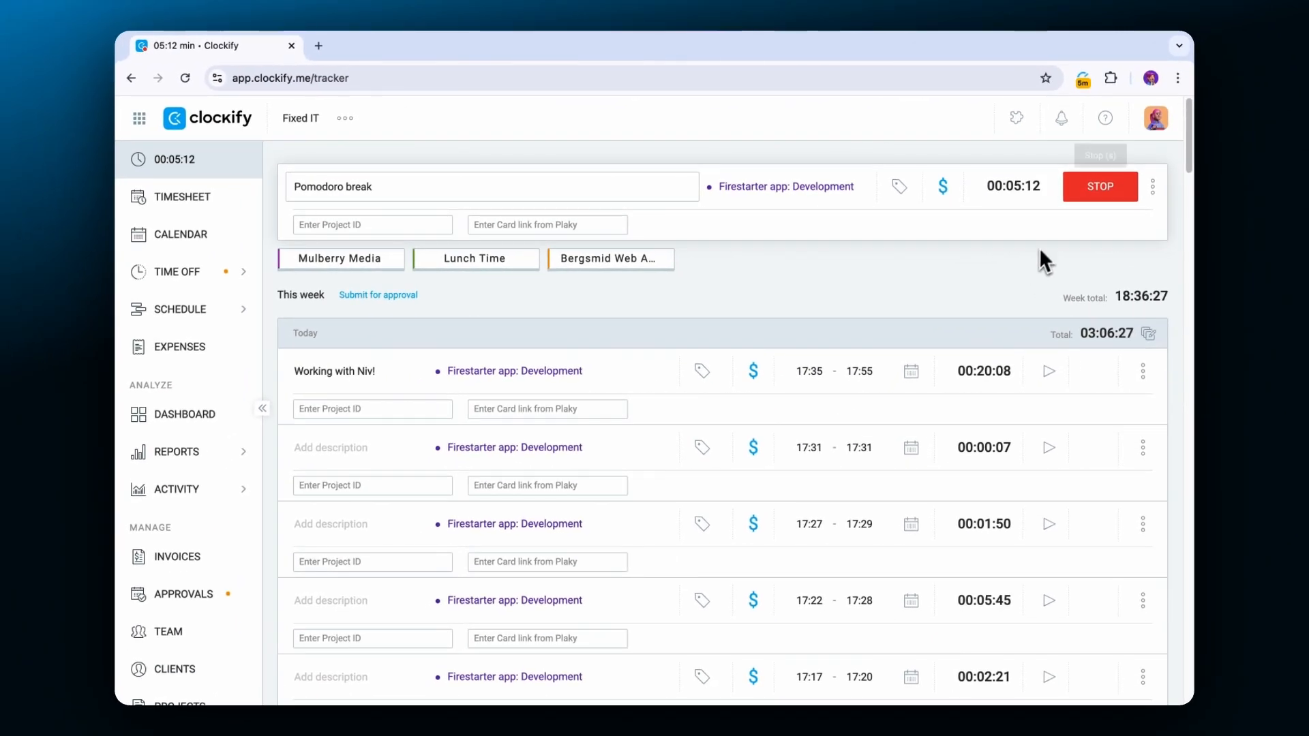
# - Turn on automatic Pomodoro breaks in extension settings, then switch to the Plaky Project M board
pyautogui.click(1082, 78)
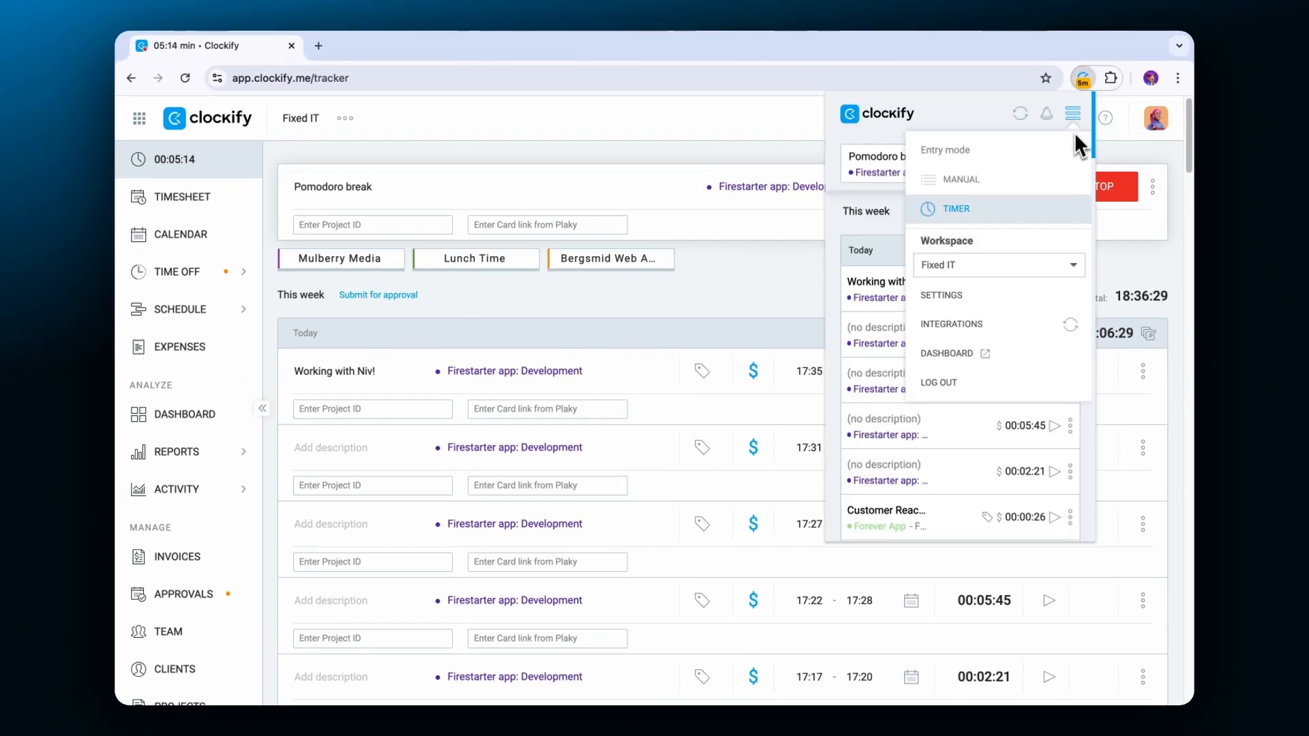
pyautogui.click(940, 295)
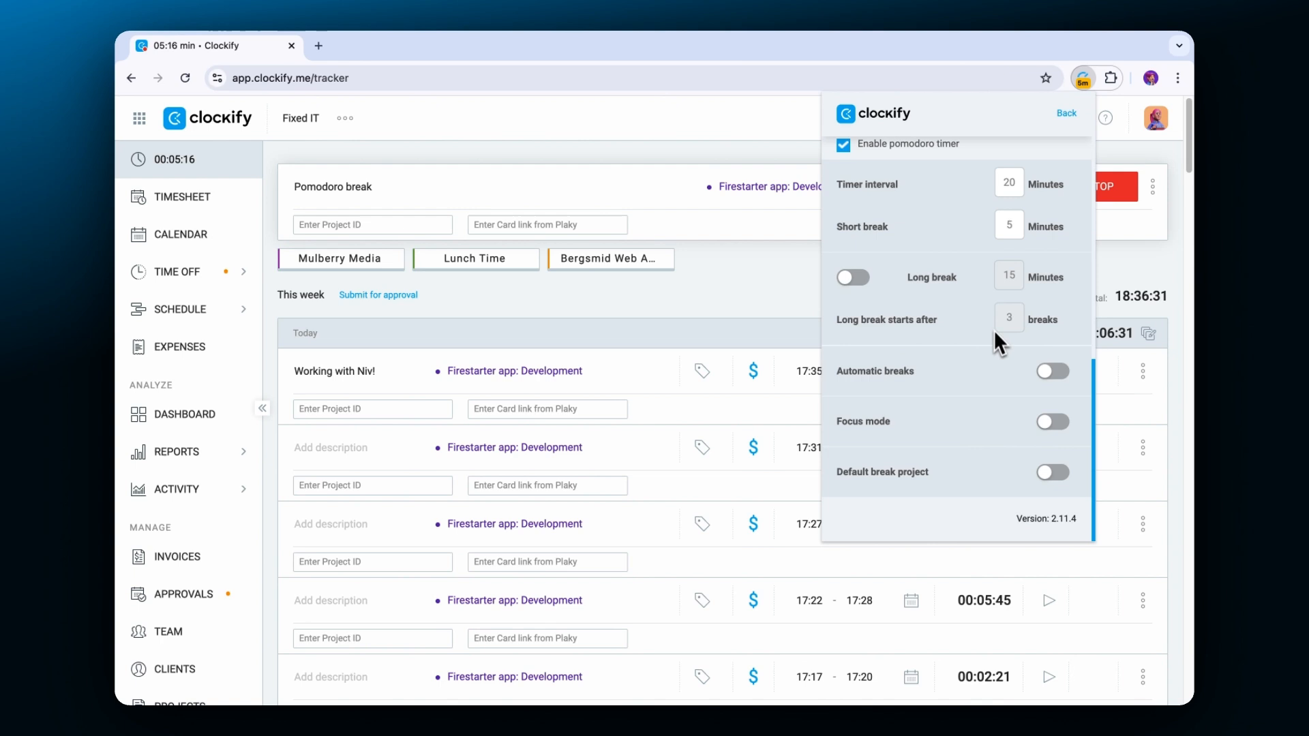
pyautogui.click(1052, 371)
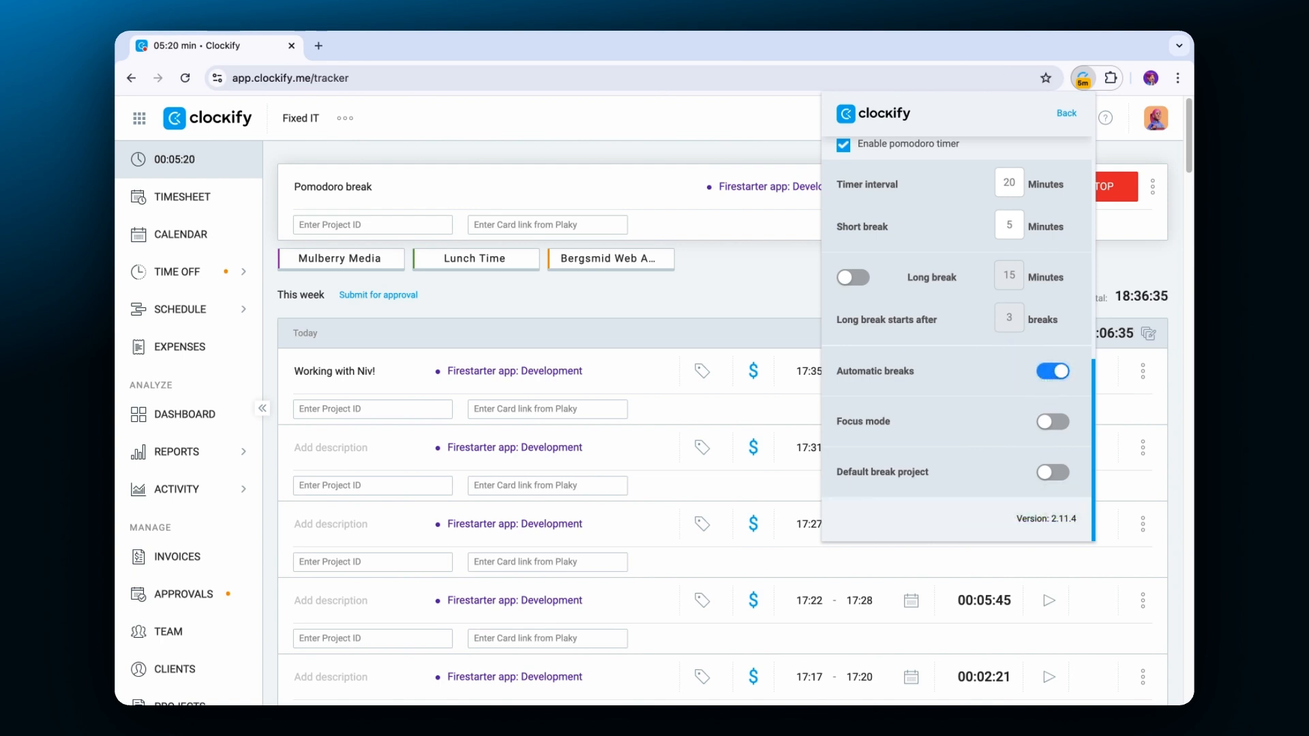
pyautogui.scroll(3)
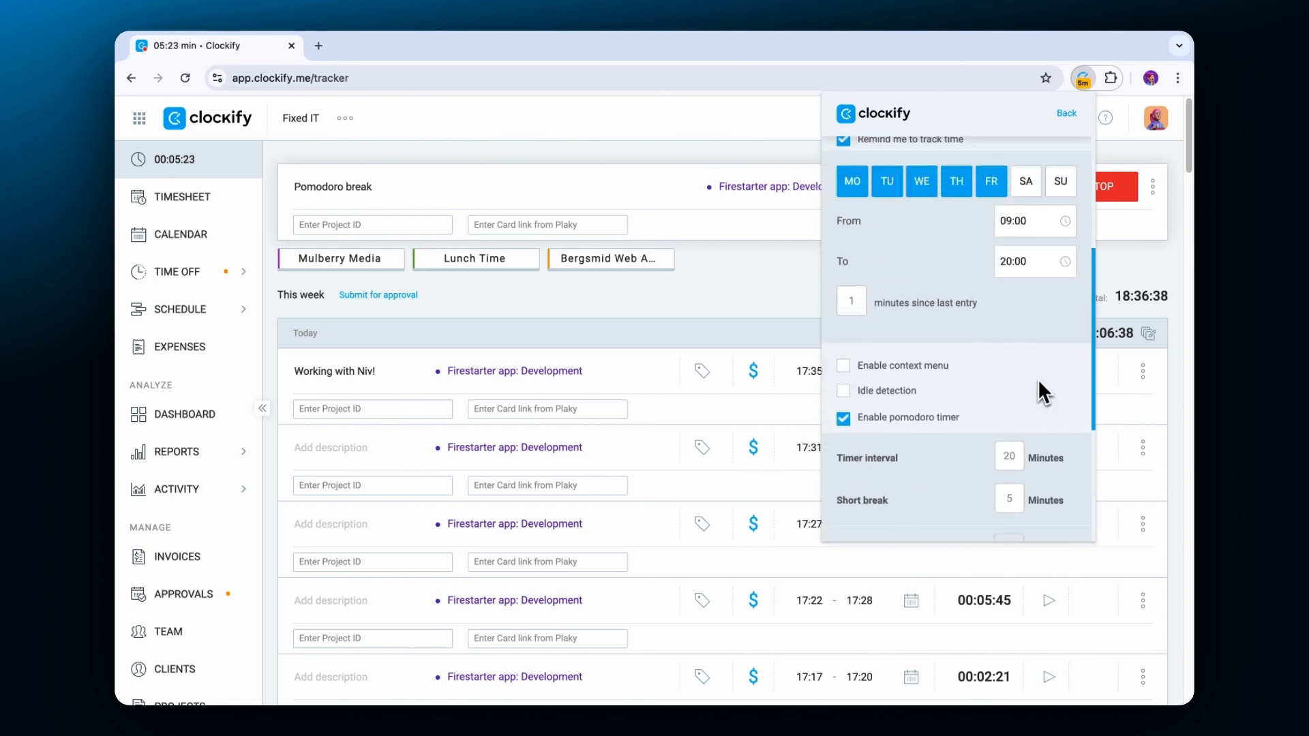
pyautogui.click(843, 365)
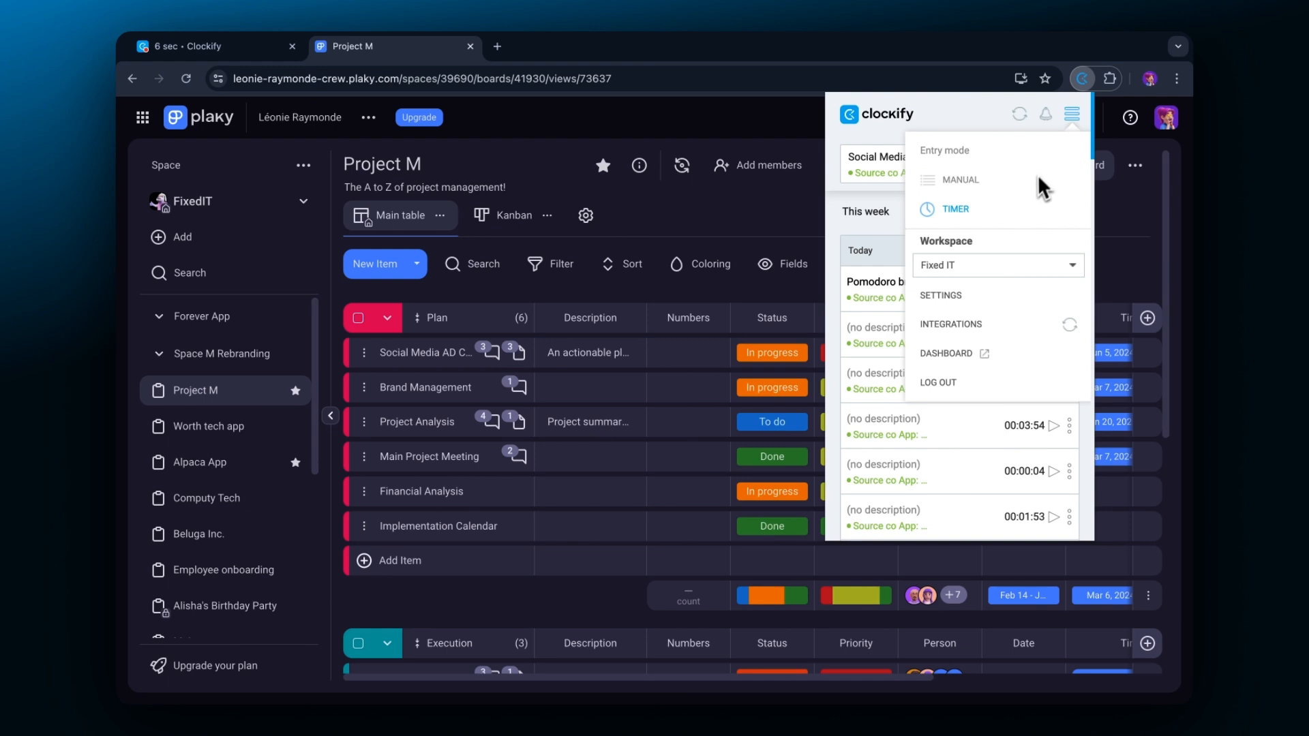
# - Set the extension to stop timers automatically at 16:45 and enable dark mode
pyautogui.click(941, 295)
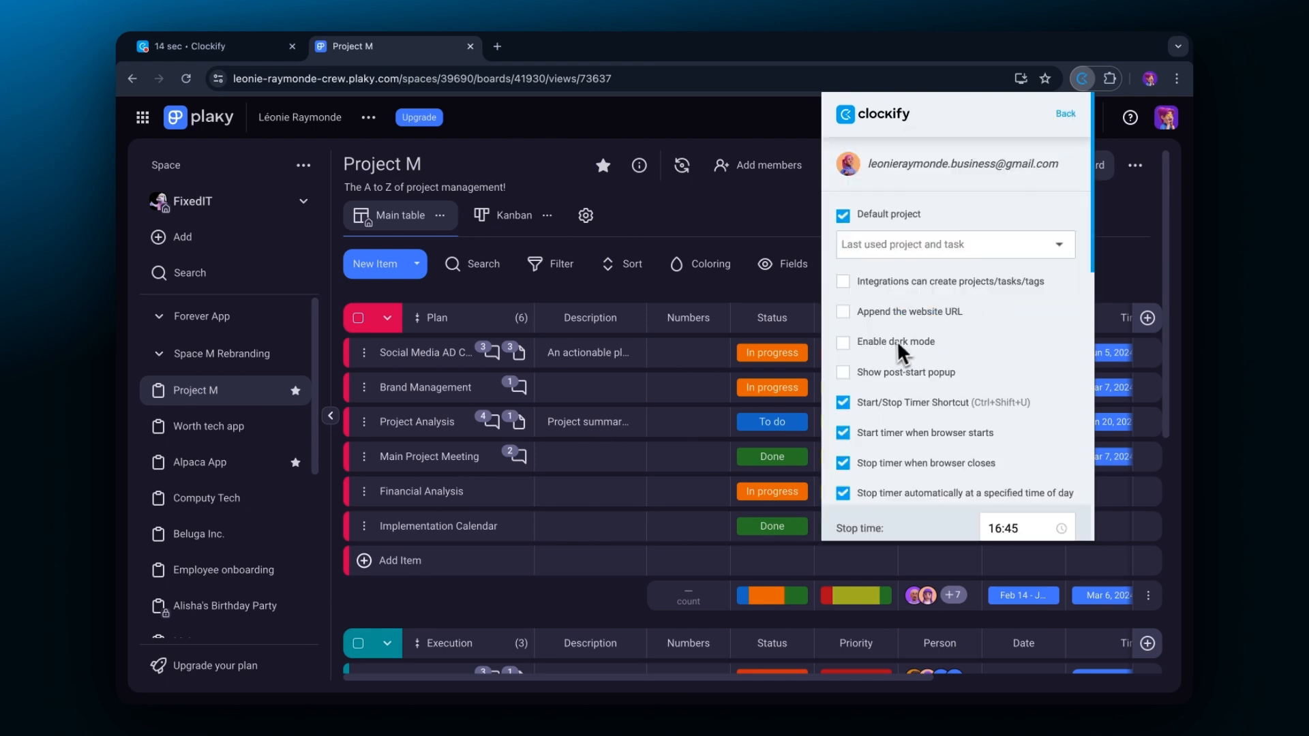
pyautogui.click(843, 342)
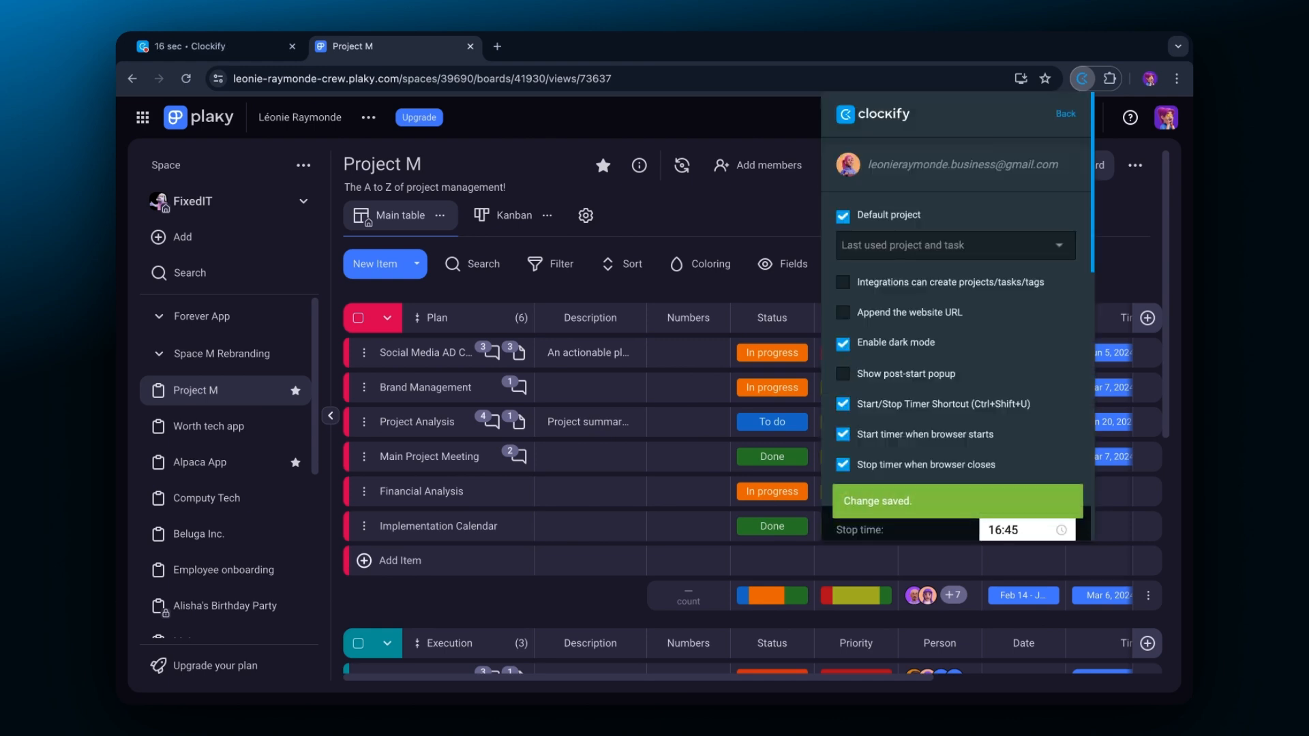
pyautogui.click(844, 493)
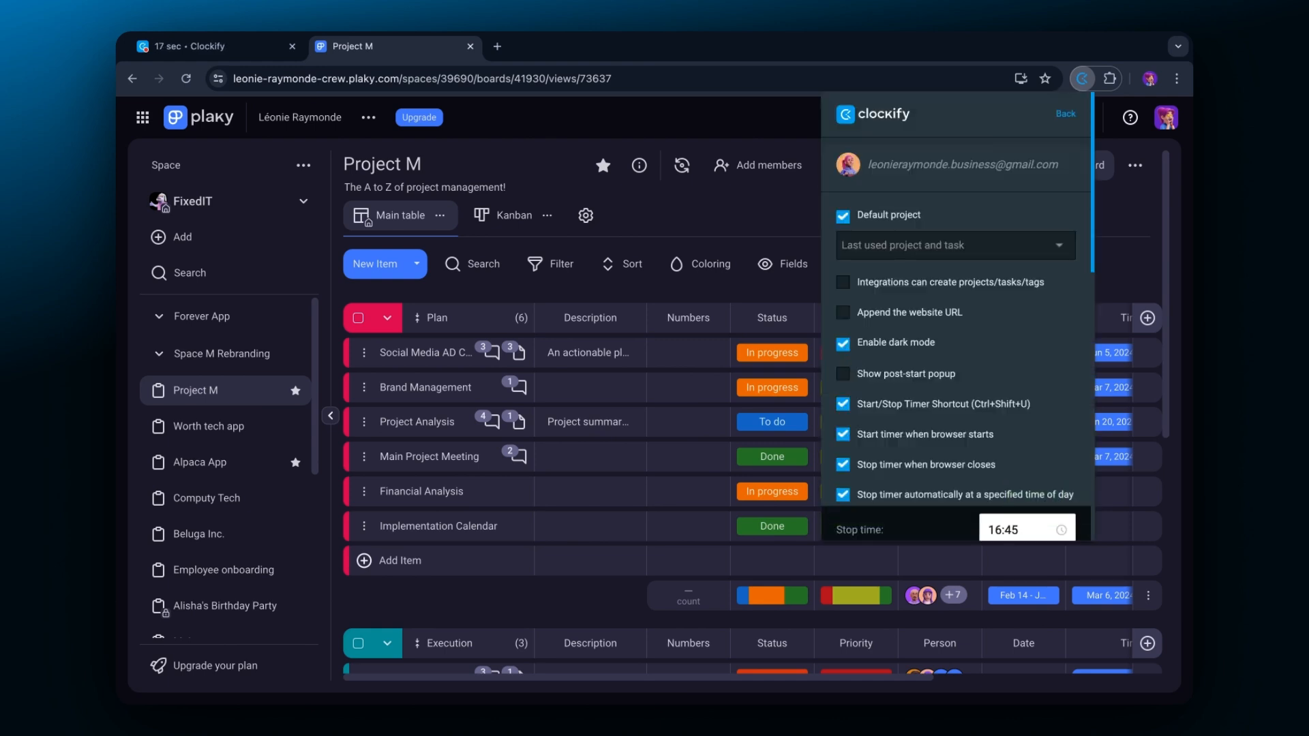
# - Open Plaky's Forever App board from its Gmail notification email
pyautogui.click(213, 46)
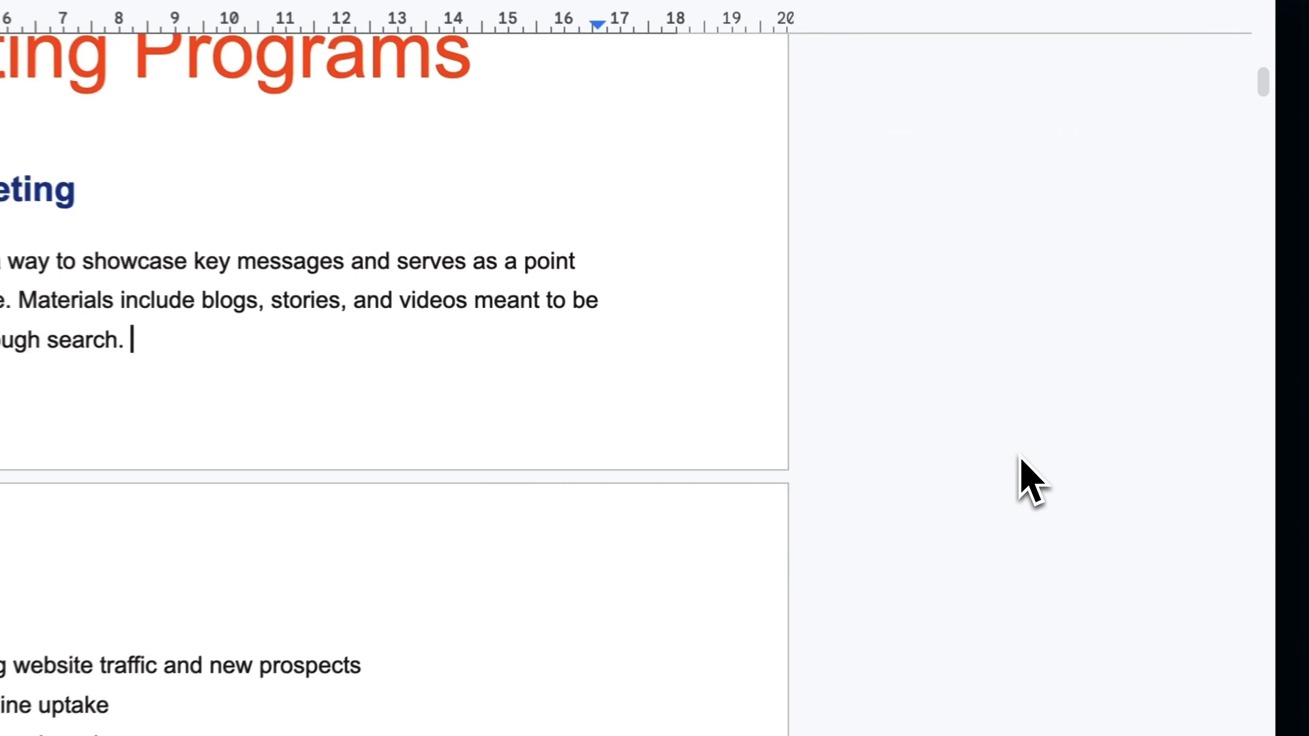
pyautogui.click(388, 45)
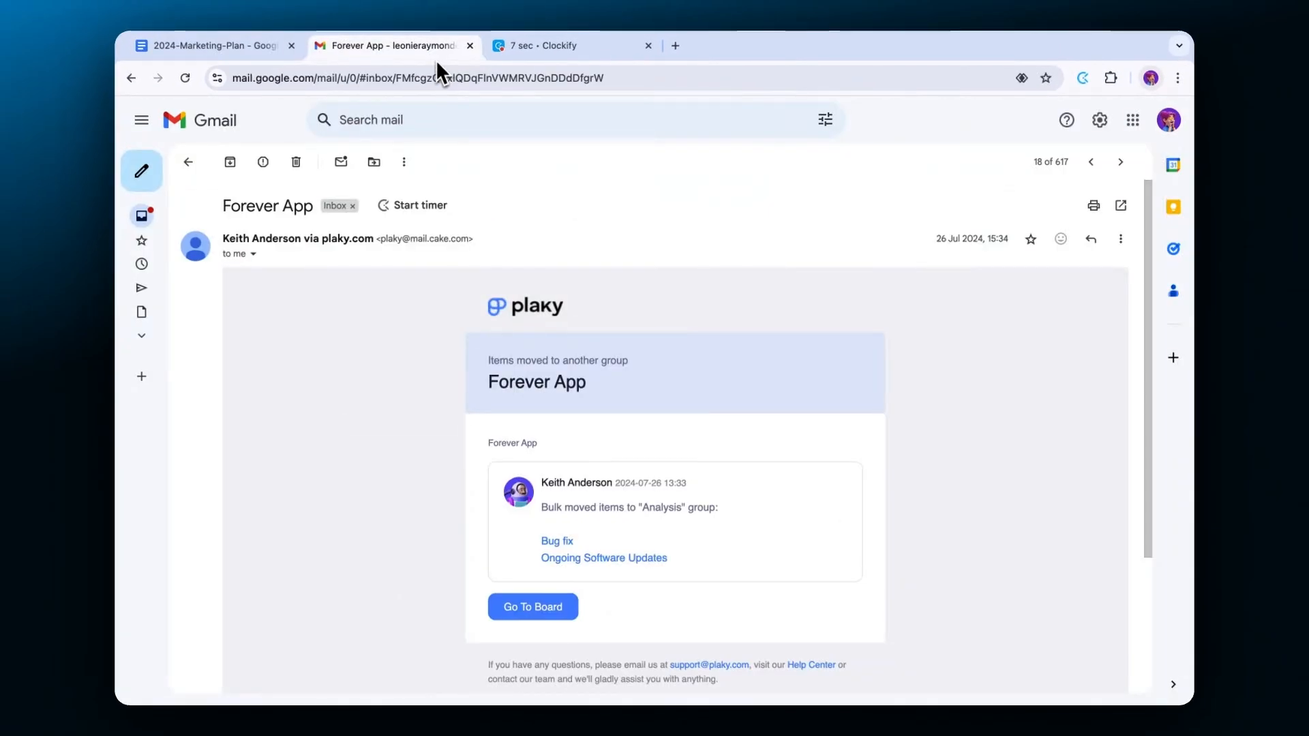
pyautogui.click(532, 607)
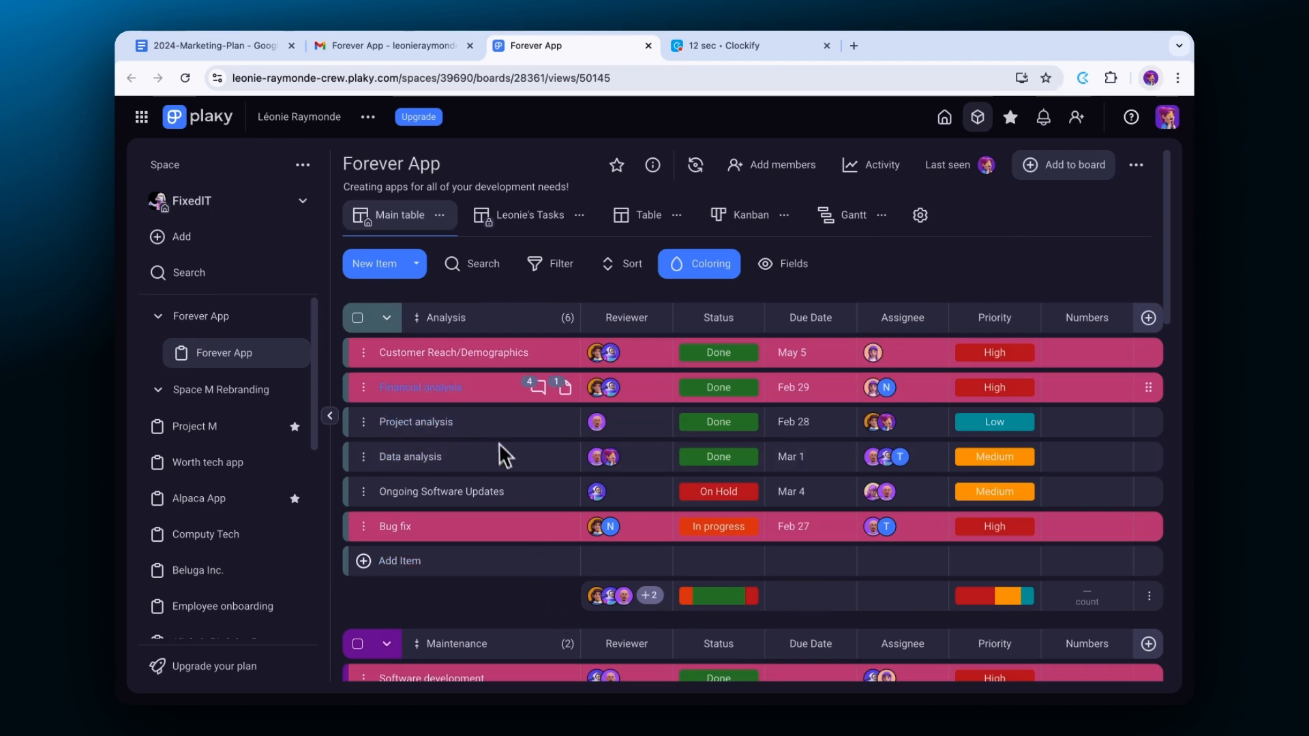
# - Start a timer on Customer Reach/Demographics and tag it Long term
pyautogui.click(453, 352)
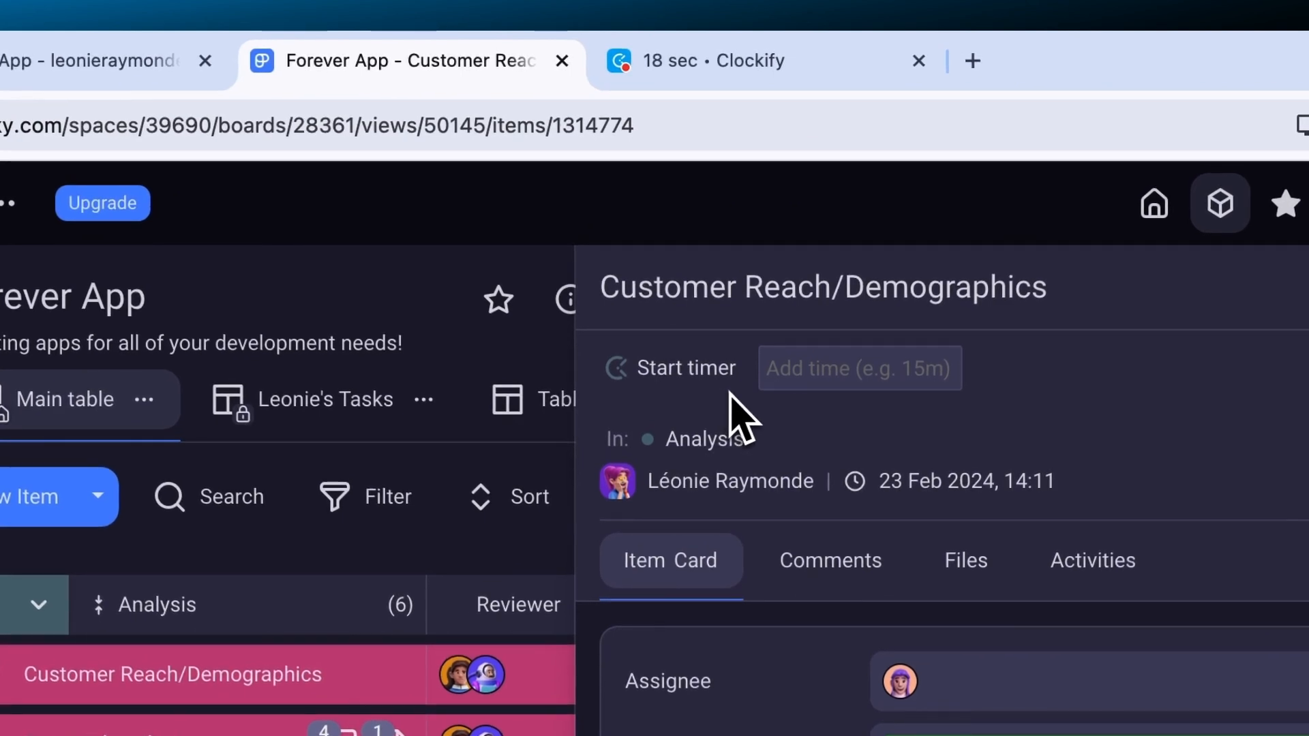
pyautogui.moveTo(724, 397)
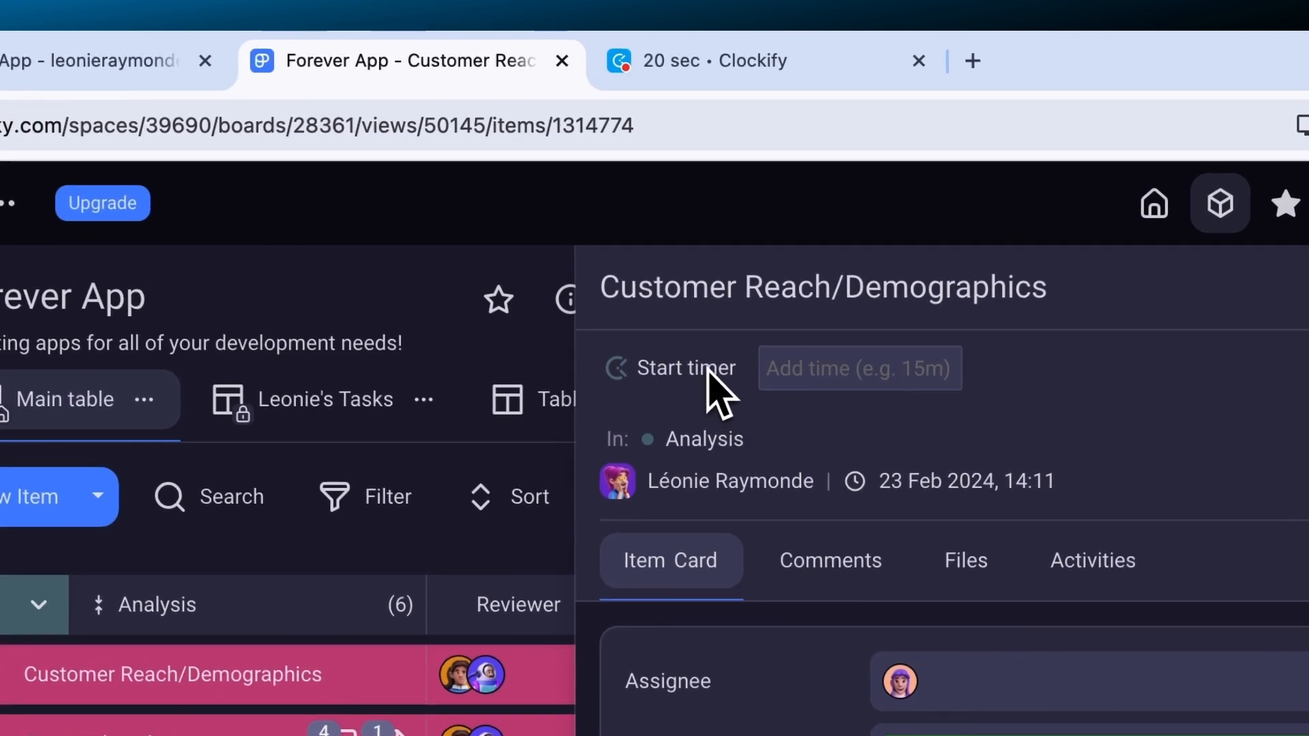
pyautogui.click(691, 368)
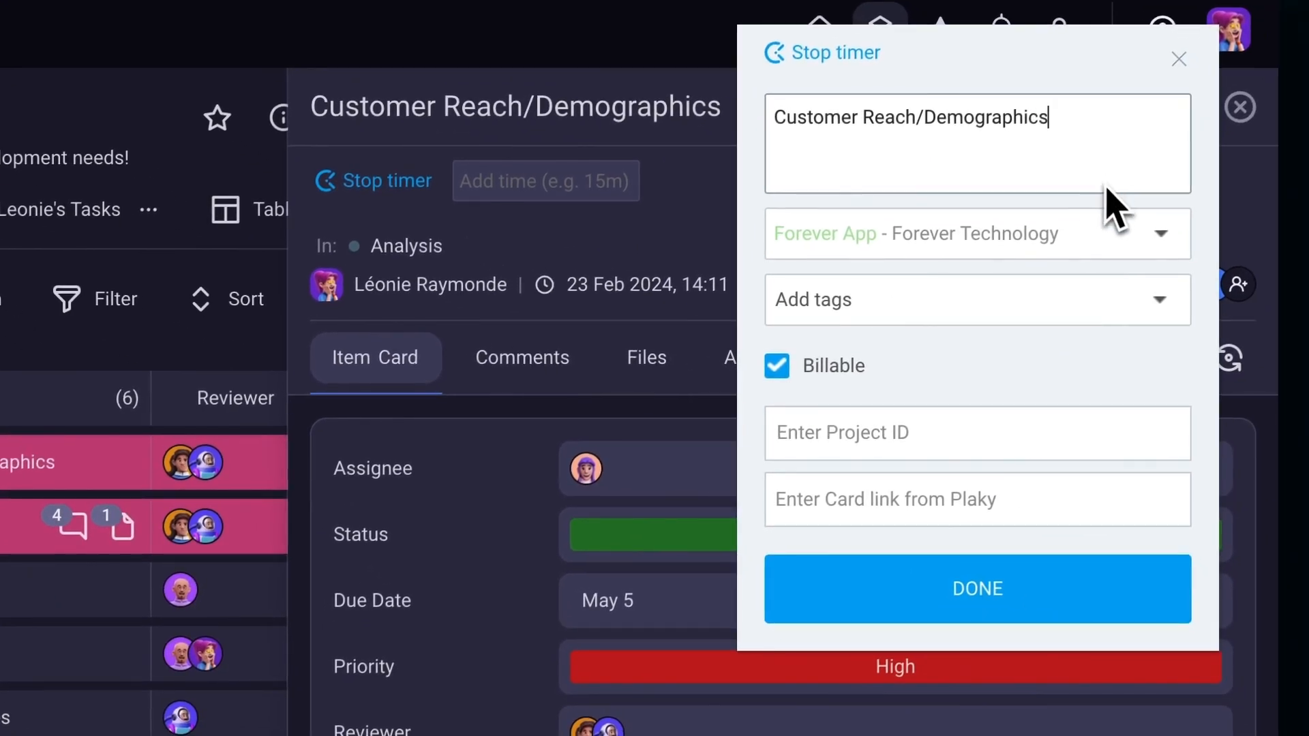
pyautogui.moveTo(1123, 305)
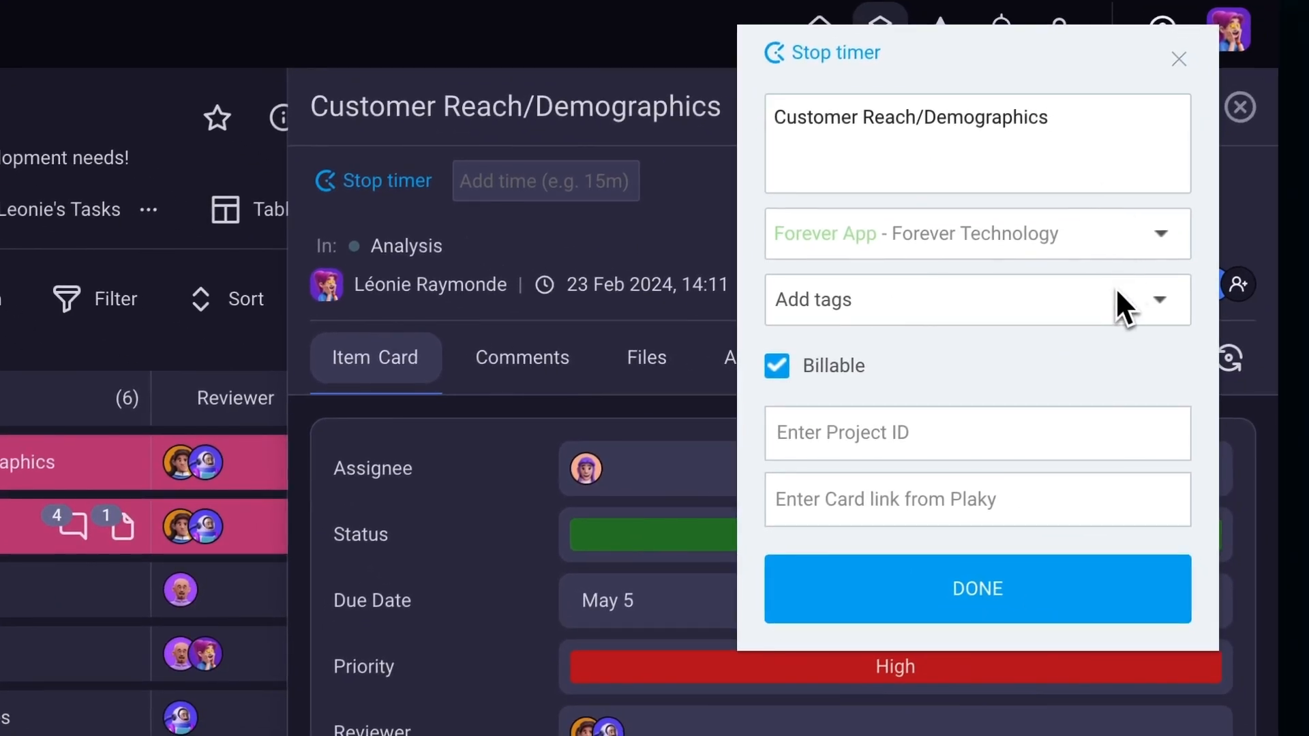
pyautogui.click(977, 300)
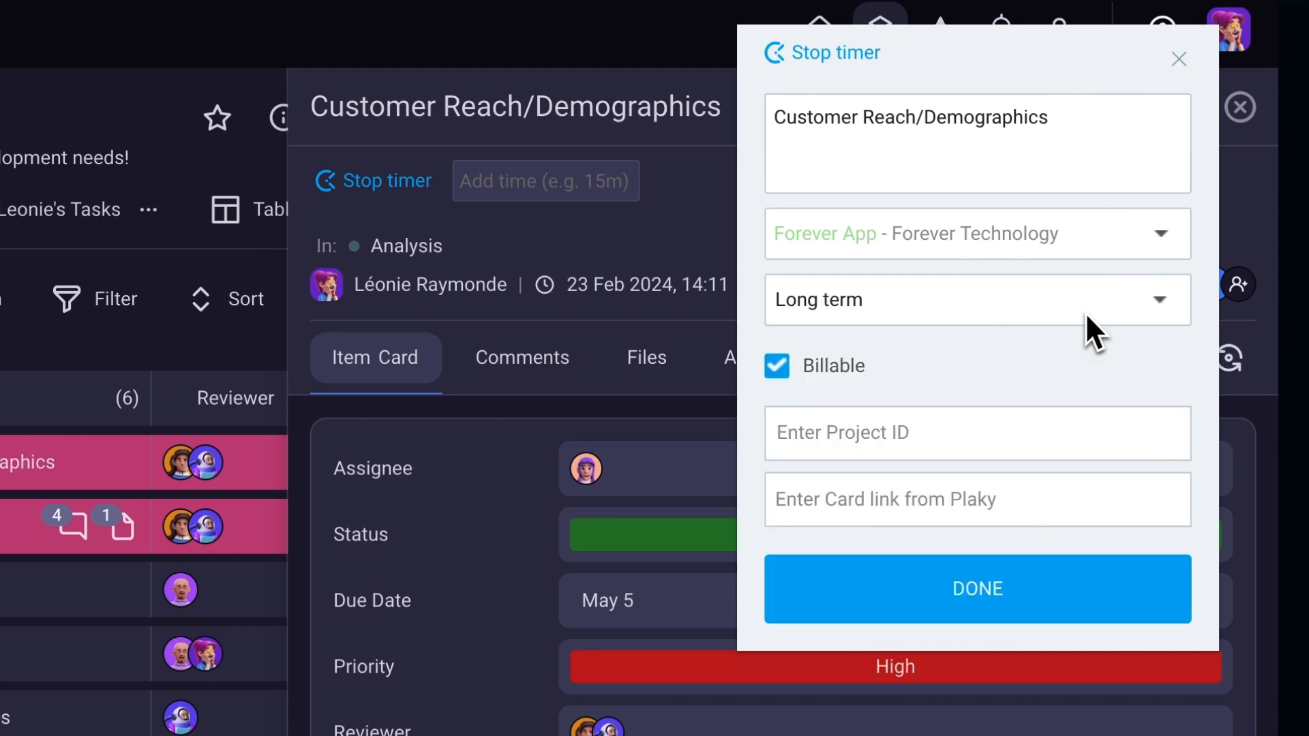
pyautogui.moveTo(1075, 531)
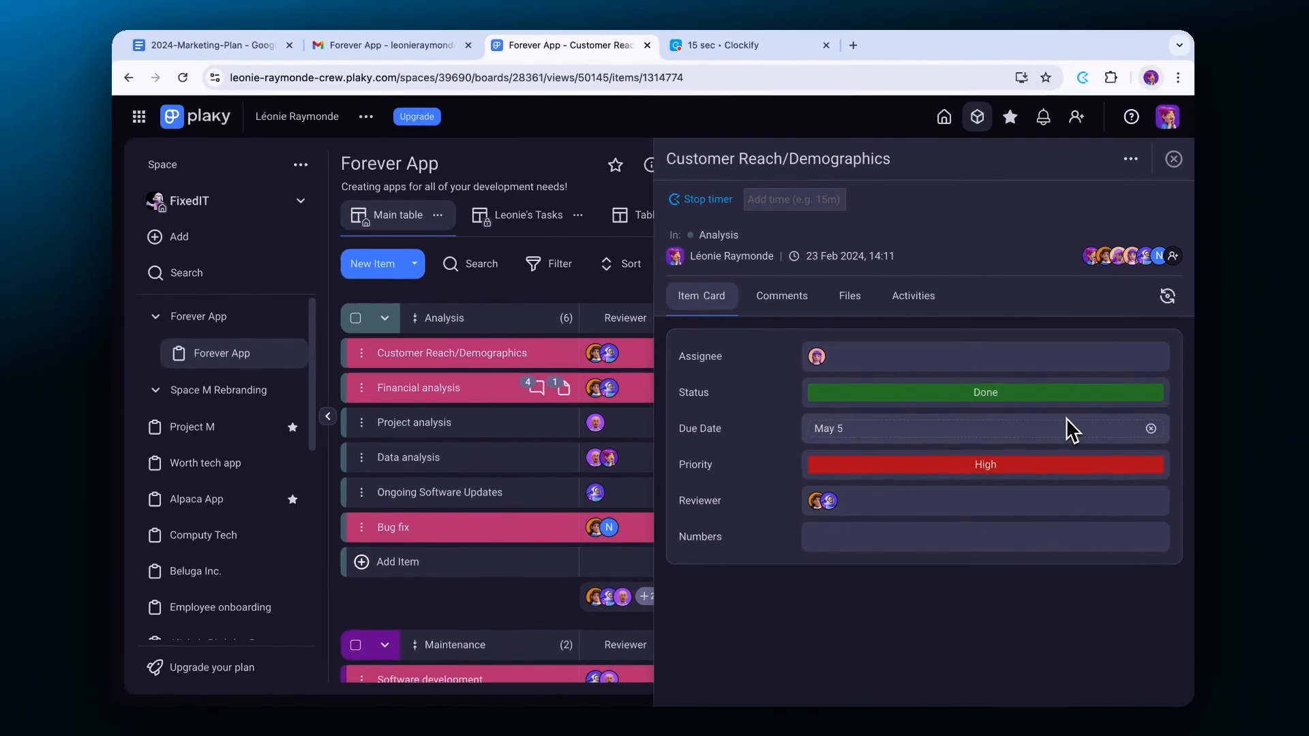
pyautogui.moveTo(1145, 216)
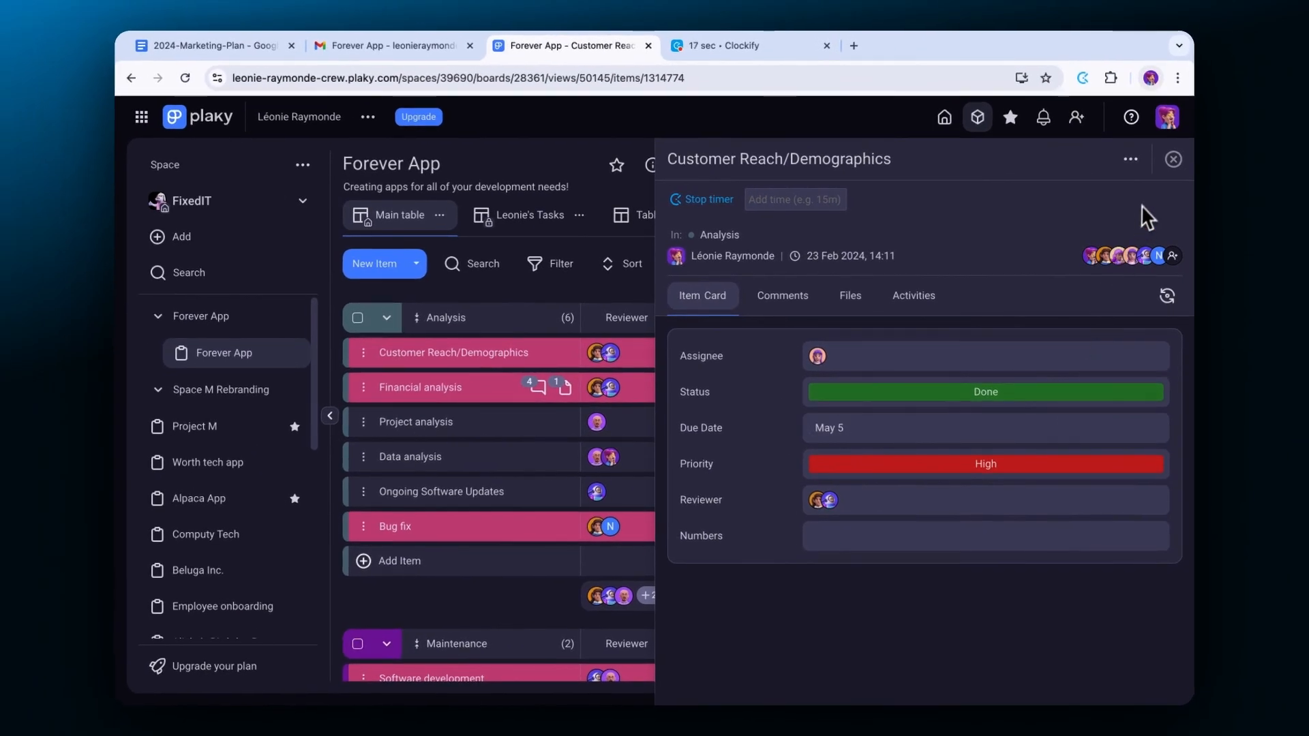
# - Start a timer on the Project analysis item and bring up the extension's menu
pyautogui.click(415, 421)
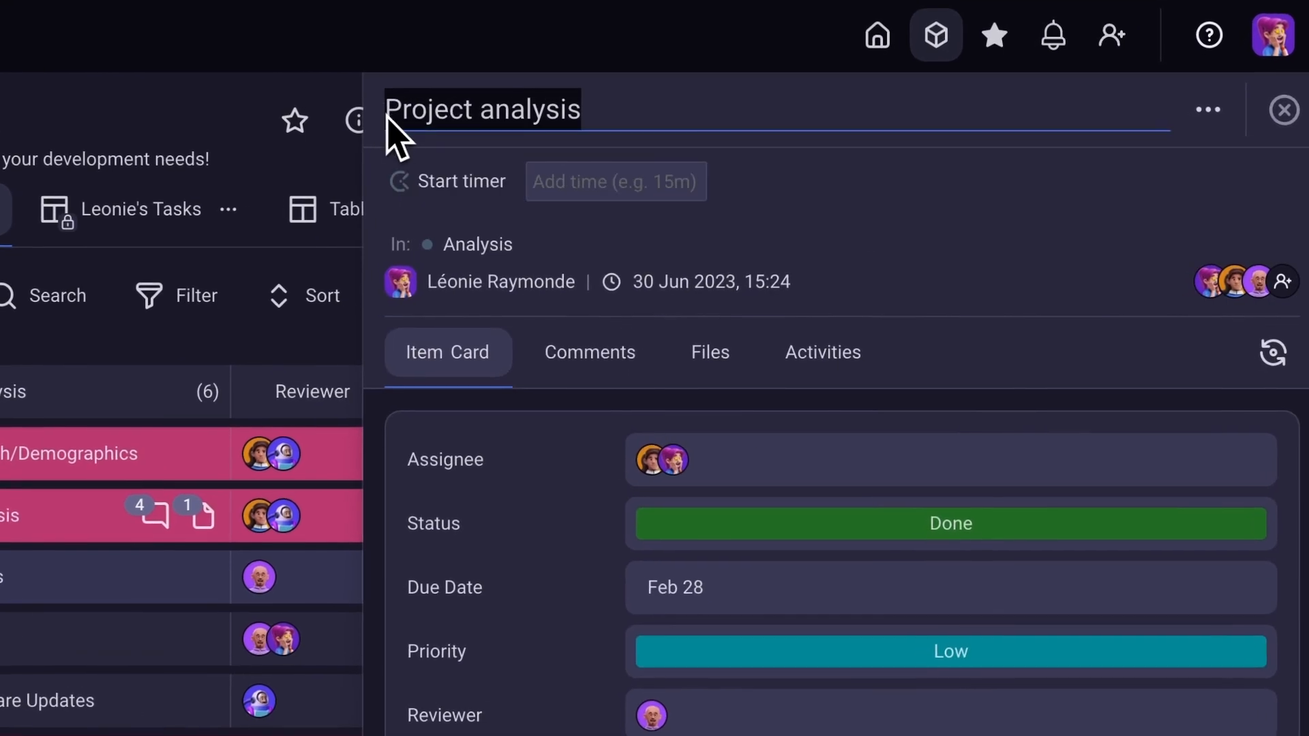
pyautogui.rightClick(482, 109)
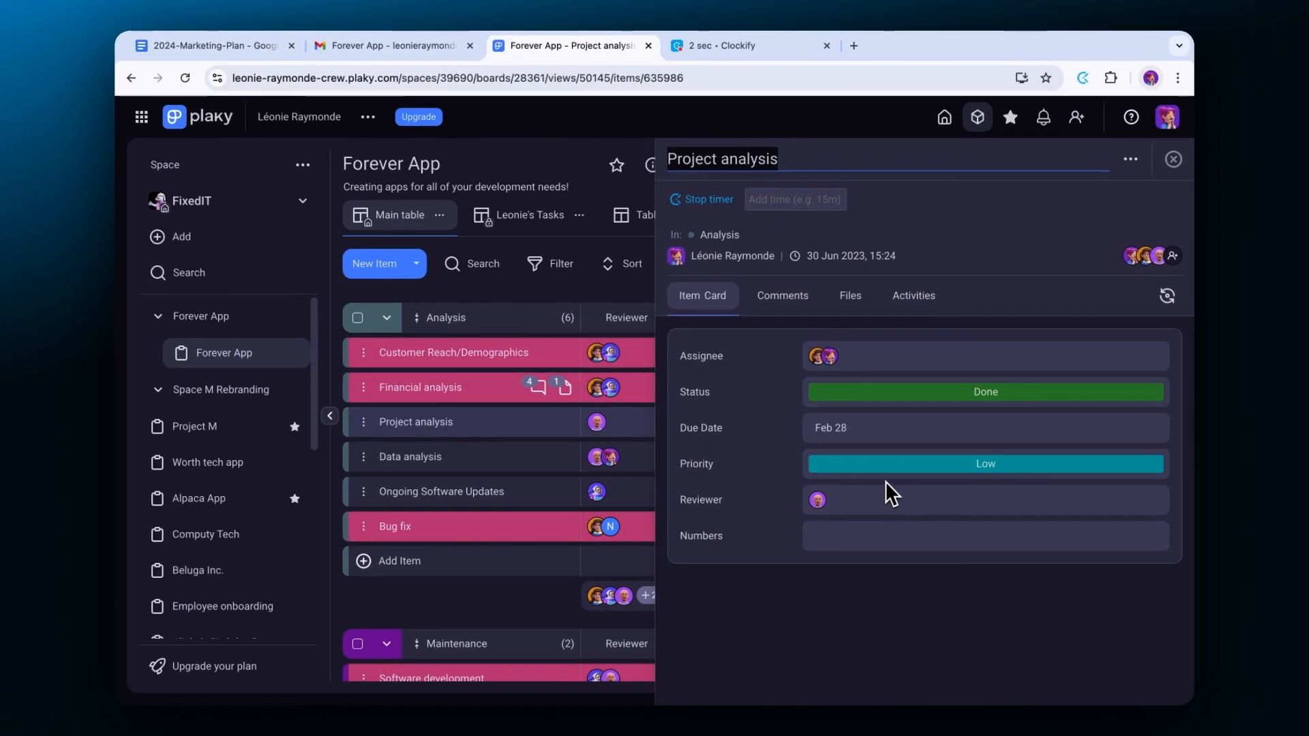
pyautogui.click(1082, 77)
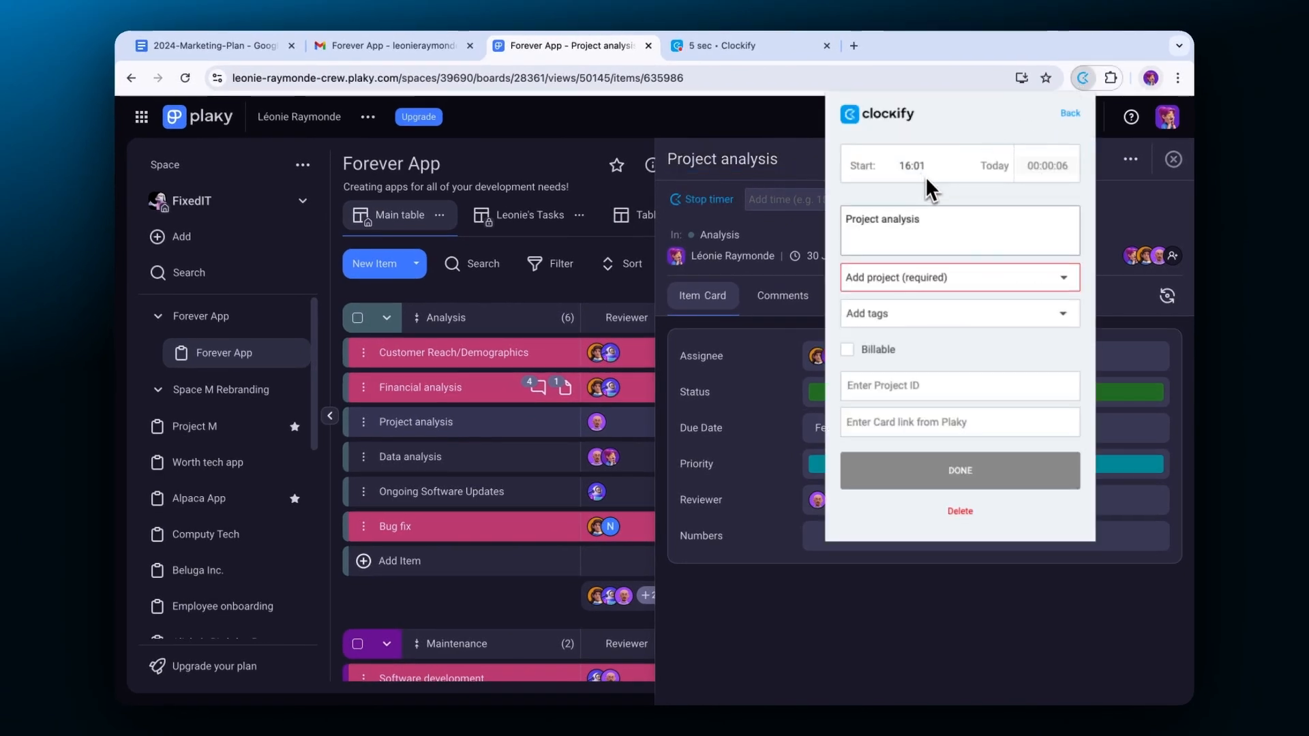
pyautogui.moveTo(1012, 186)
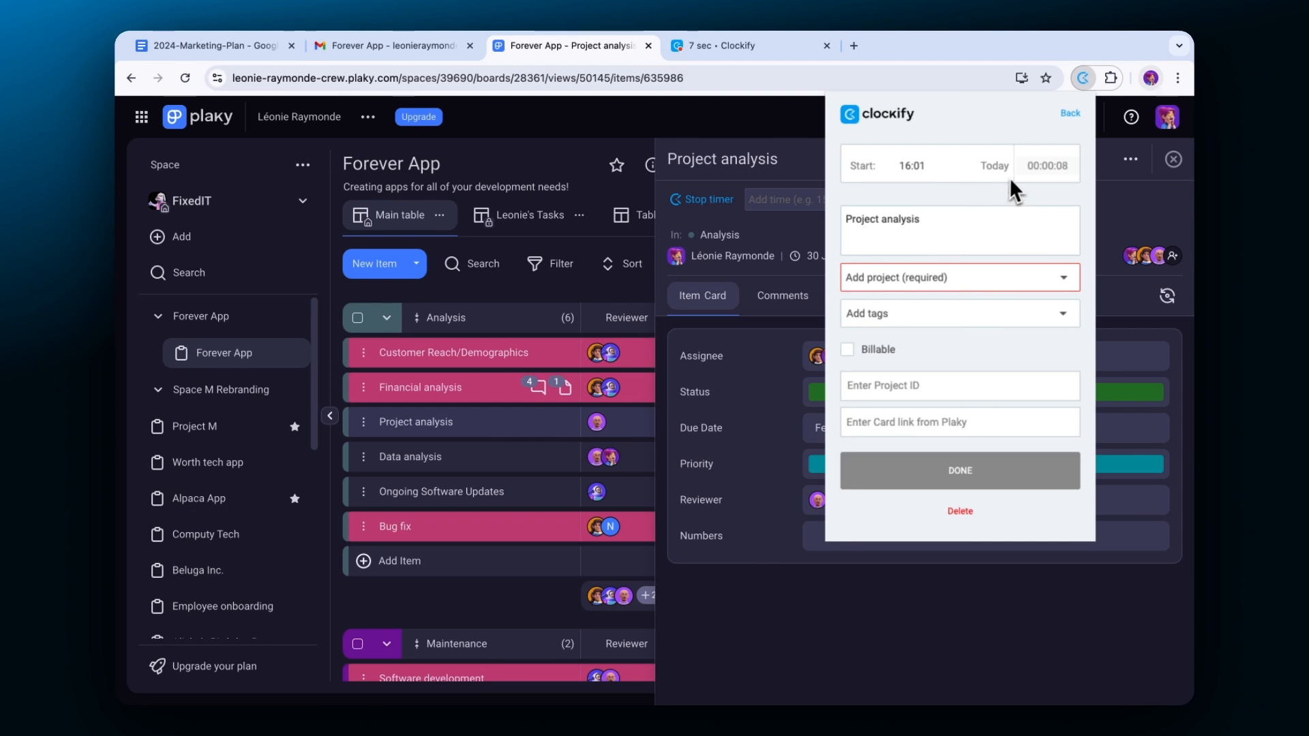
pyautogui.click(1073, 114)
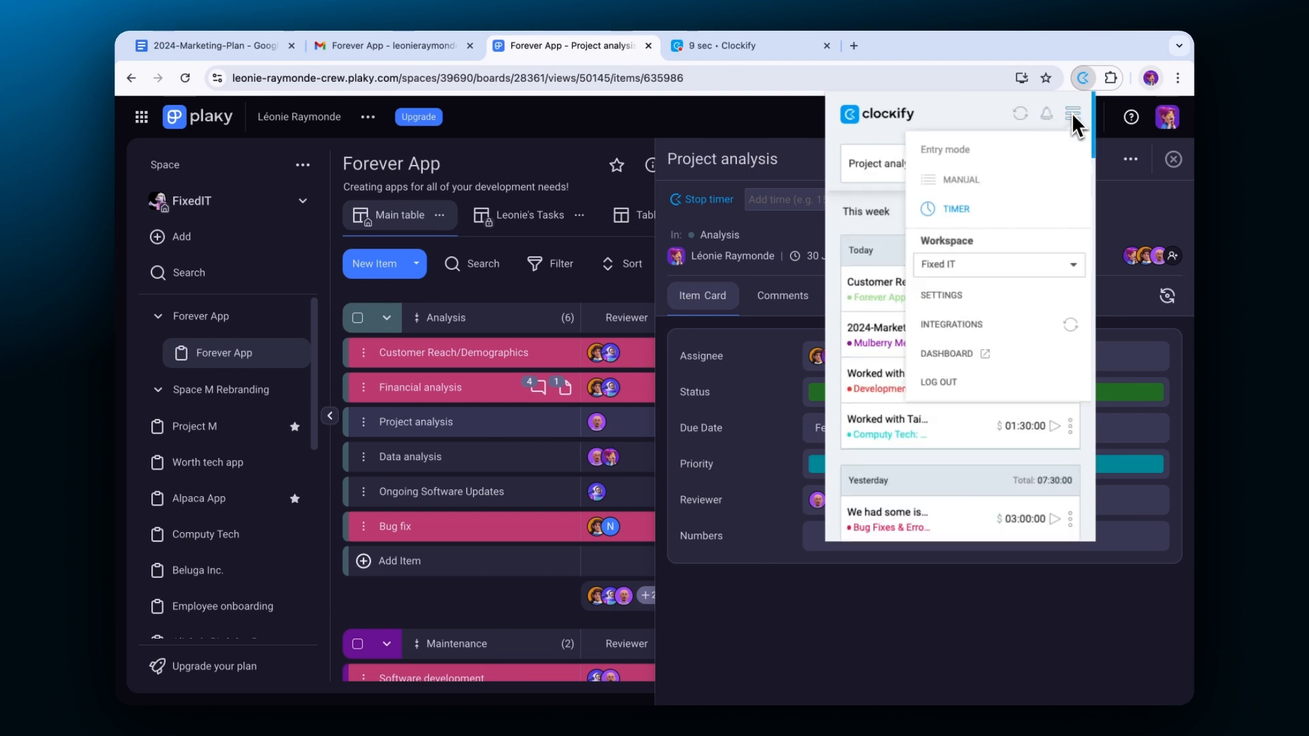
# - Let integrations create projects, tasks and tags, then open the Integrations settings page
pyautogui.click(942, 295)
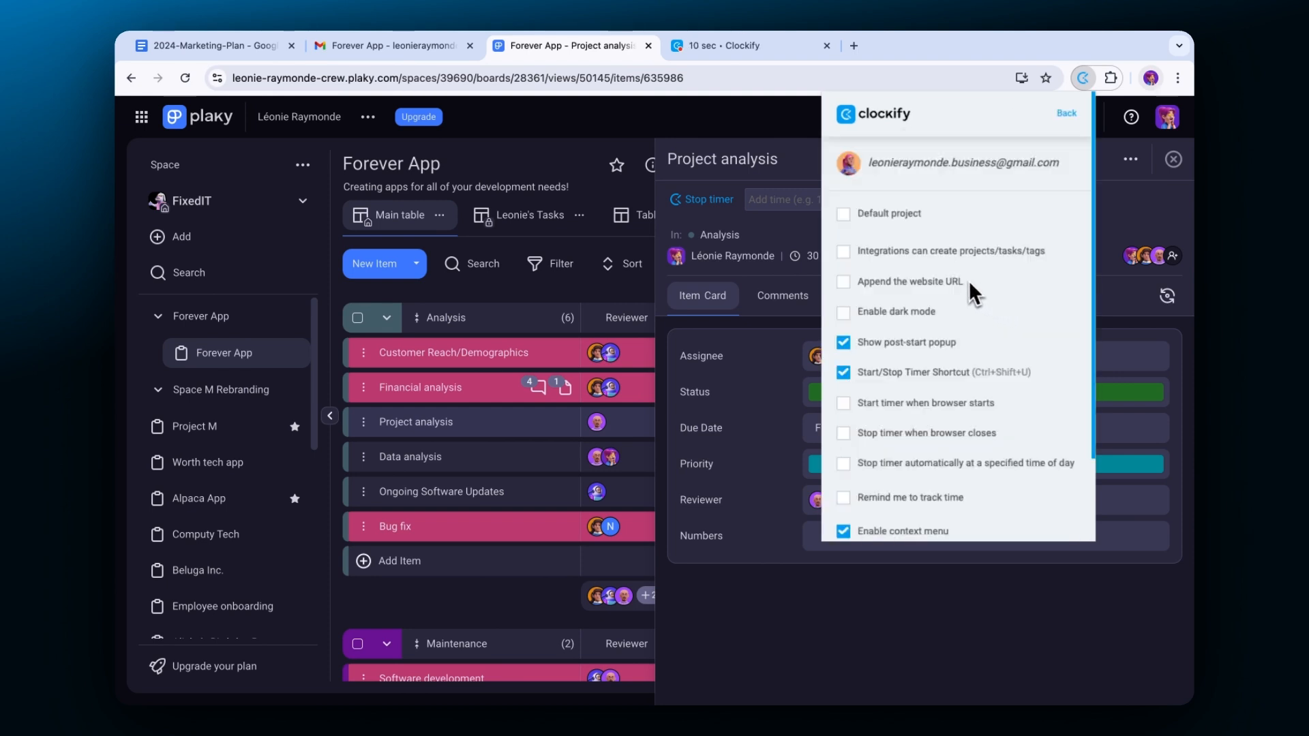
pyautogui.click(843, 251)
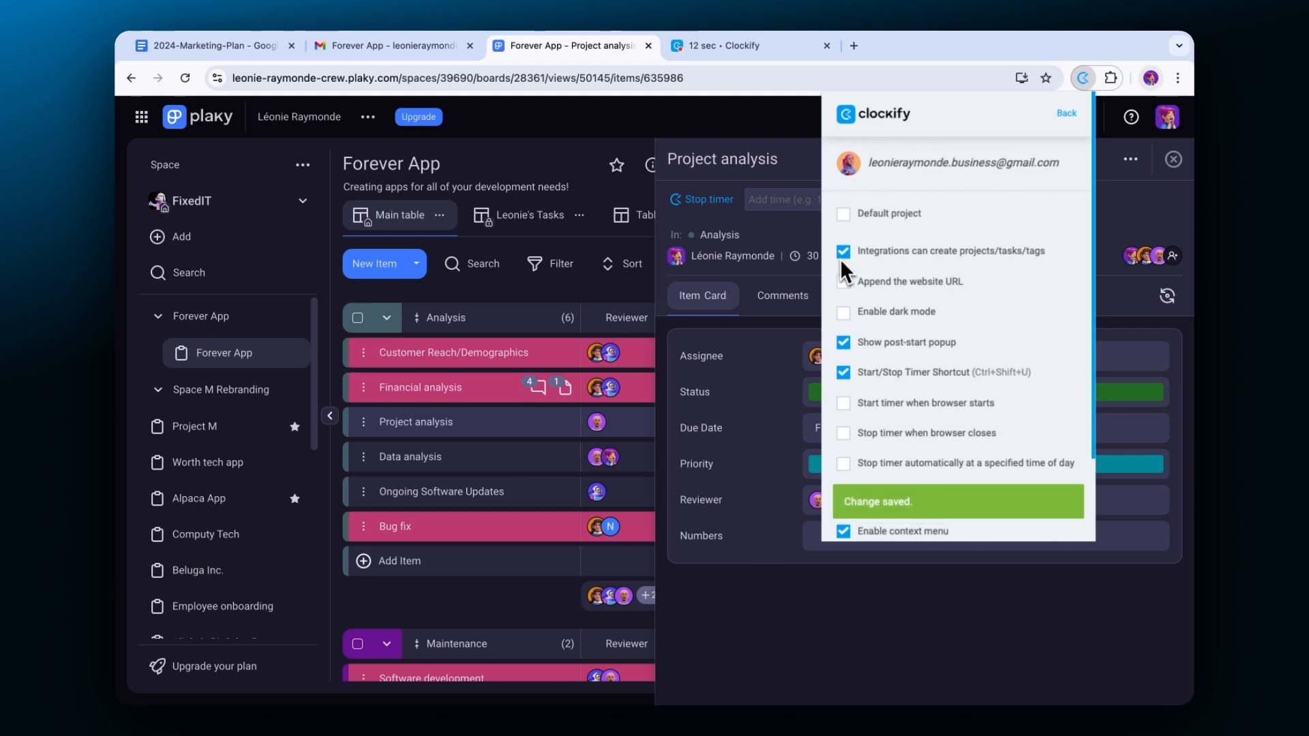
pyautogui.click(1067, 113)
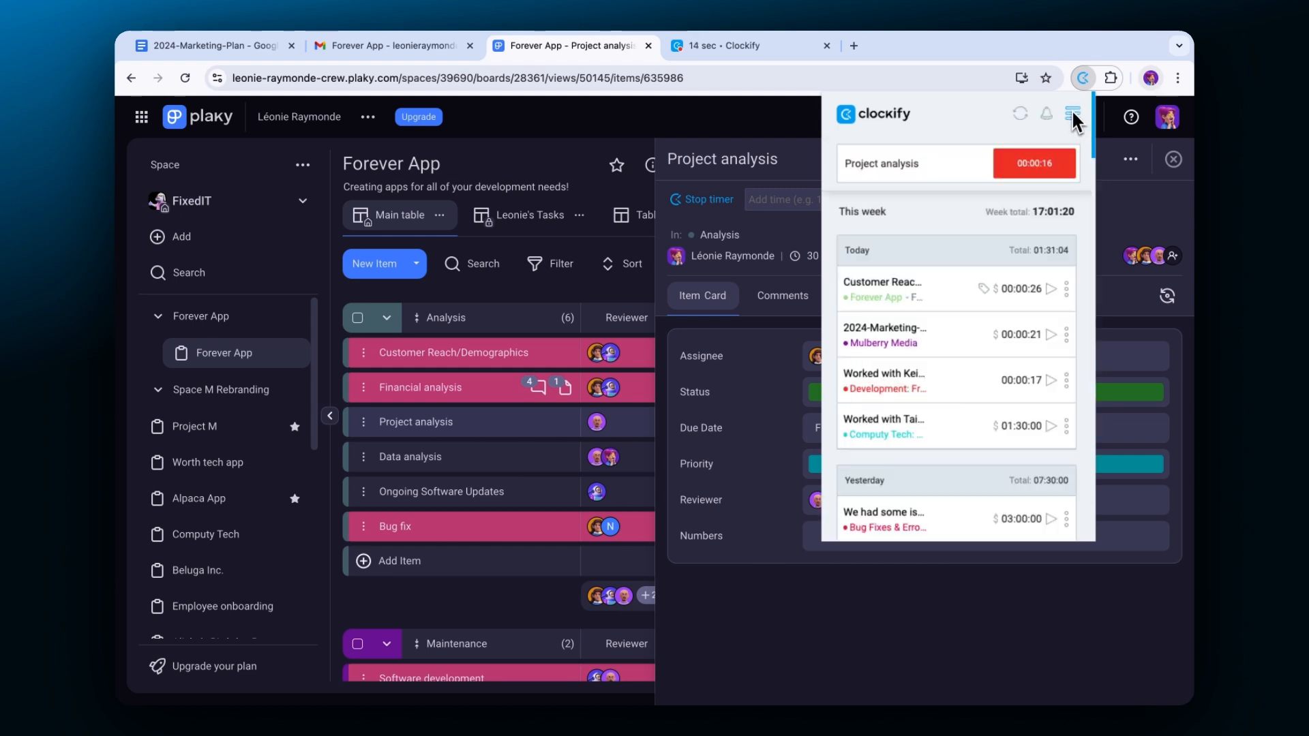
pyautogui.click(1071, 114)
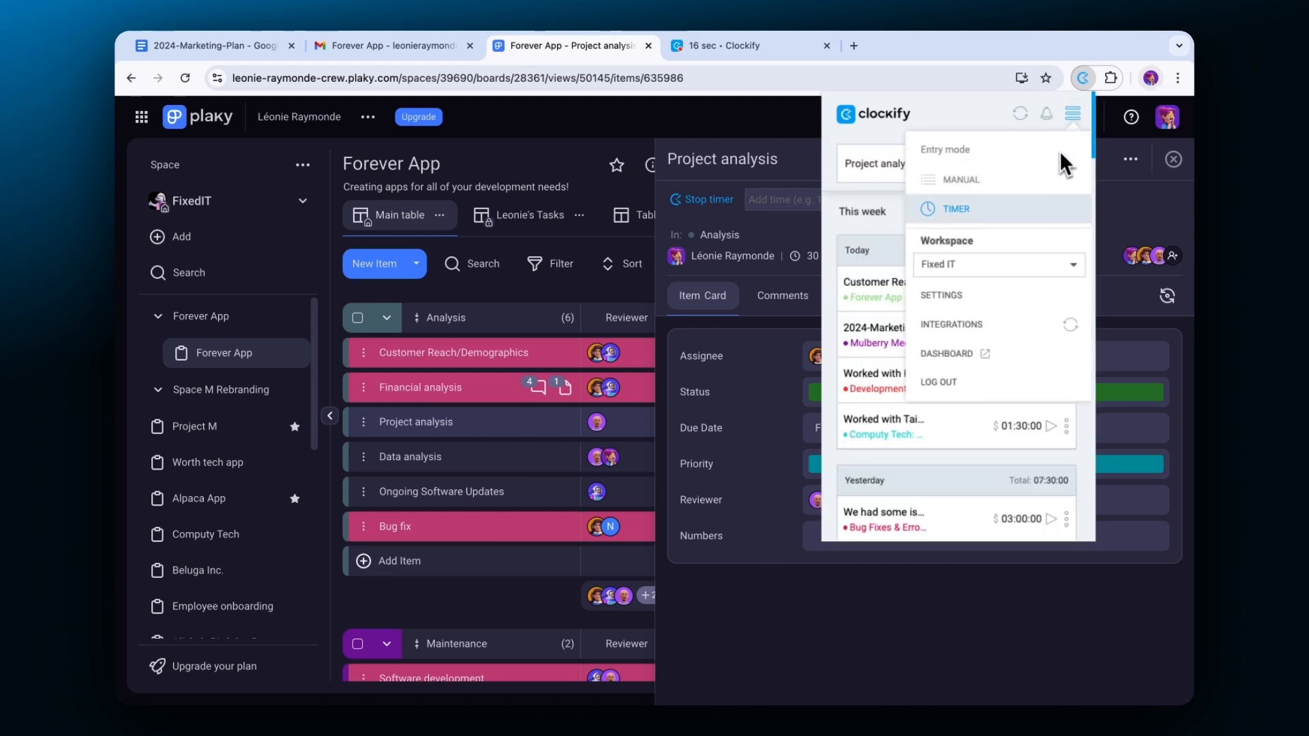
pyautogui.click(941, 294)
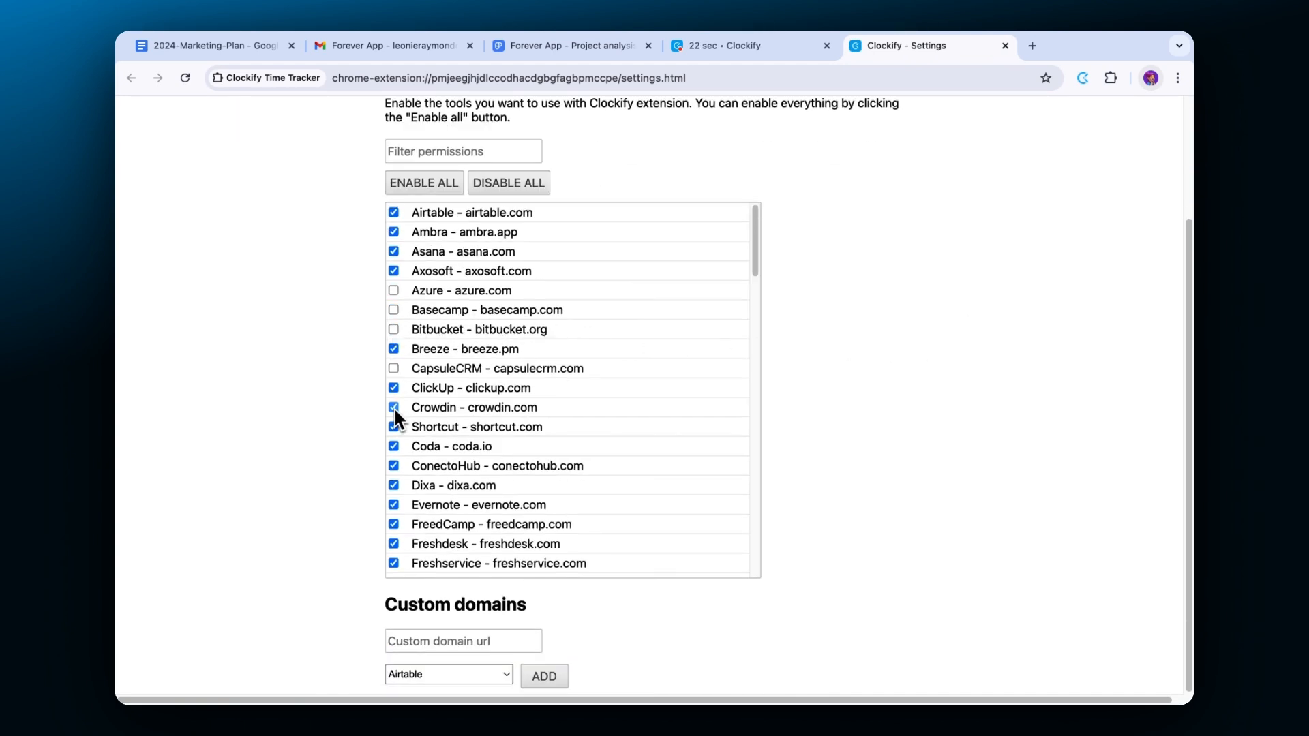
# - Disable Crowdin and add aymonde-crew.plaky.com as a custom Plaky domain
pyautogui.click(393, 407)
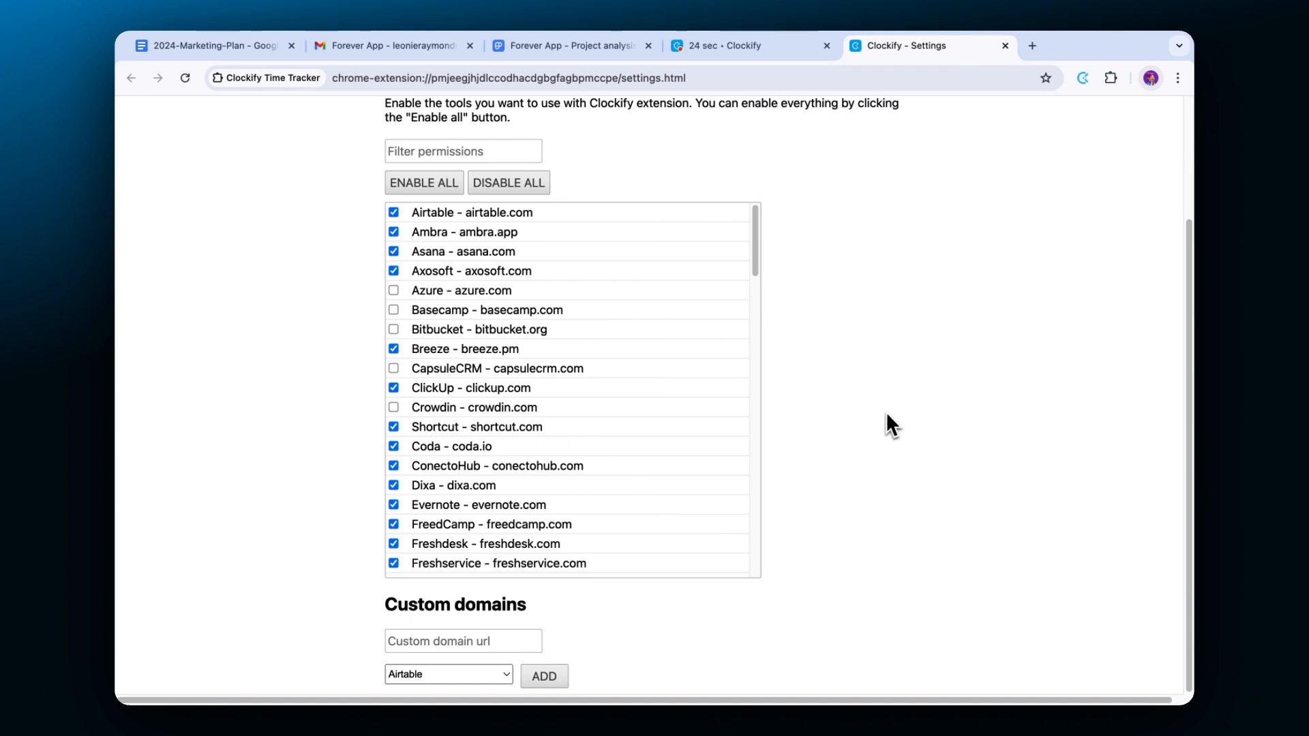
pyautogui.moveTo(514, 643)
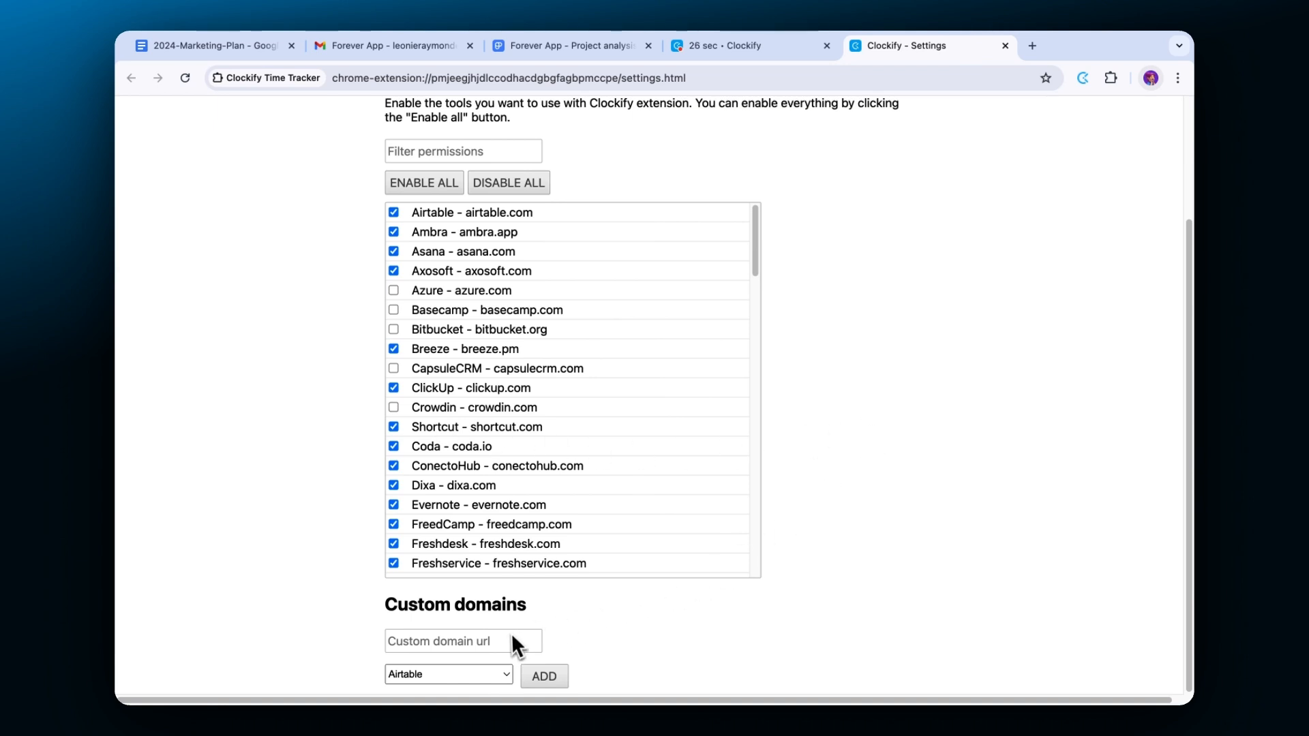
pyautogui.write('aymonde-crew.plaky.com')
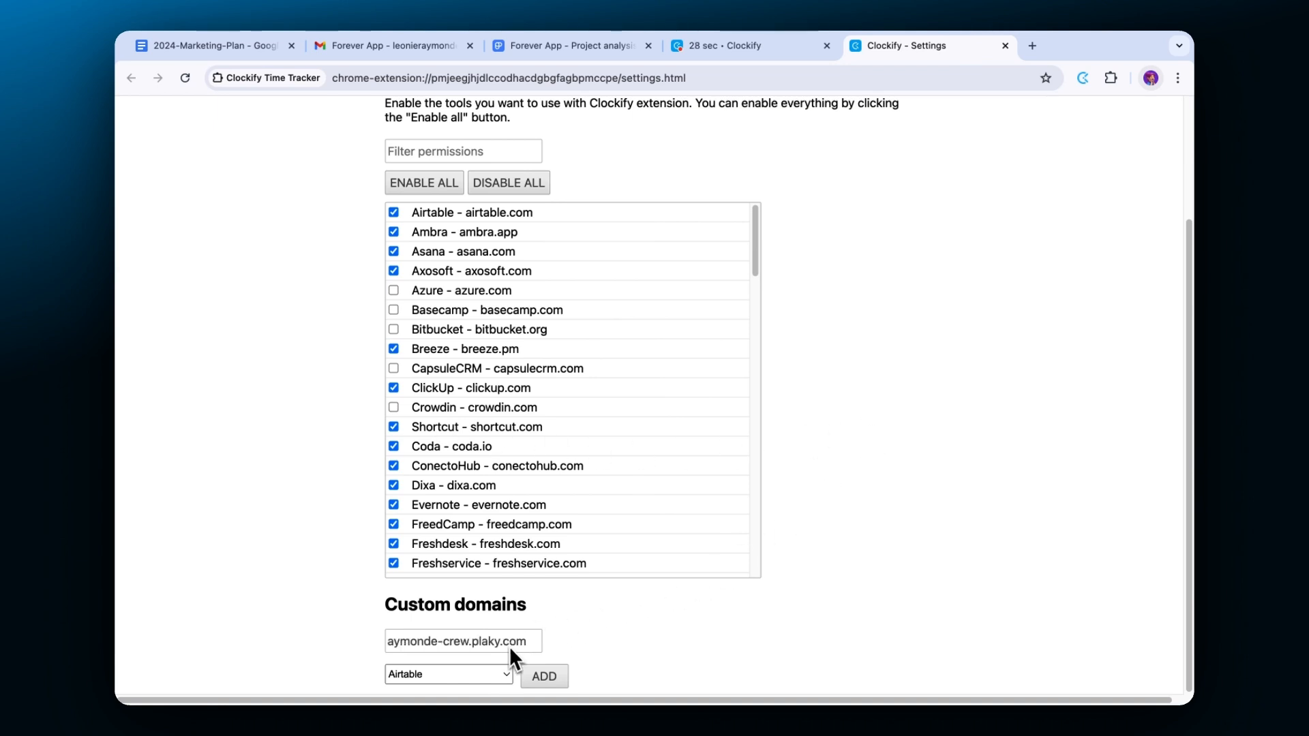
pyautogui.click(449, 673)
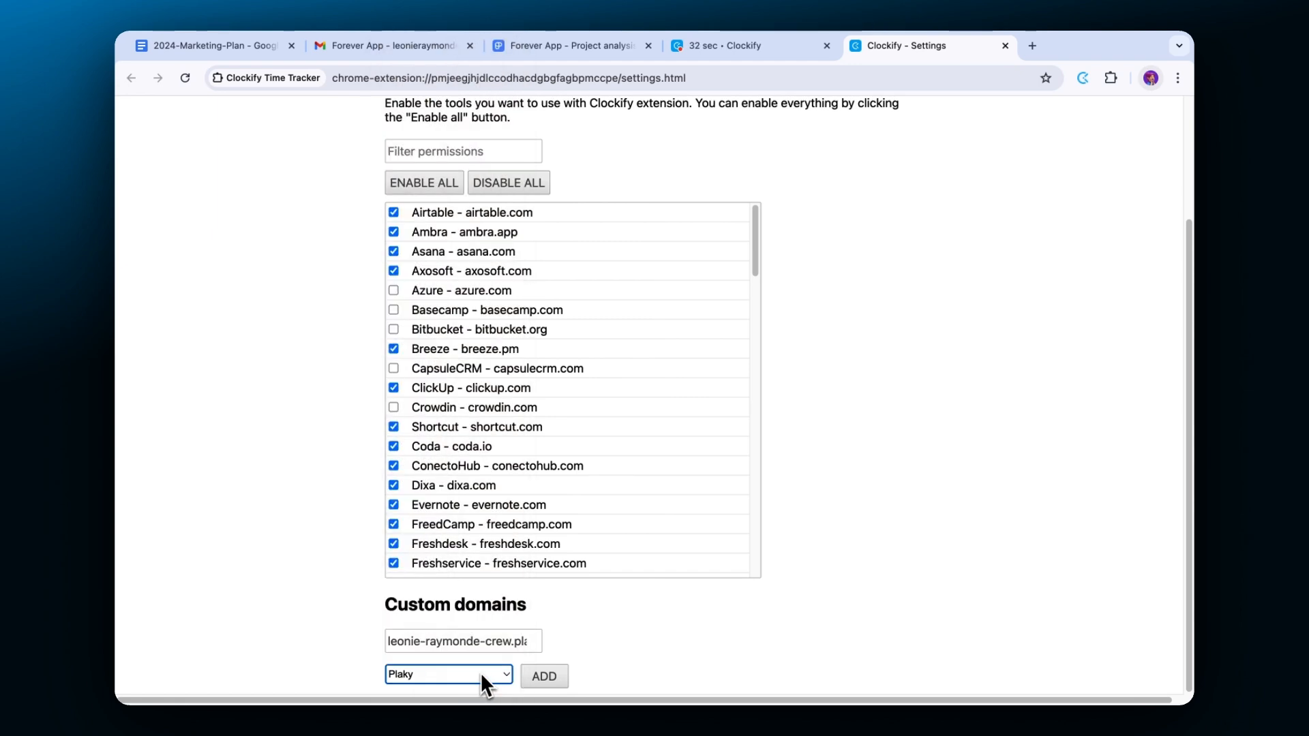
pyautogui.click(543, 677)
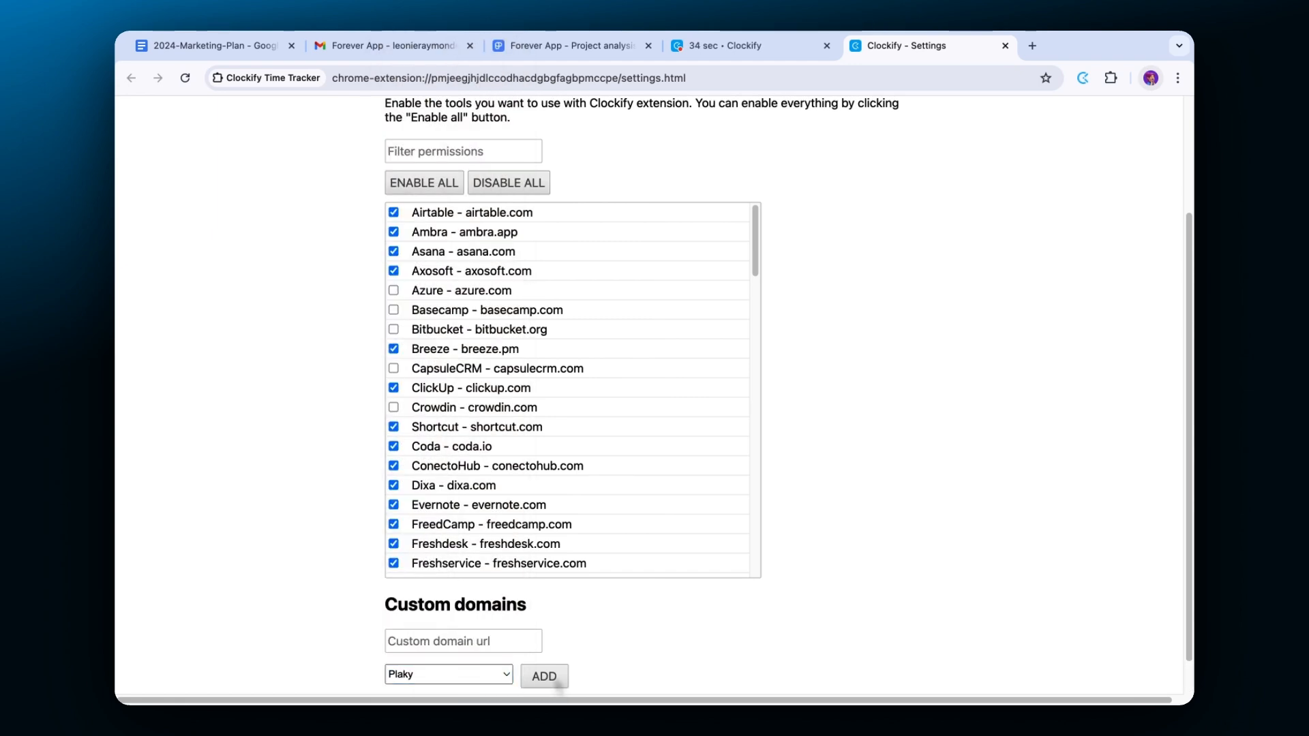